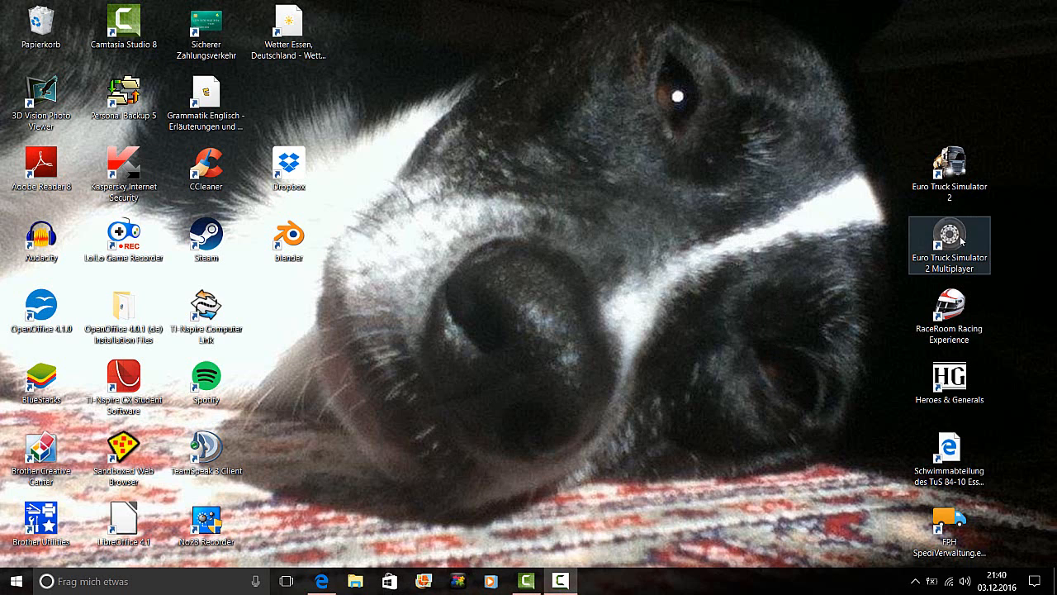
- Launch Euro Truck Simulator 2 Multiplayer from its desktop shortcut, getting the invalid mod version warning
drag(950, 245, 619, 244)
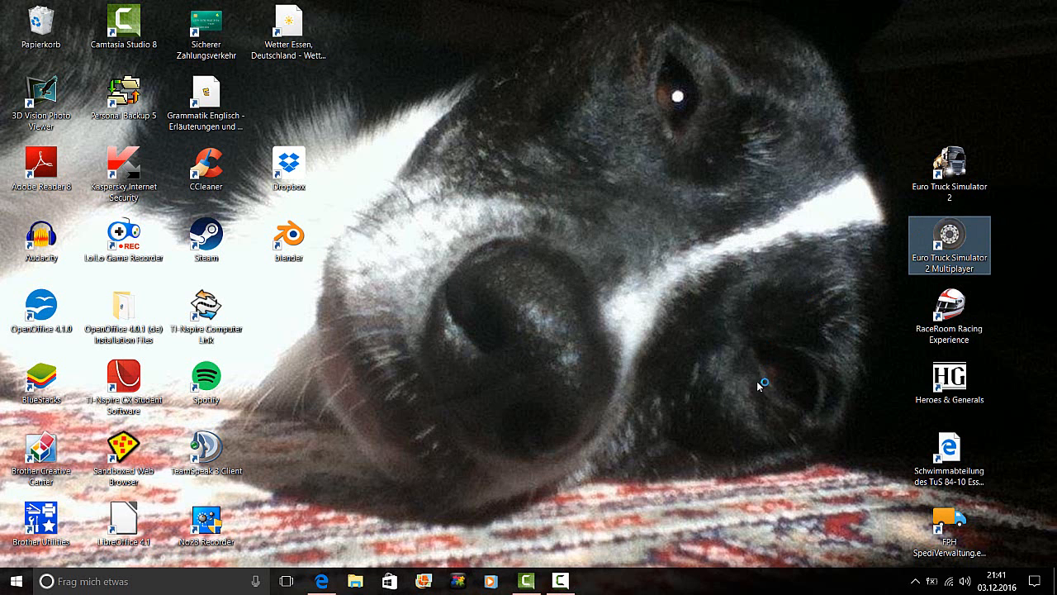
mouse_move(768, 454)
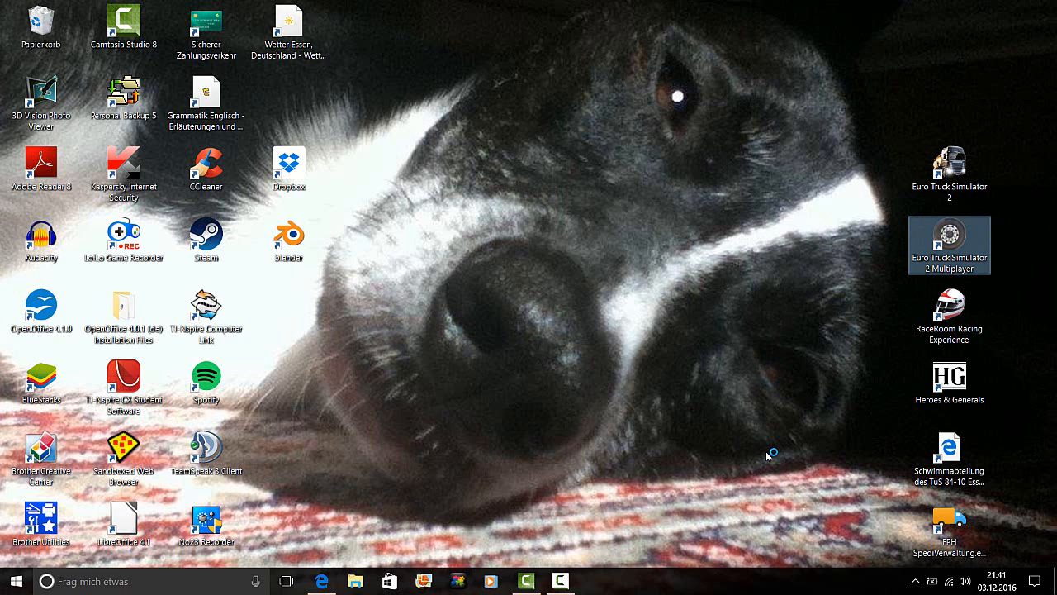
double_click(948, 244)
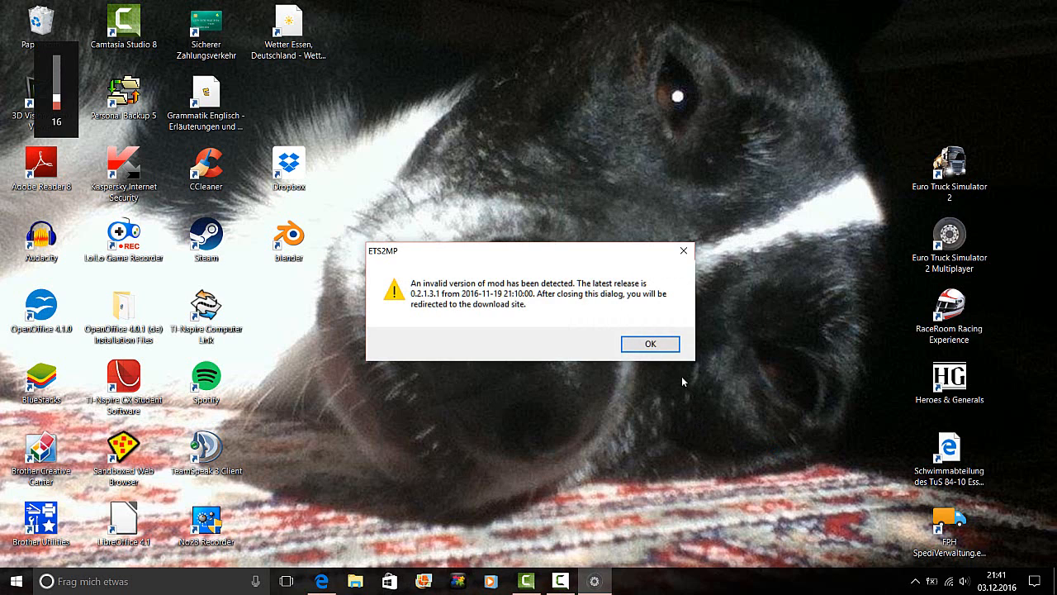
- Acknowledge the outdated-mod warning and open the official TruckersMP site from the truckers.mp Google results
click(650, 344)
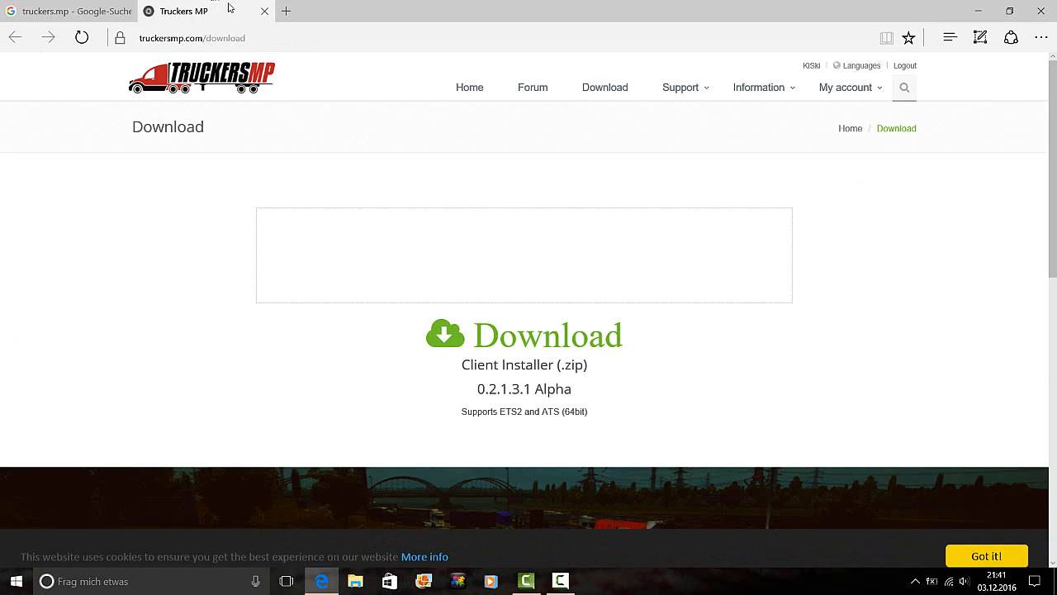
click(66, 9)
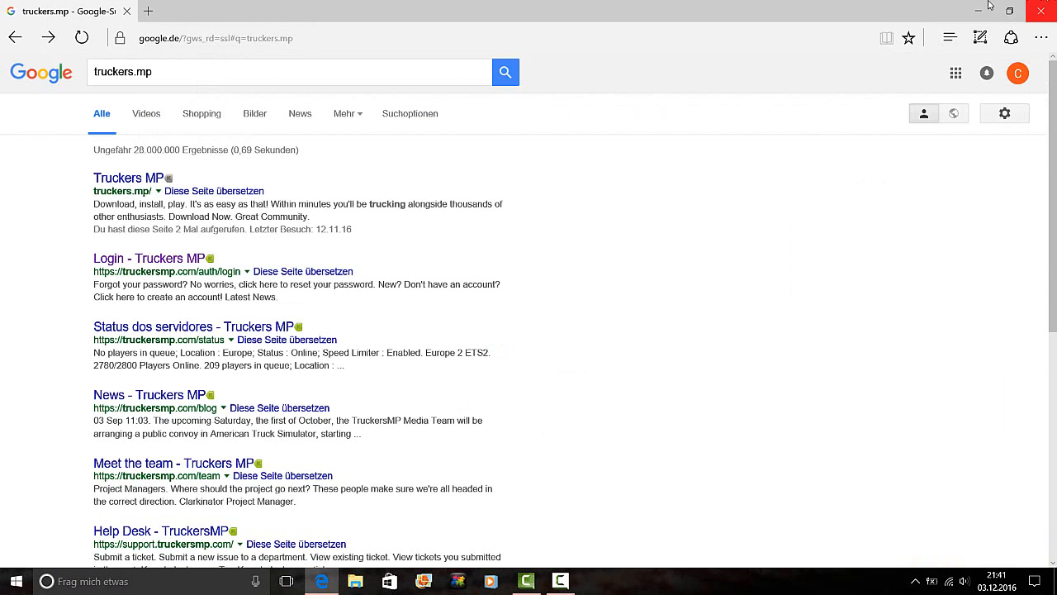
click(320, 581)
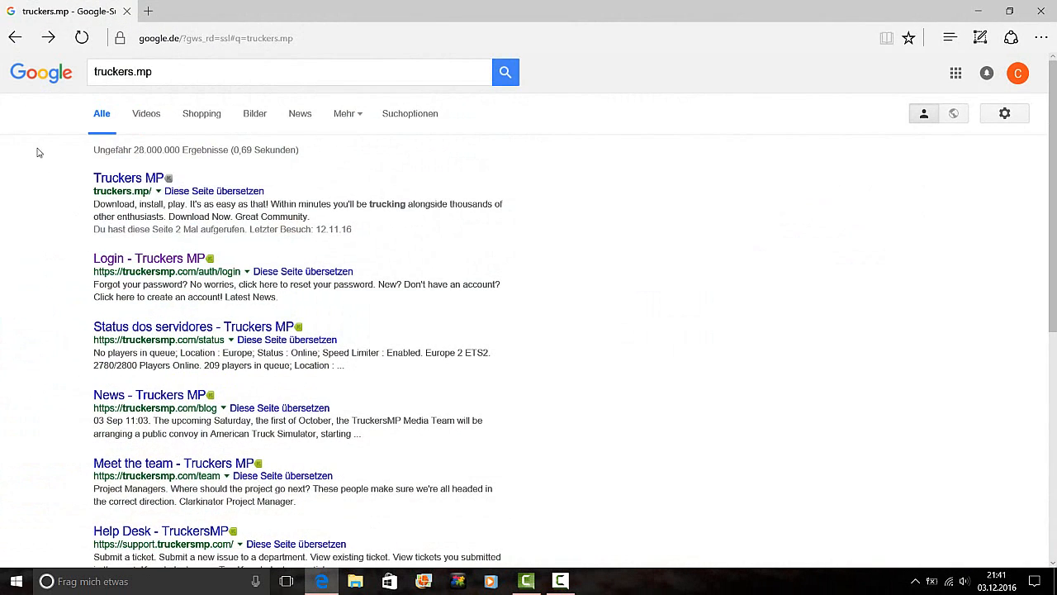
click(289, 72)
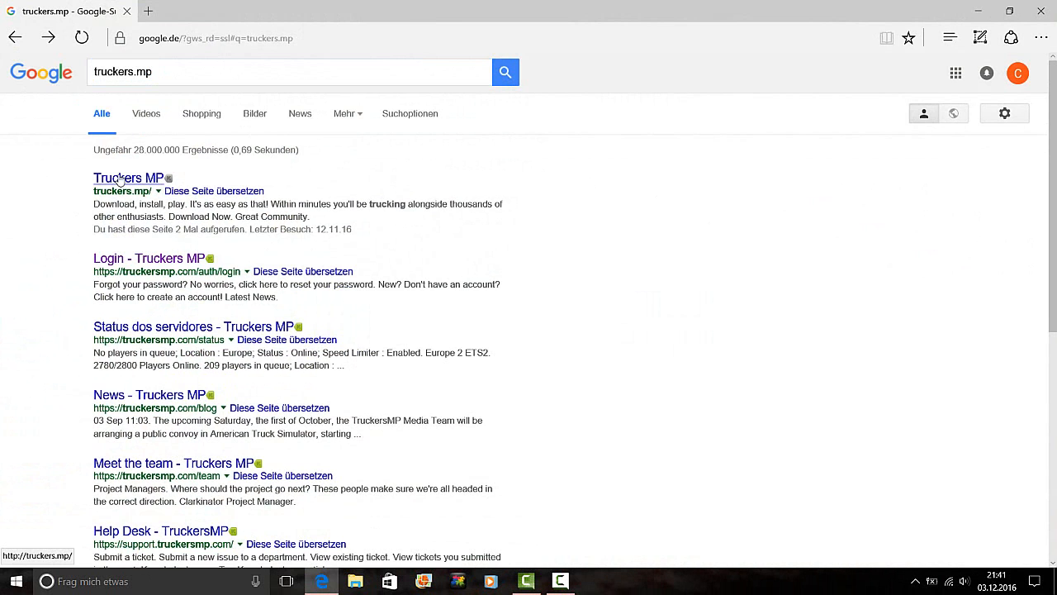
click(129, 179)
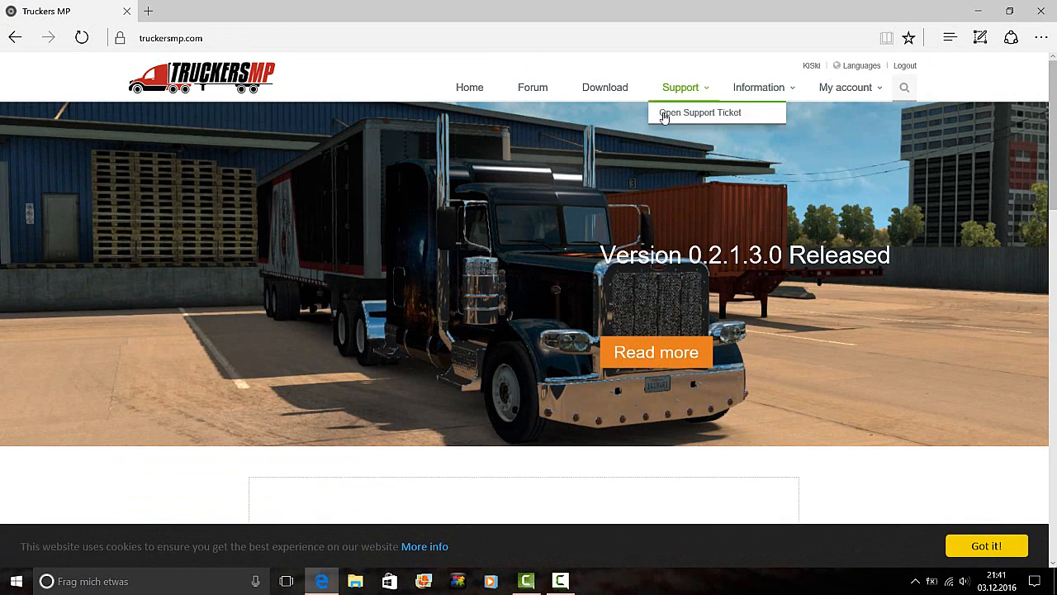
mouse_move(846, 86)
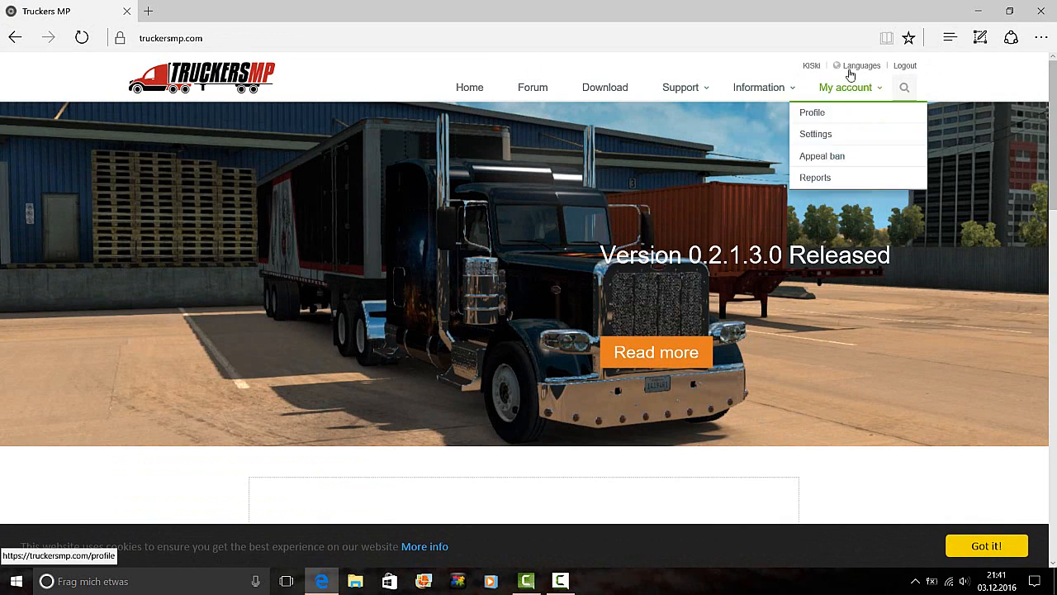
click(860, 66)
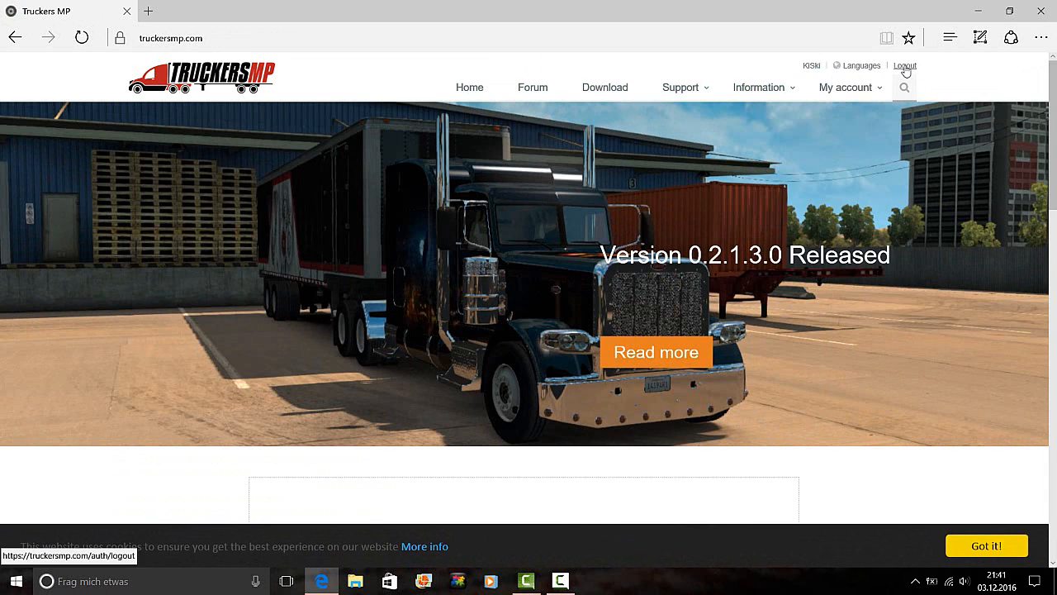
scroll(down, 3)
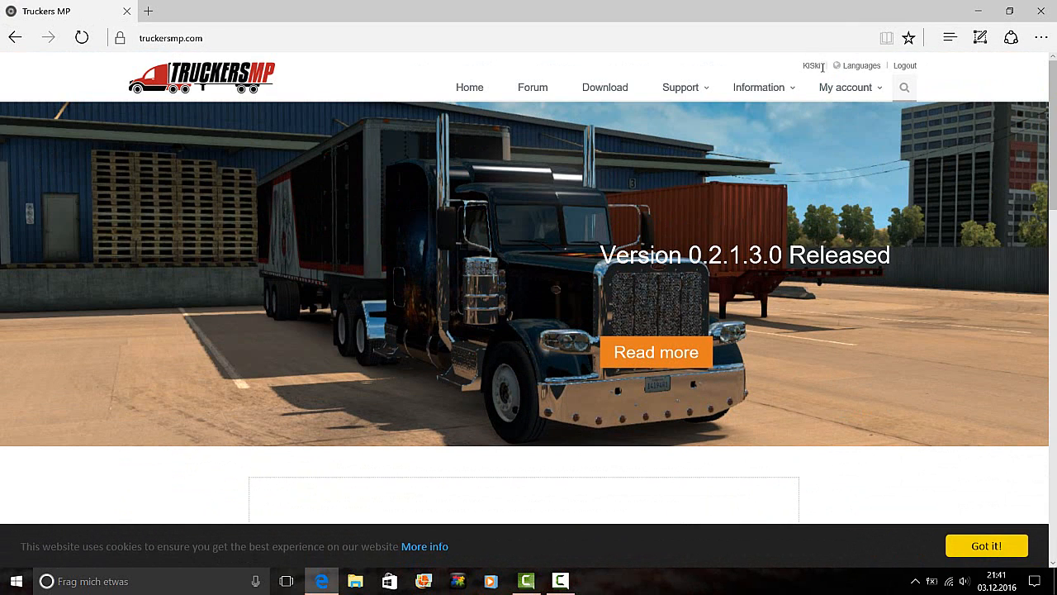
mouse_move(820, 65)
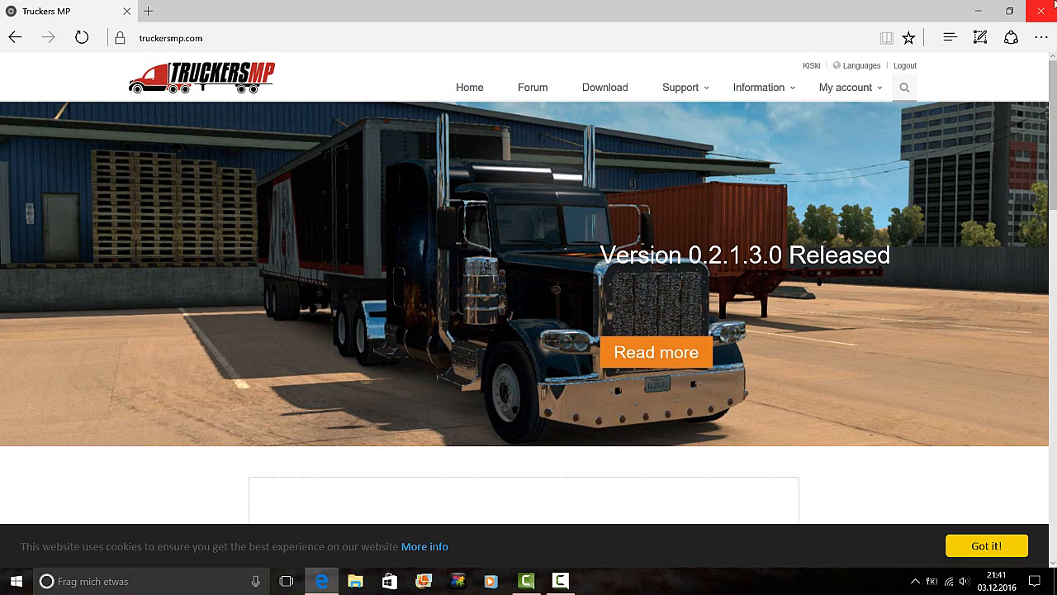
mouse_move(981, 8)
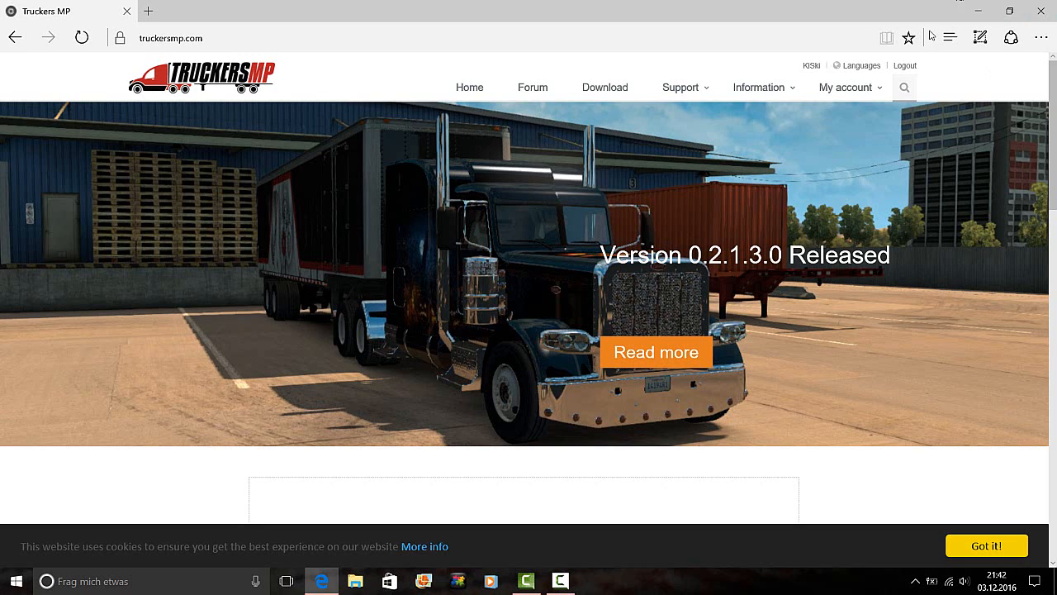
- Go to the Download page via the Information menu and view the supported versions ETS2 1.25.3s and ATS 1.4.4.2s
click(758, 87)
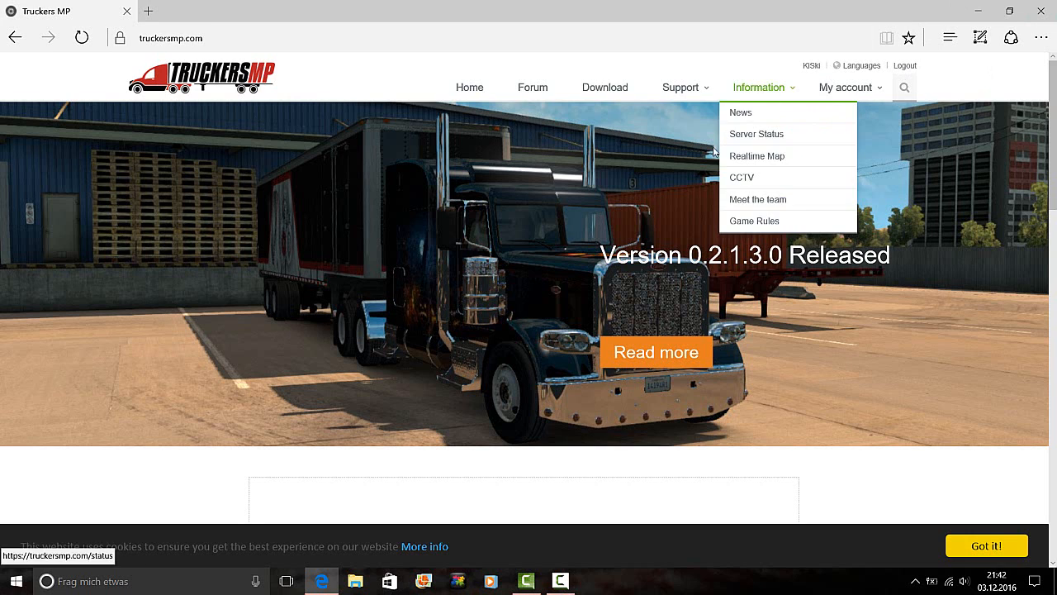
click(605, 86)
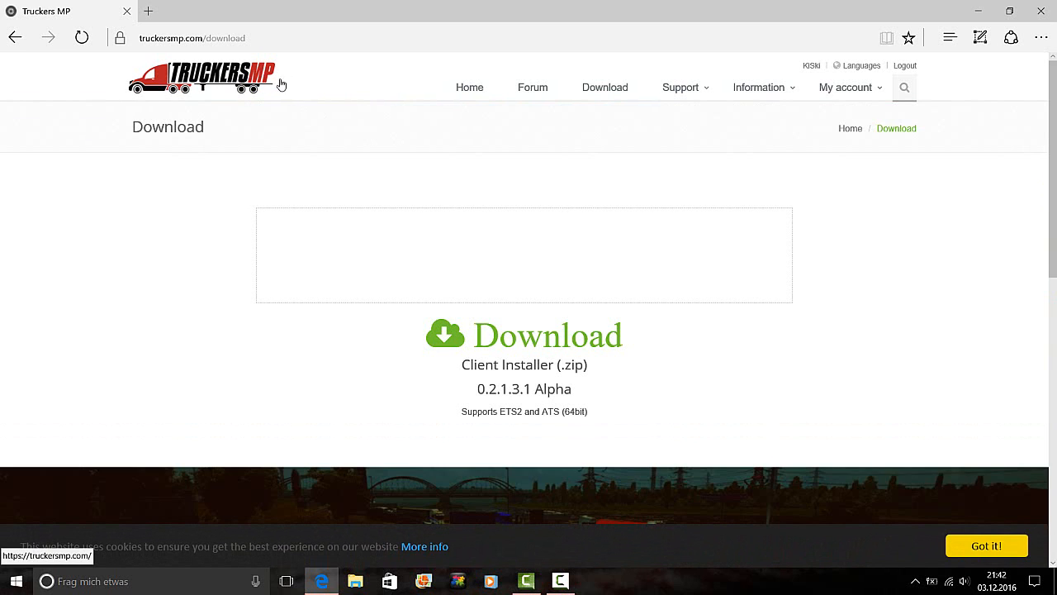
scroll(down, 3)
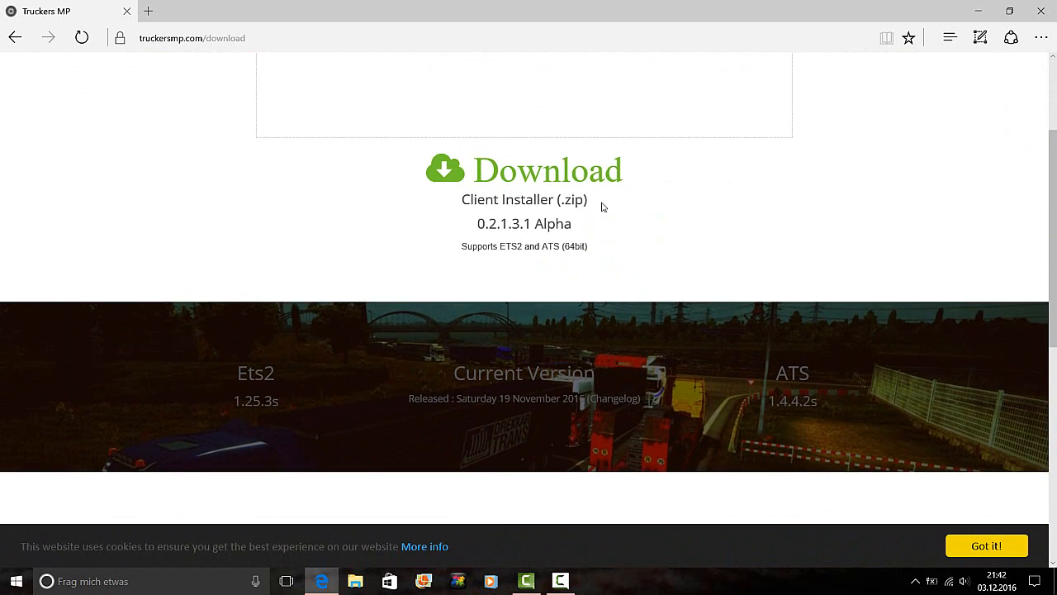
scroll(down, 3)
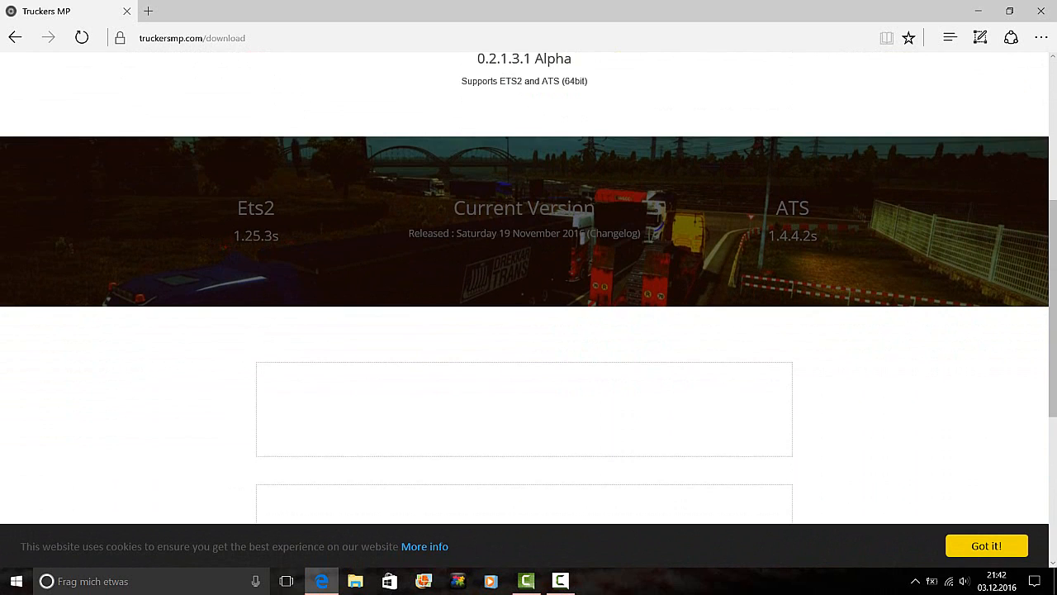
mouse_move(664, 278)
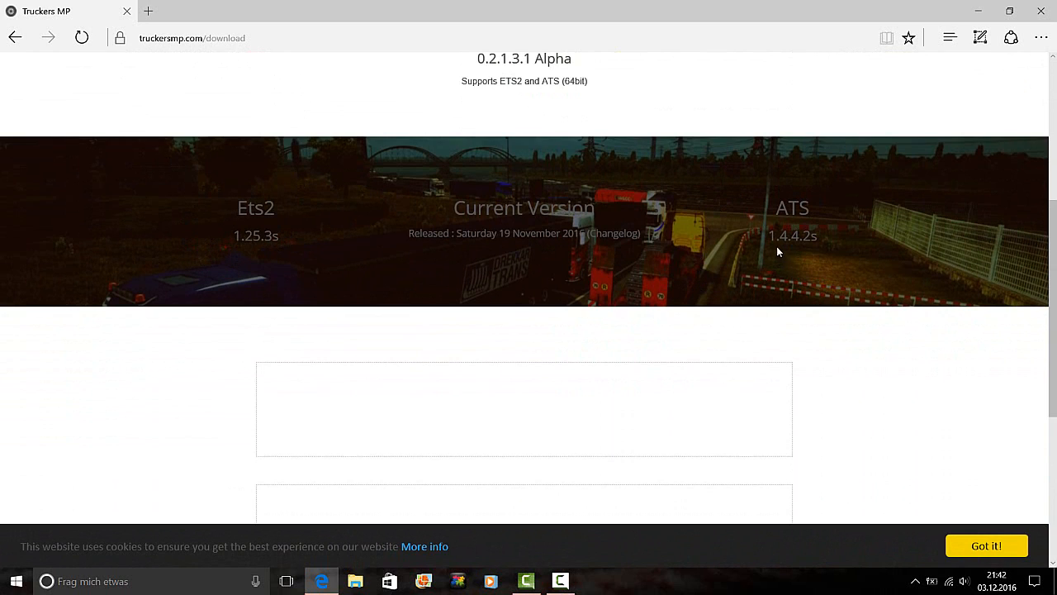
mouse_move(816, 251)
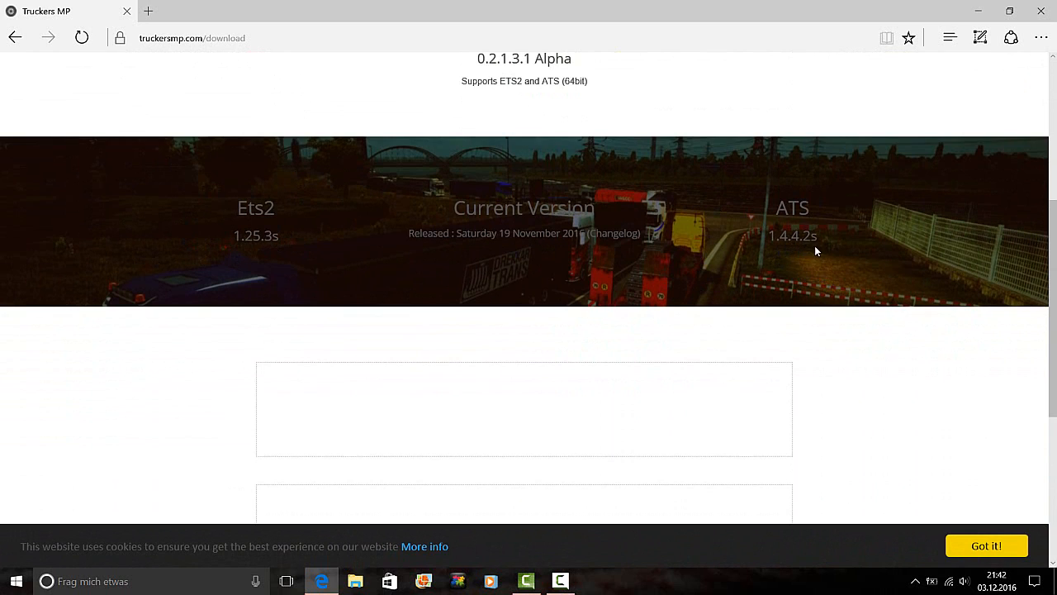
mouse_move(509, 262)
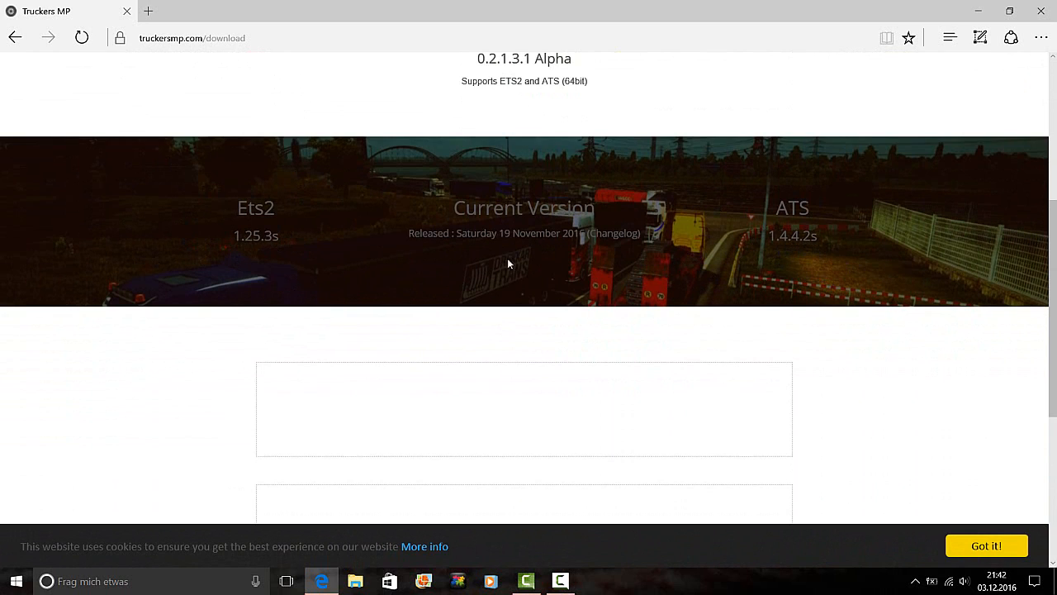
mouse_move(261, 186)
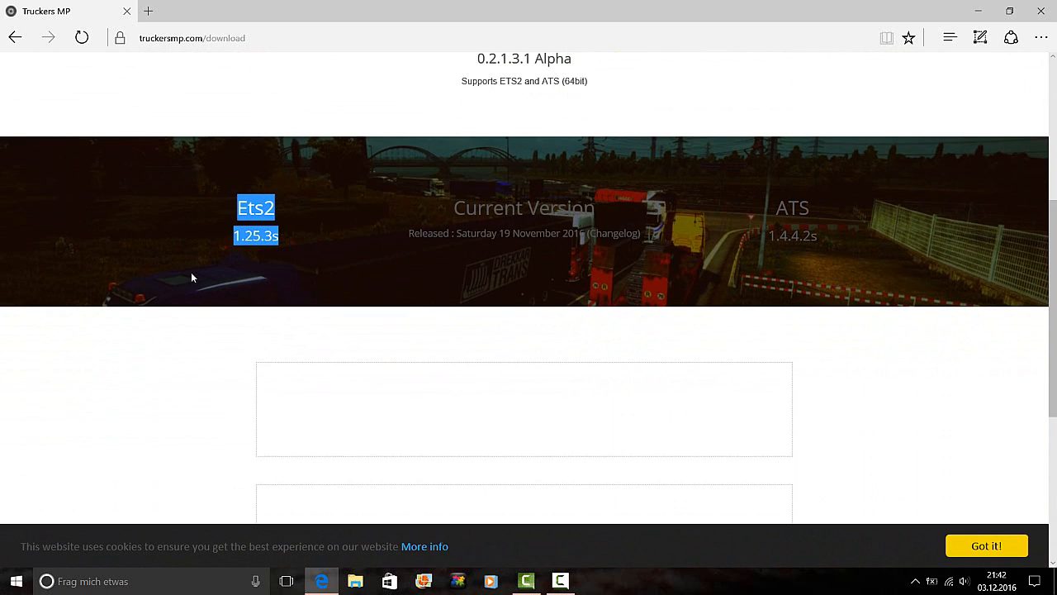
mouse_move(185, 272)
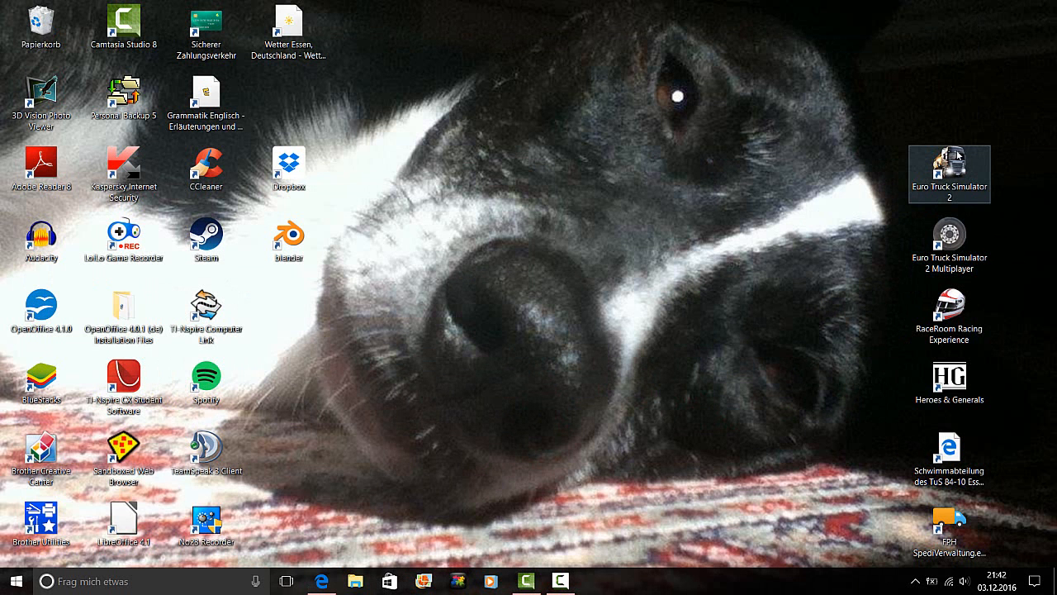
- Start Euro Truck Simulator 2 from the desktop, dismissing Steam's already-running error and retrying
double_click(948, 175)
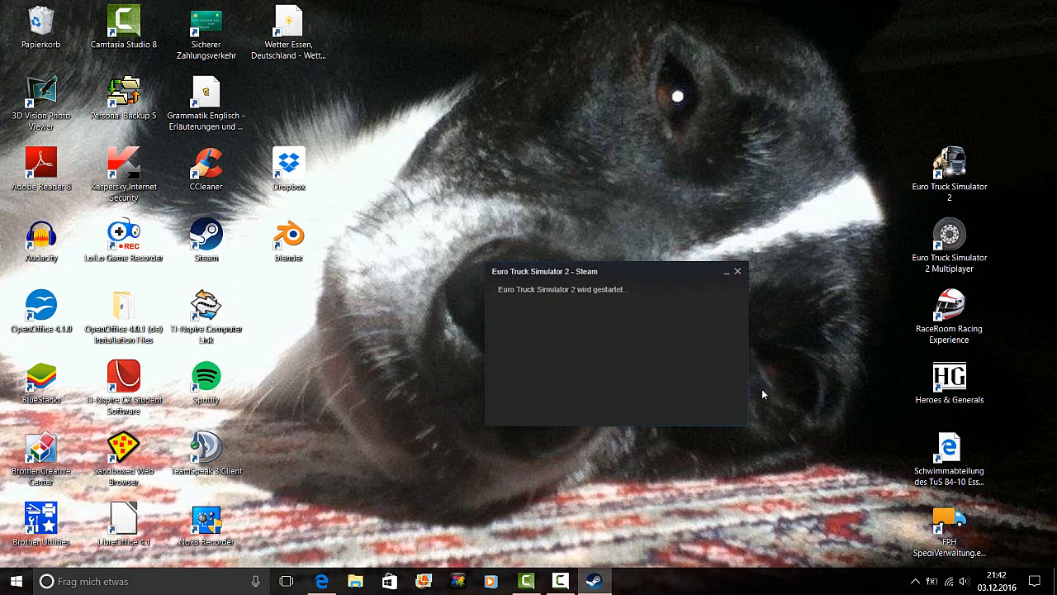
mouse_move(834, 409)
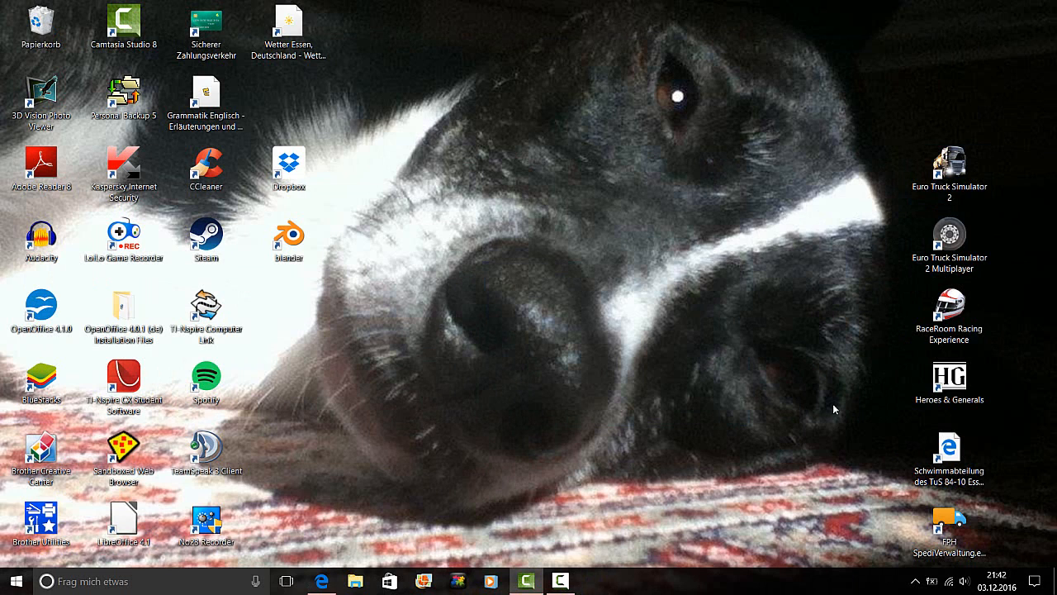
double_click(948, 162)
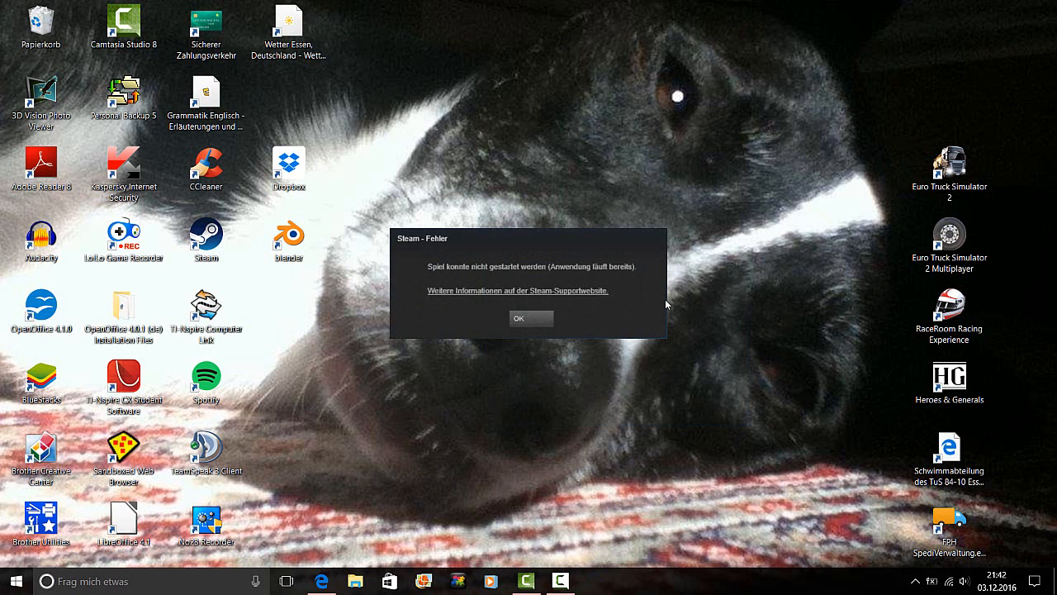
click(532, 317)
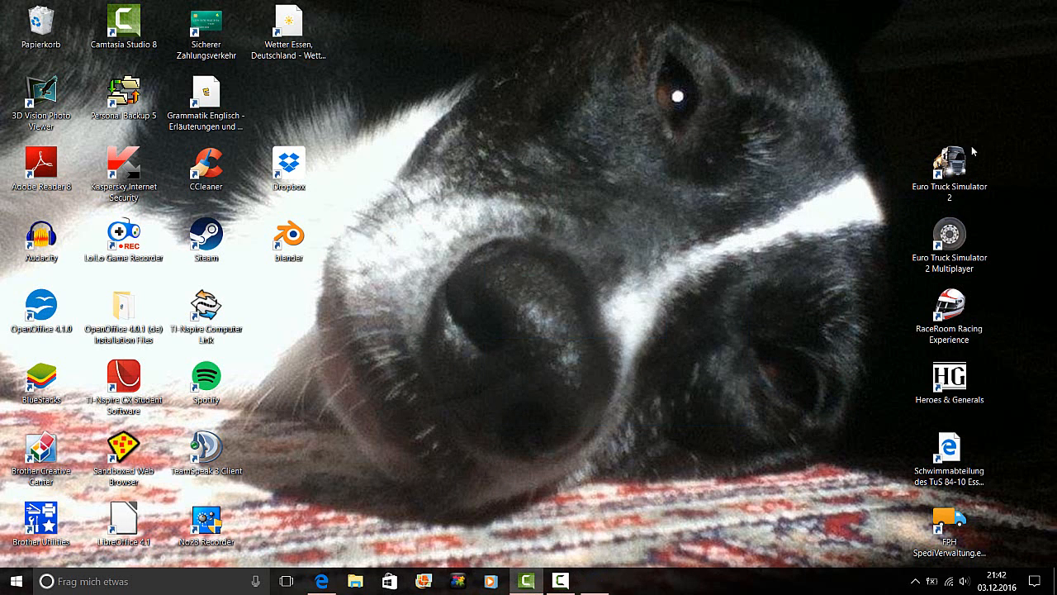
double_click(948, 163)
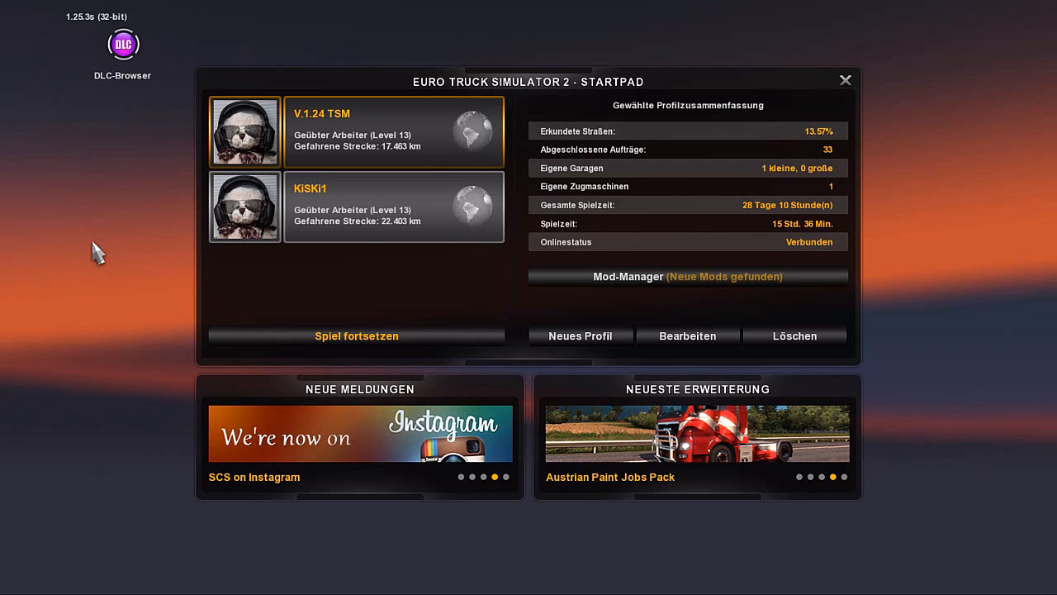
mouse_move(66, 20)
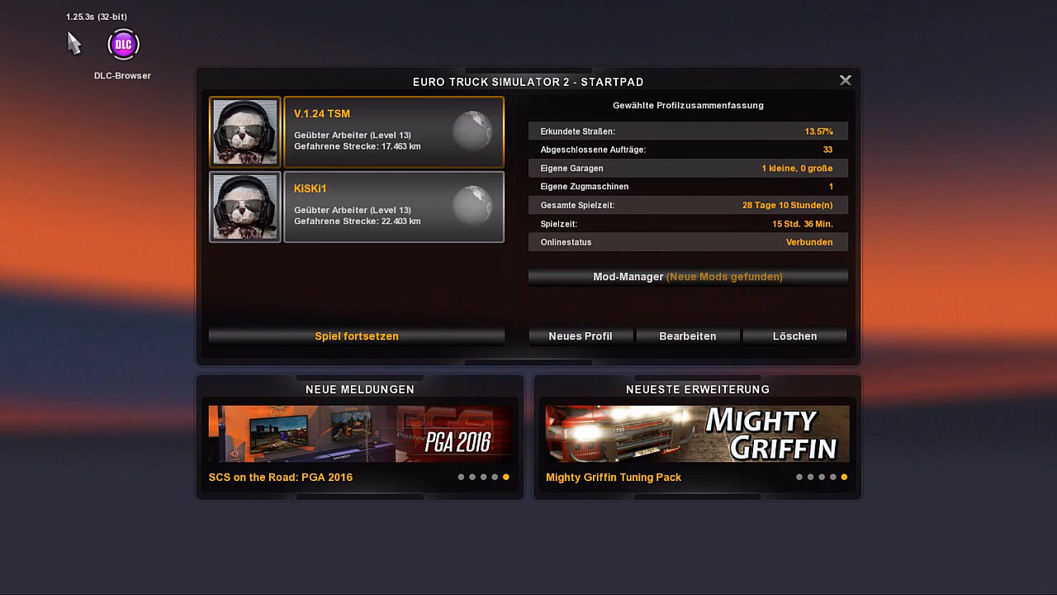
mouse_move(73, 73)
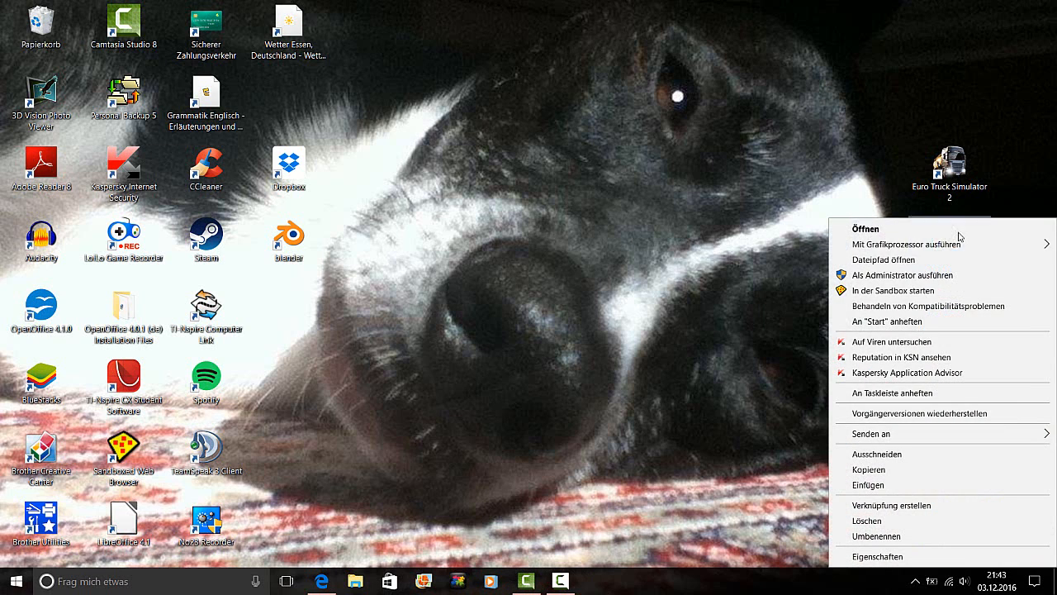
click(872, 520)
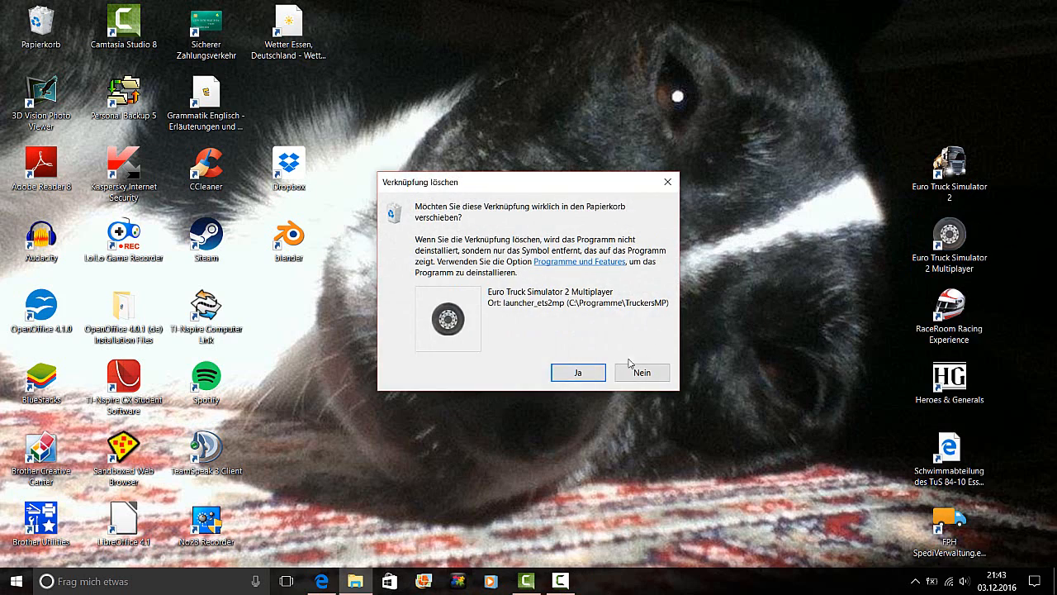
click(578, 373)
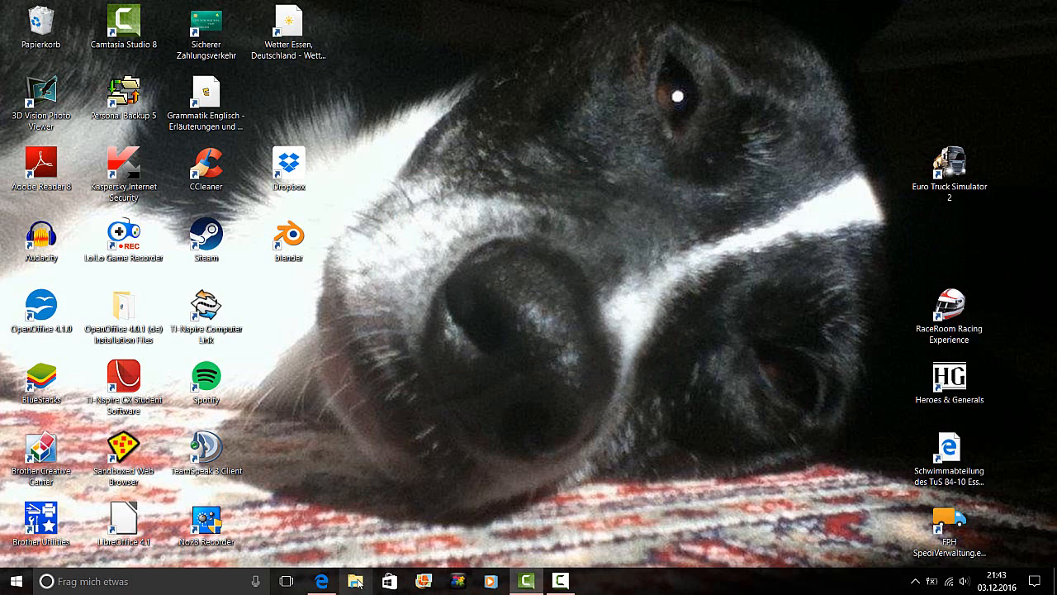
click(357, 581)
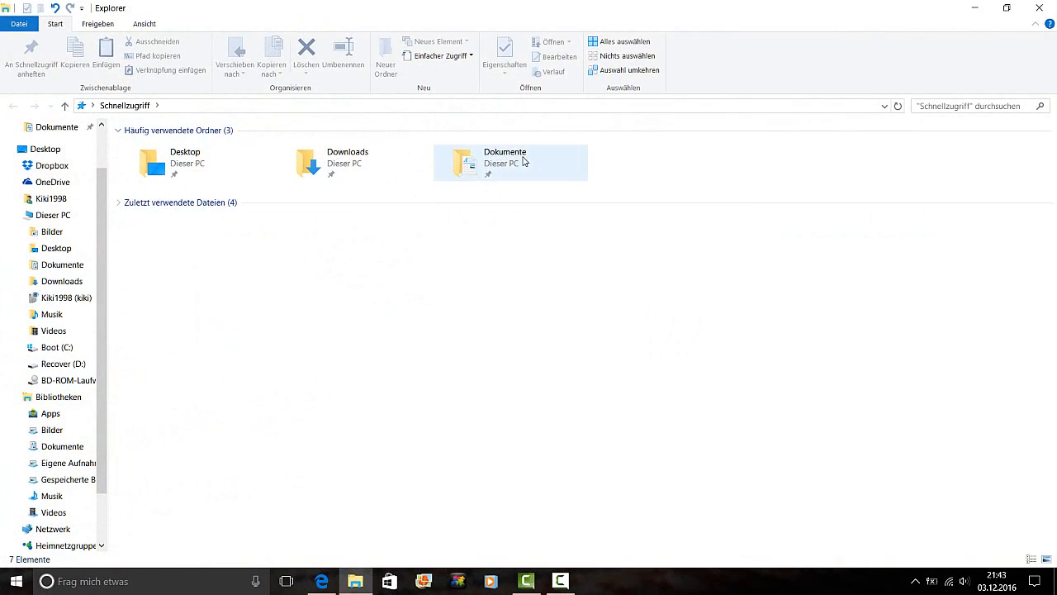
double_click(485, 162)
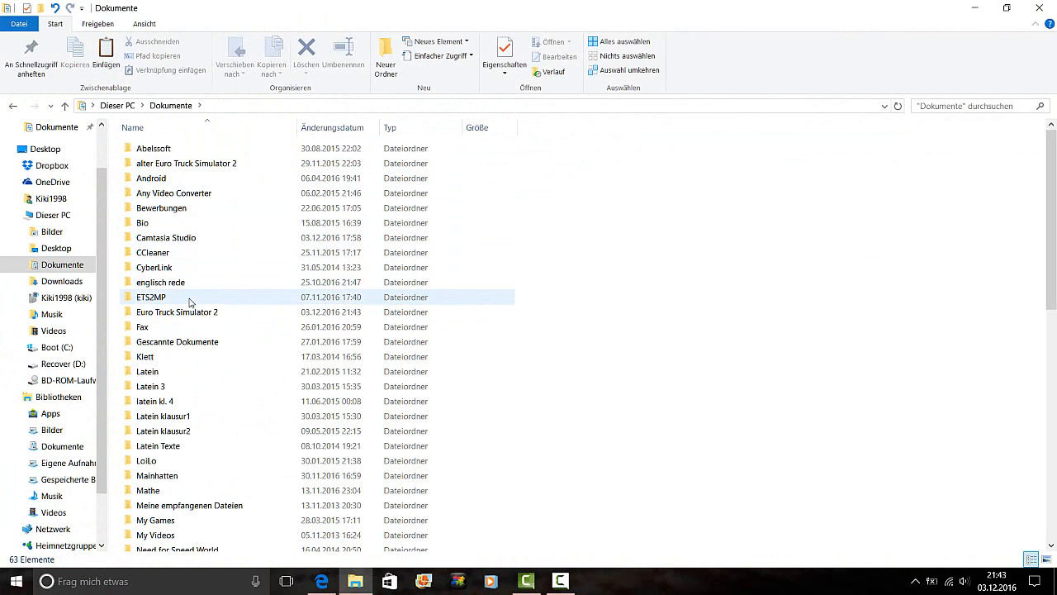
right_click(150, 297)
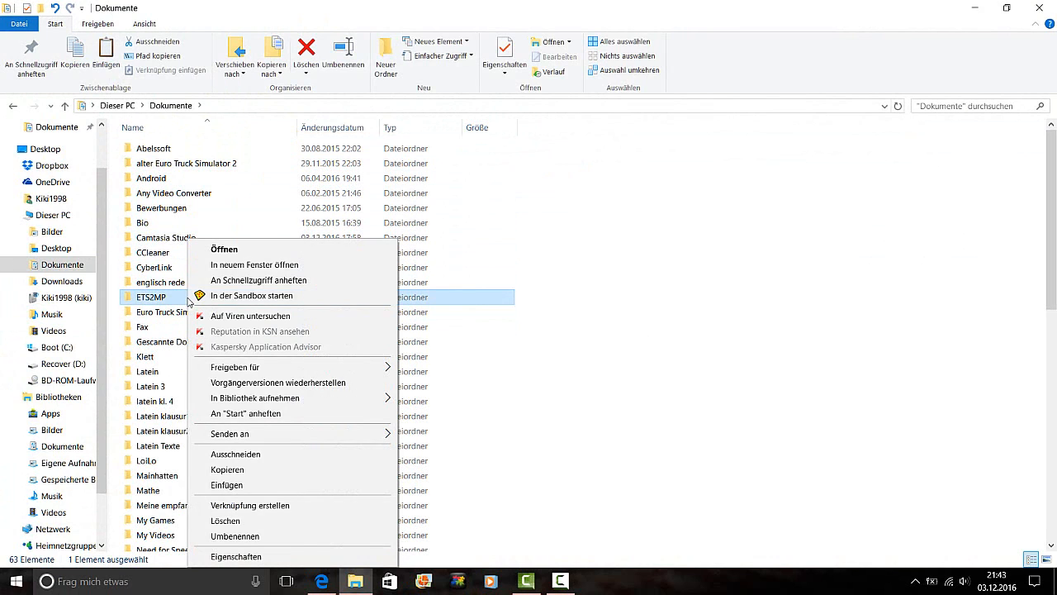
click(225, 520)
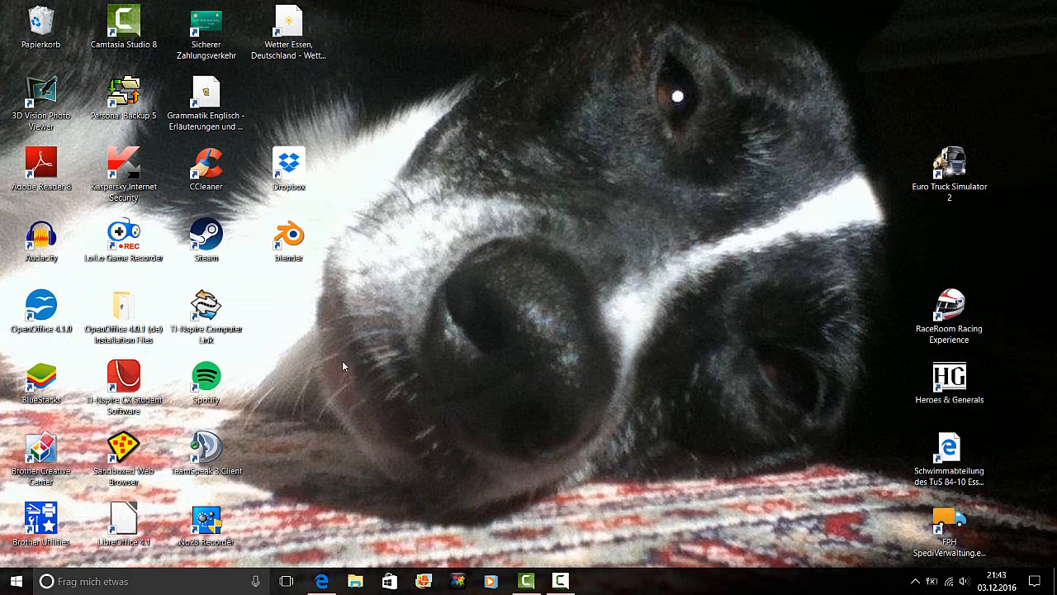
mouse_move(900, 92)
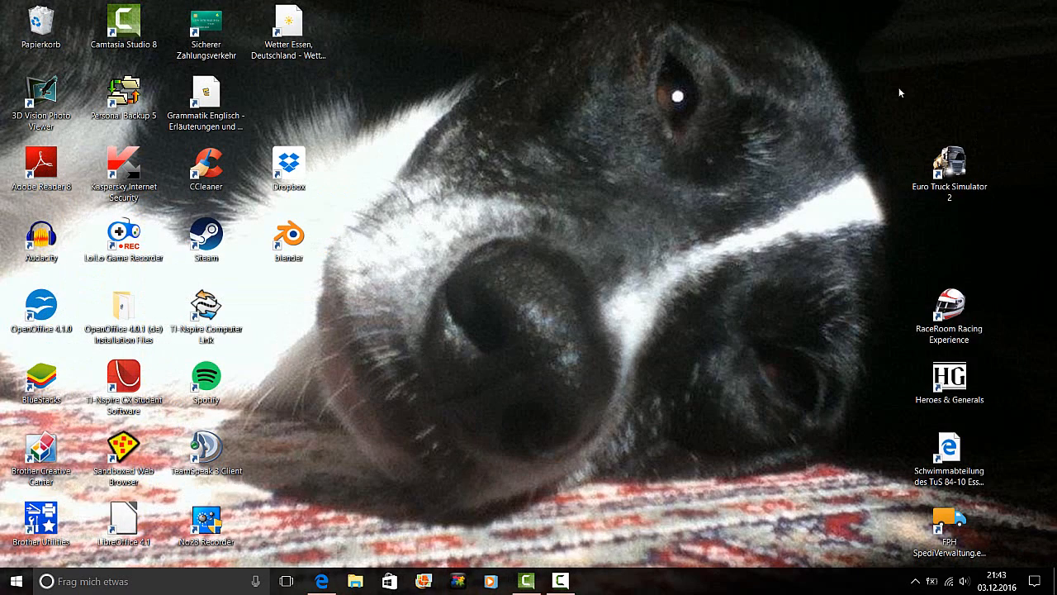
mouse_move(879, 269)
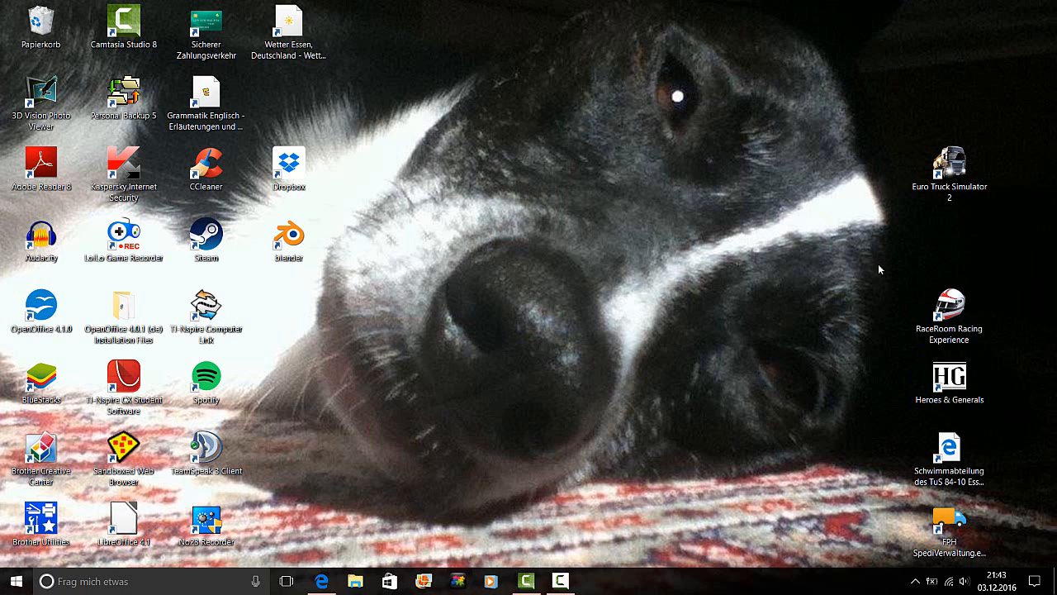
mouse_move(776, 227)
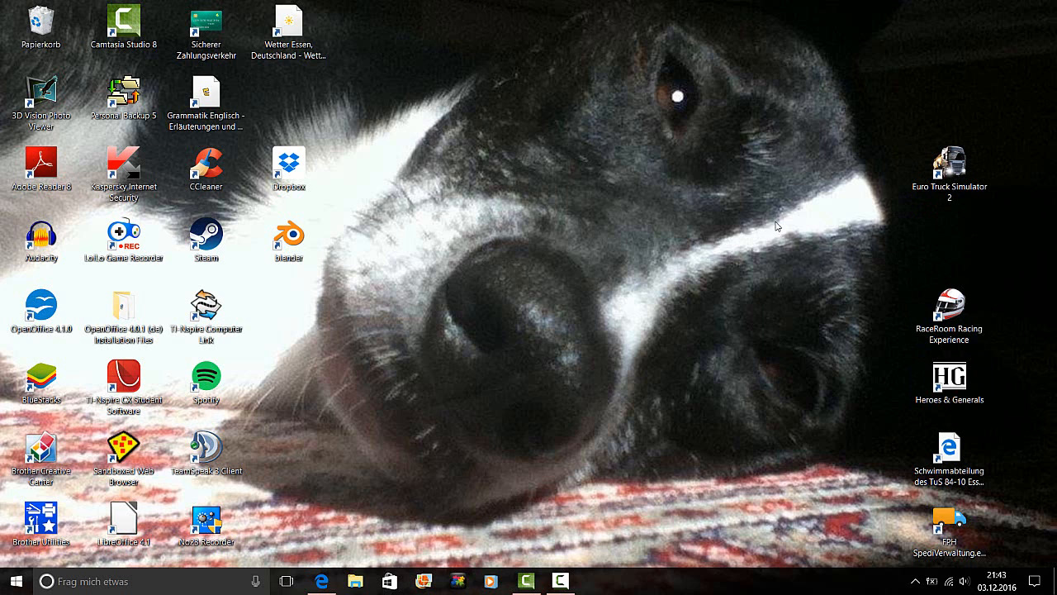
mouse_move(422, 379)
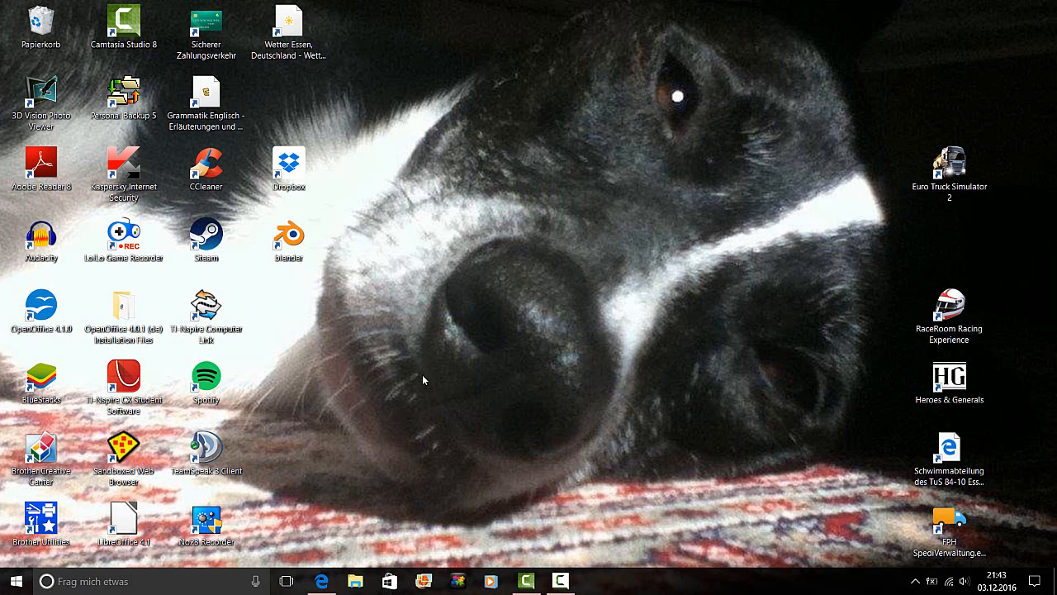
click(320, 582)
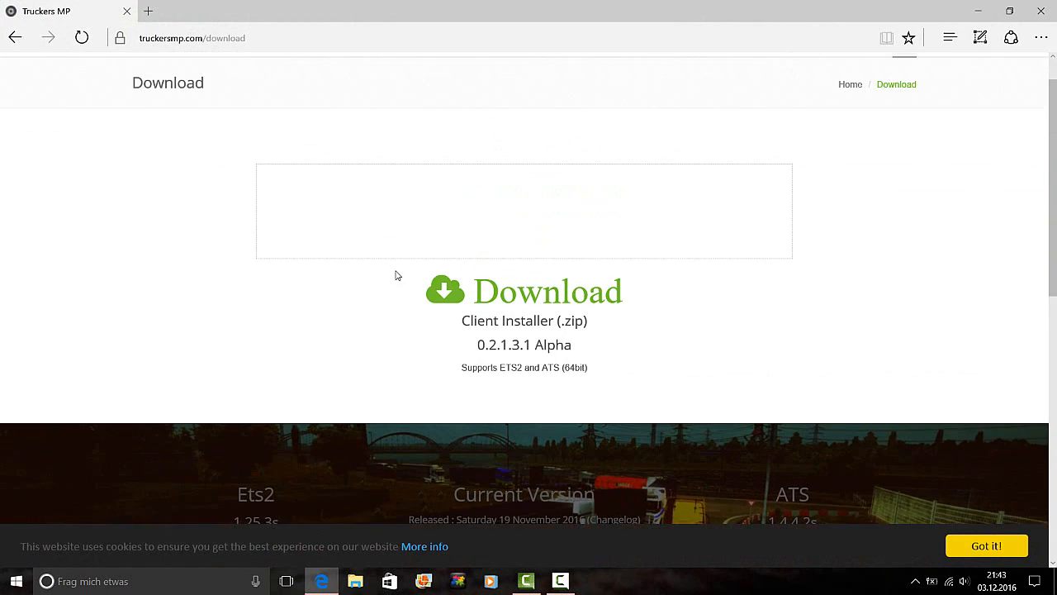
- Download the TruckersMP client installer zip, saving it into the Downloads folder
click(523, 291)
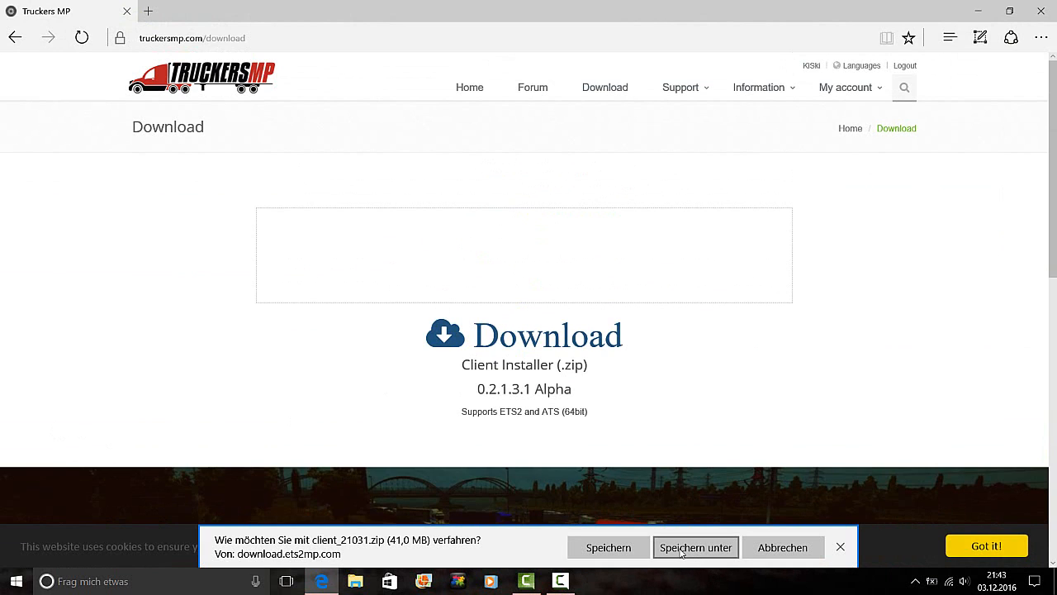
click(695, 546)
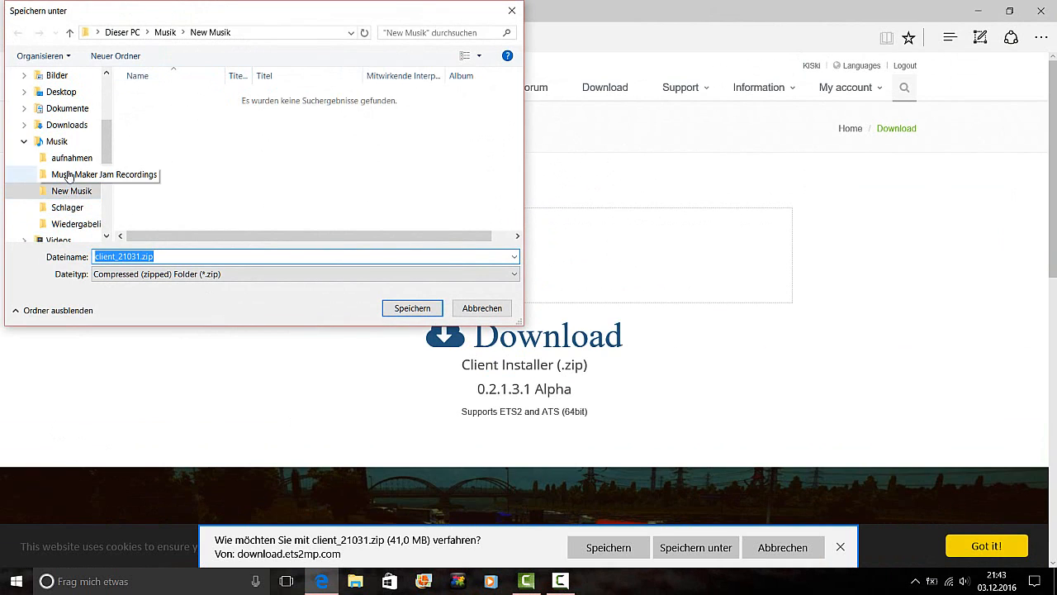
click(66, 126)
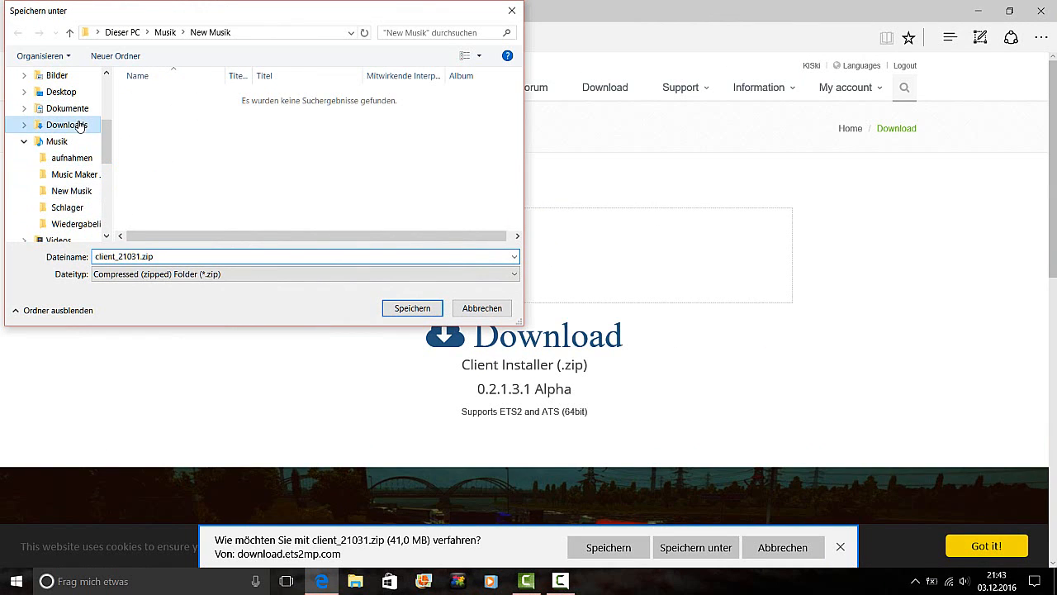
click(66, 125)
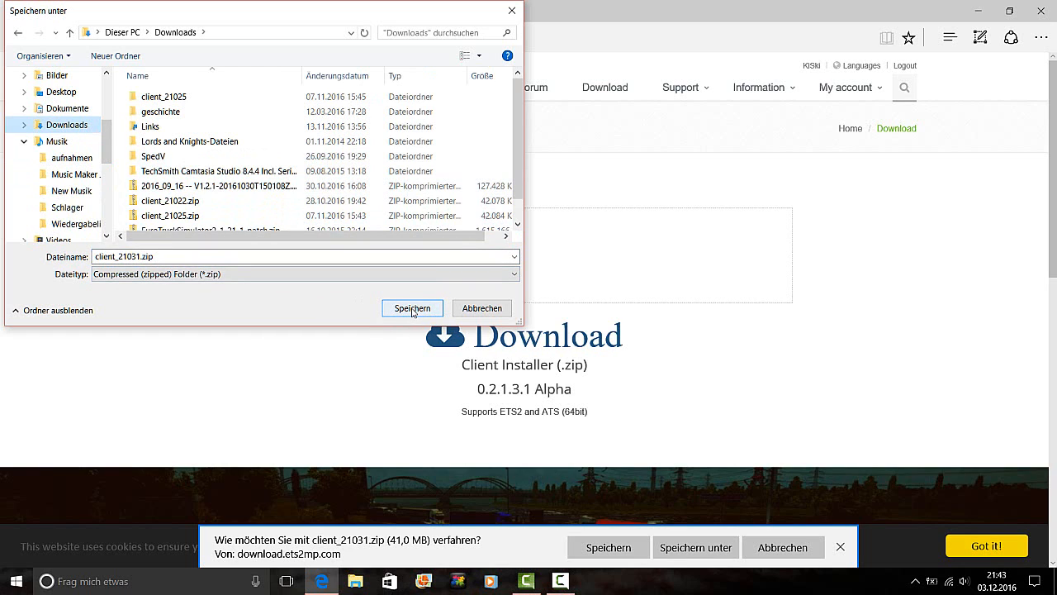
click(413, 308)
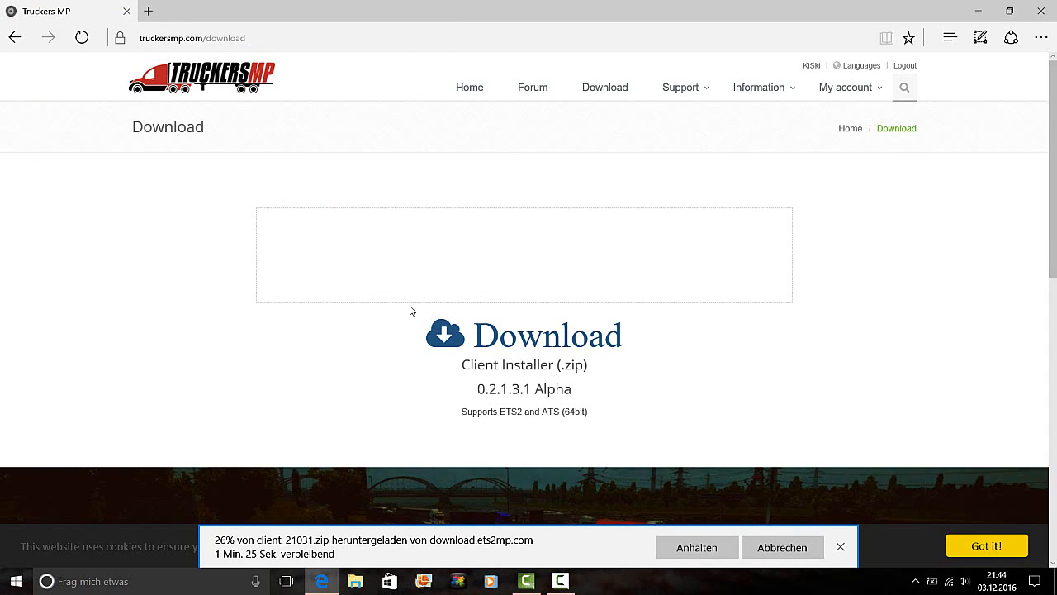
mouse_move(278, 298)
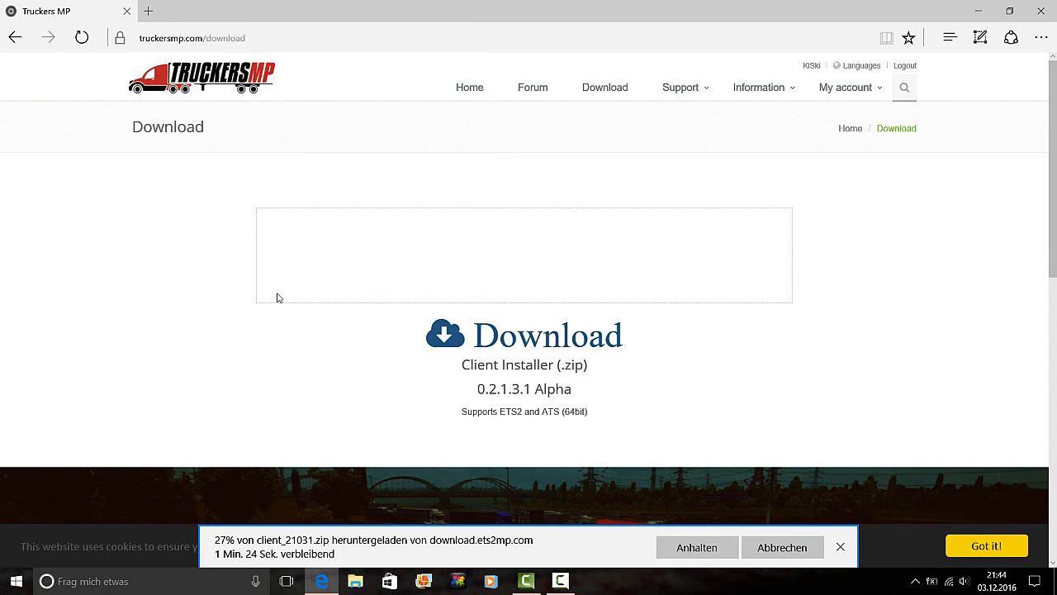
mouse_move(829, 261)
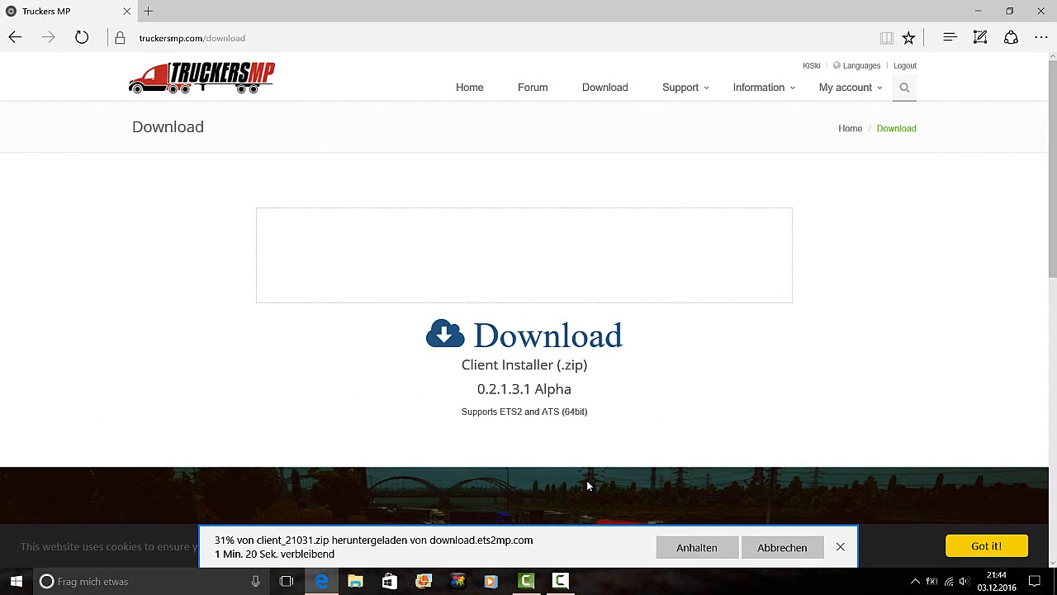
mouse_move(555, 482)
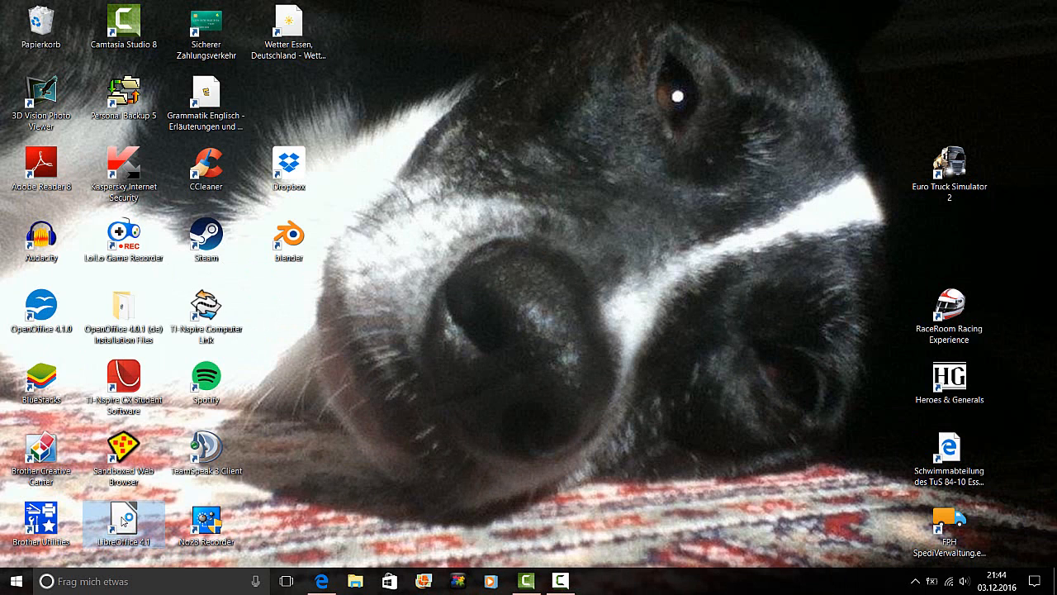
- Create a new LibreOffice Writer text document and write a placeholder 'your email' address in it
double_click(122, 520)
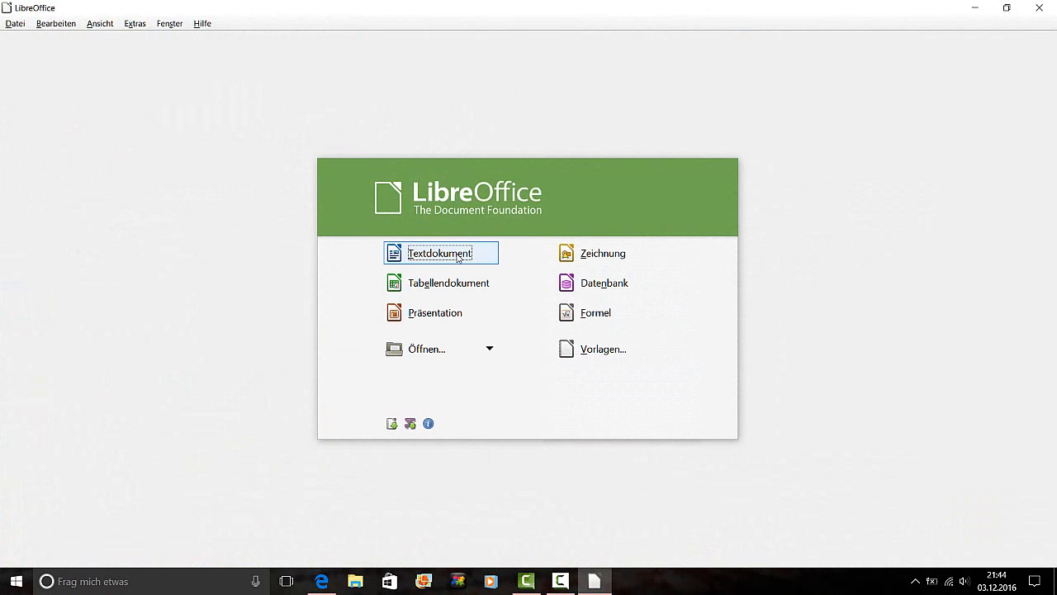
click(439, 253)
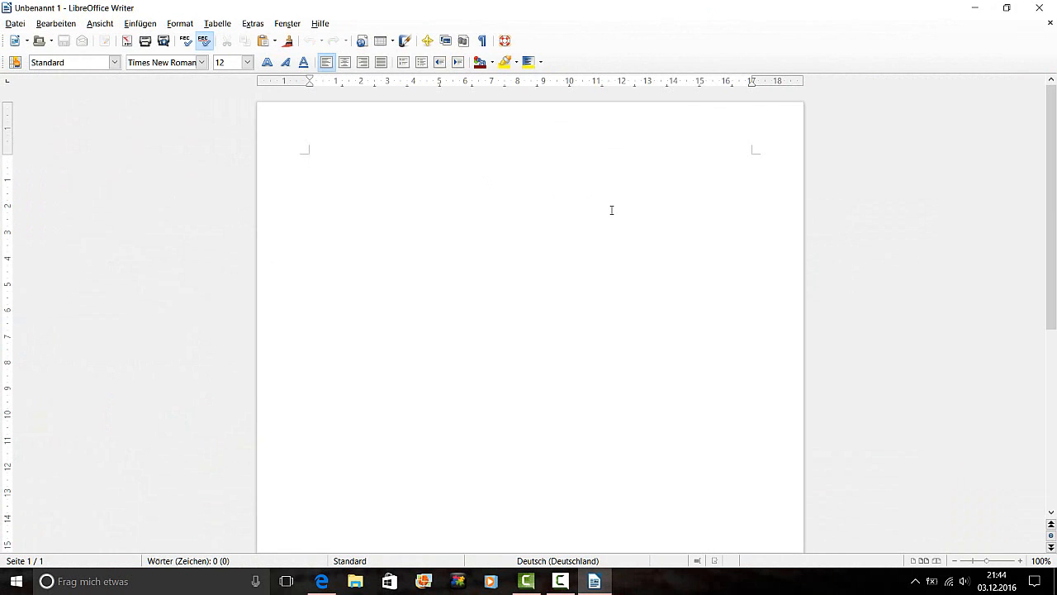
text(your)
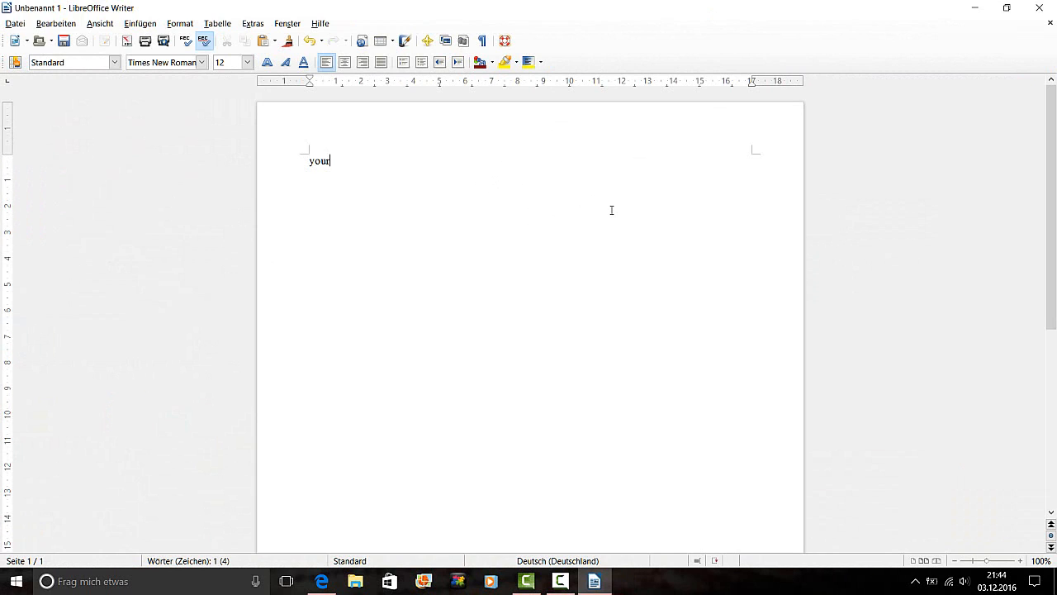
text(email)
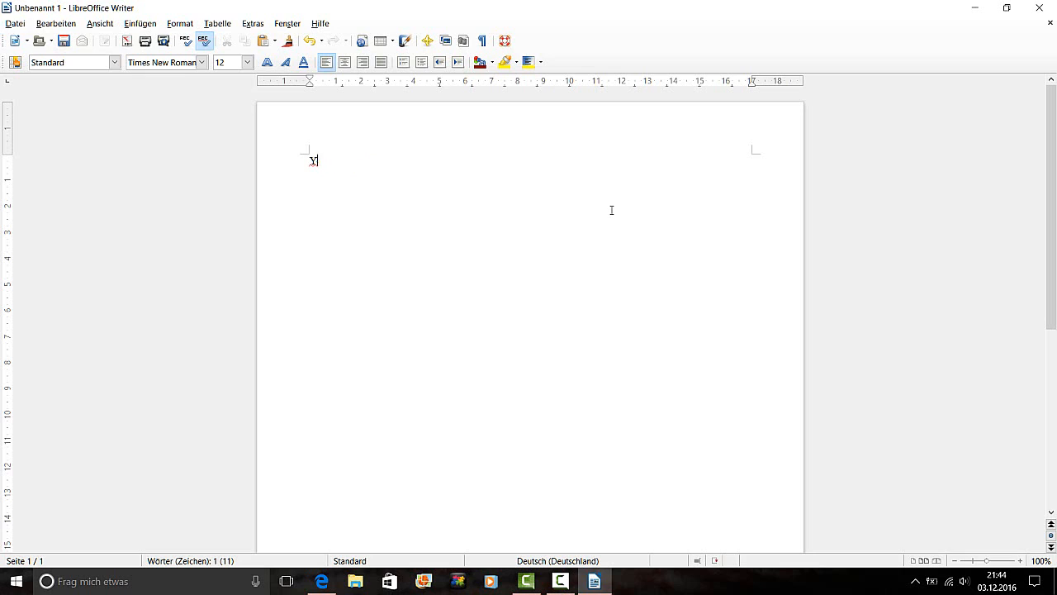
text(ouremail@)
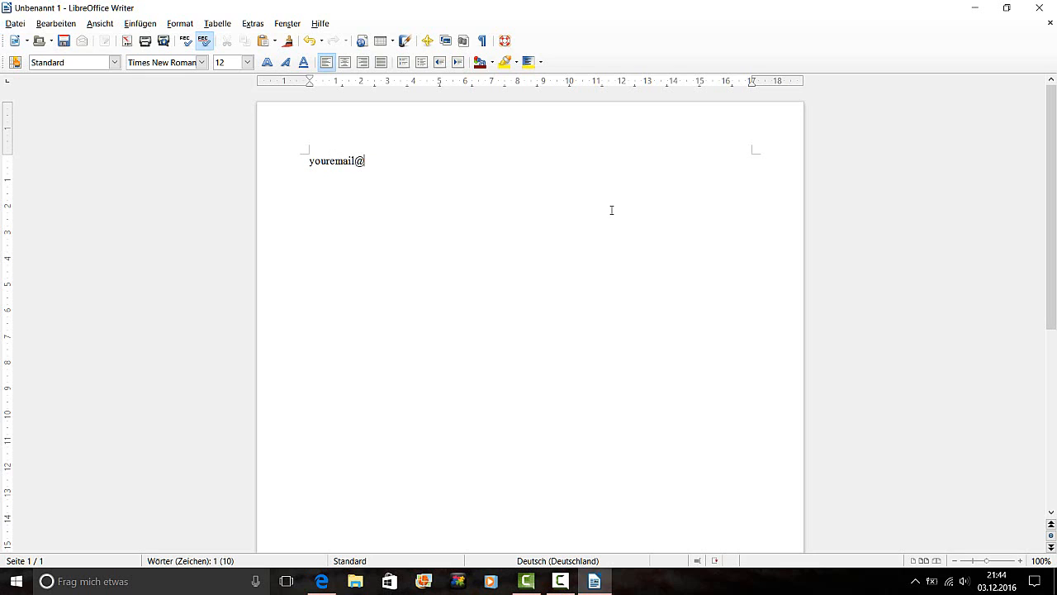
text(ema)
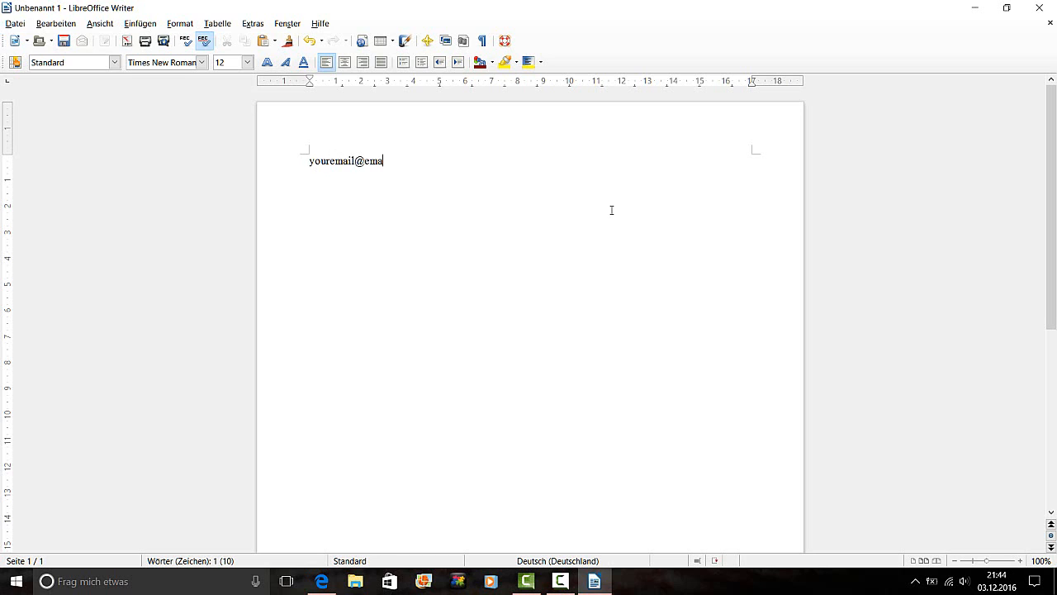
text(il.com)
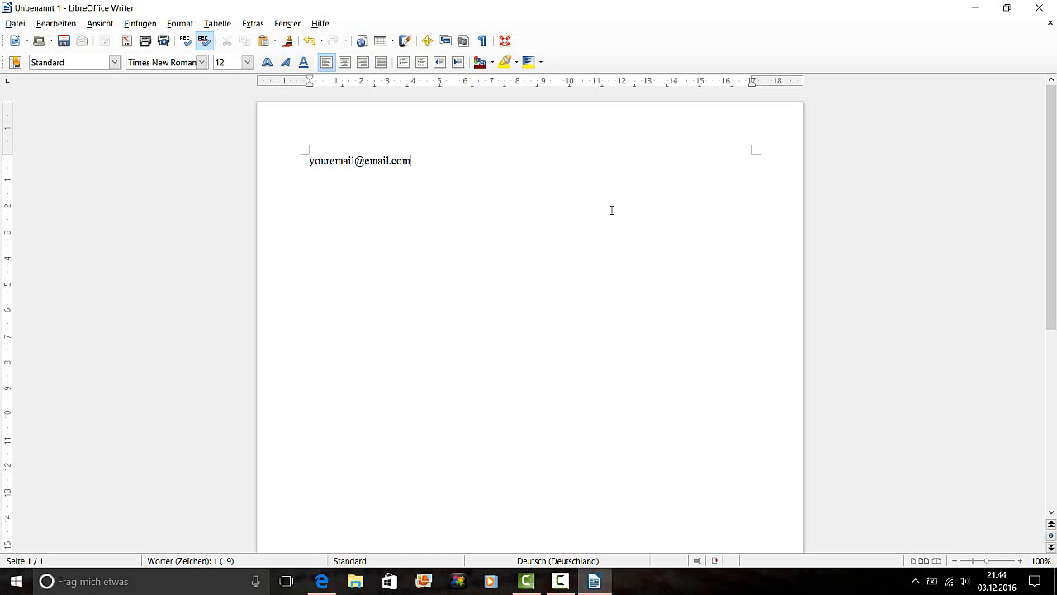
mouse_move(314, 165)
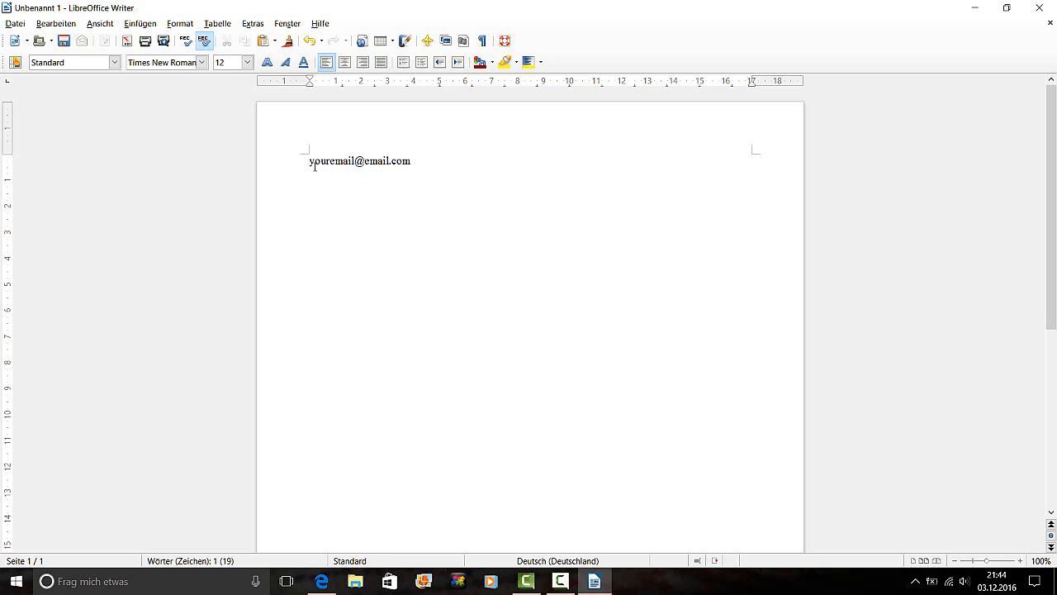
- Close the Writer document, discarding it without saving
right_click(360, 160)
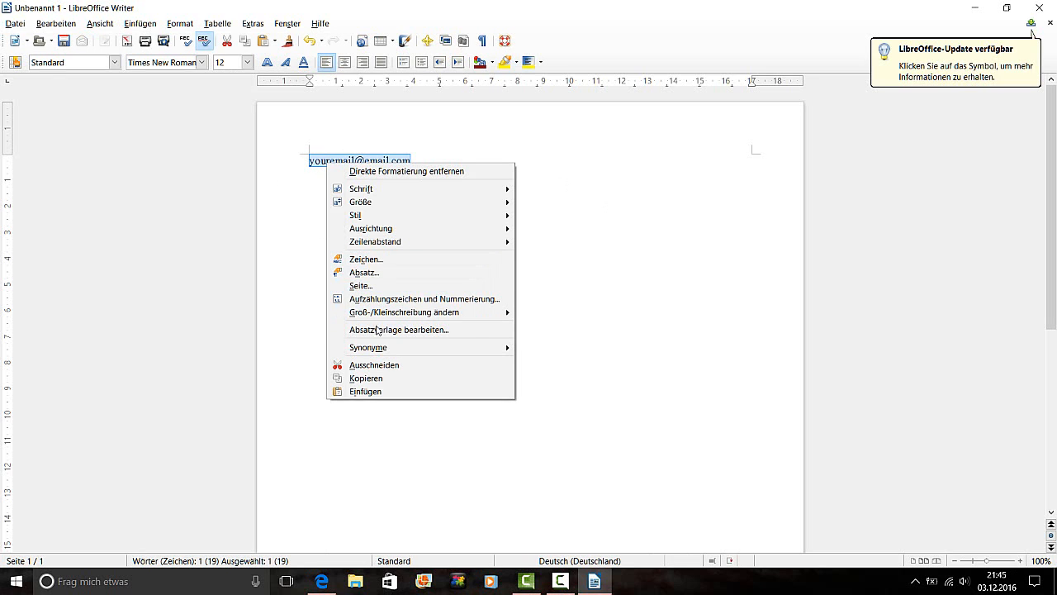
click(416, 357)
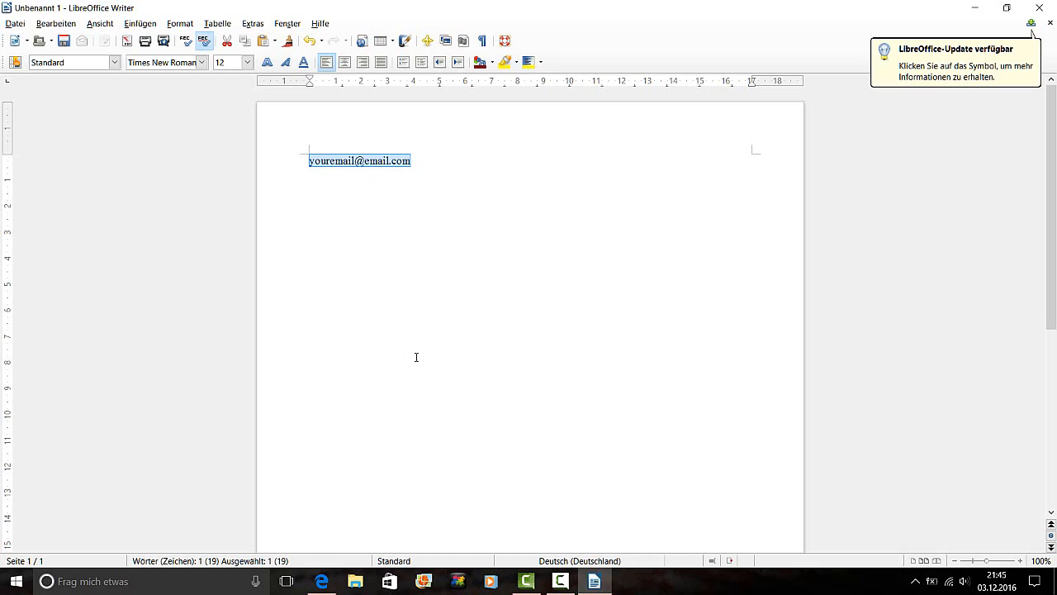
click(1039, 7)
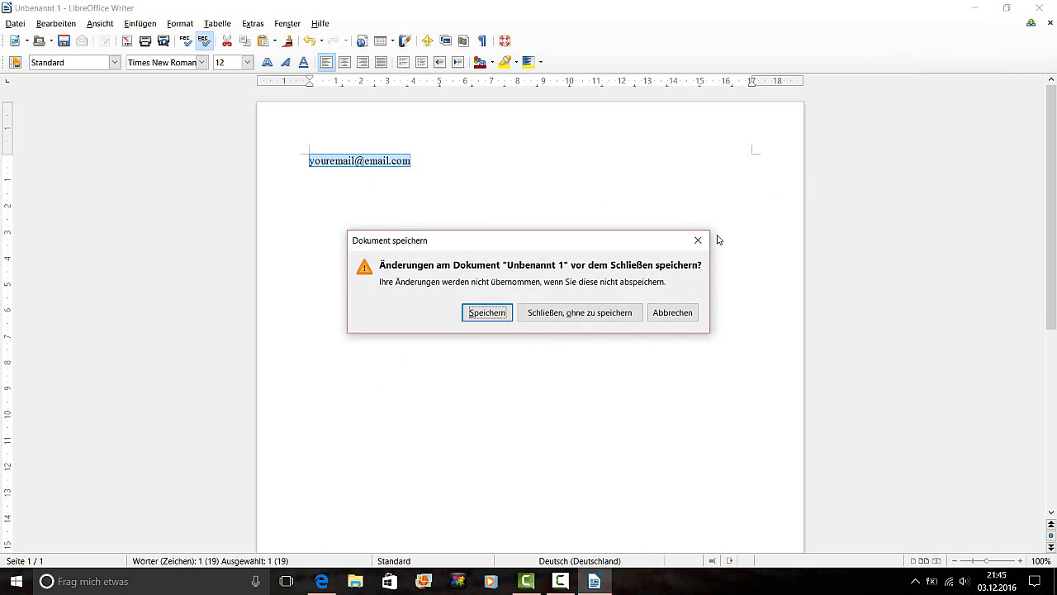
click(580, 312)
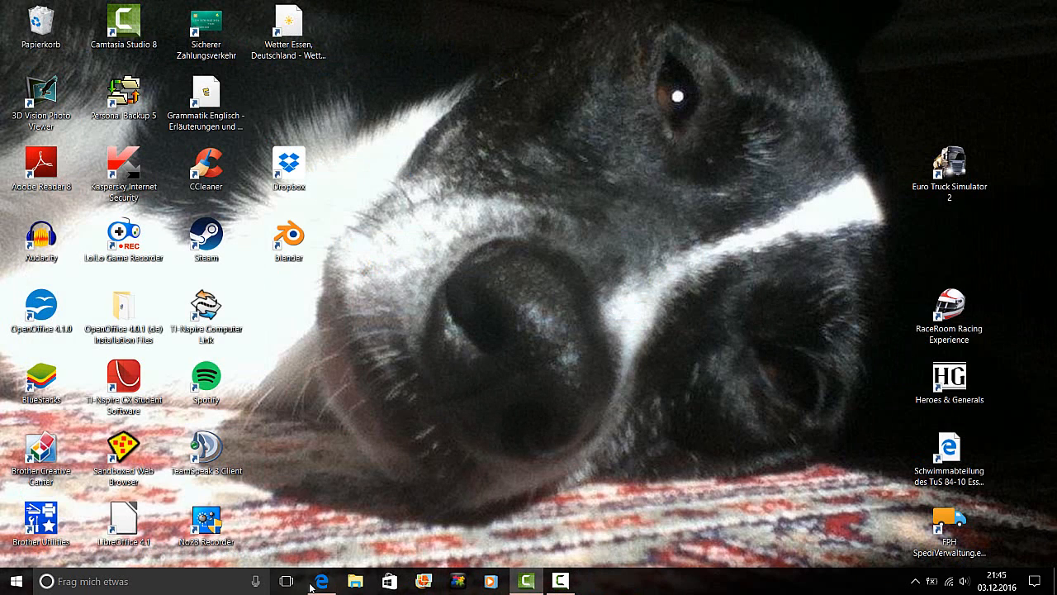
- Bring the browser with the TruckersMP download page back from the taskbar once client_21031.zip has finished
click(320, 581)
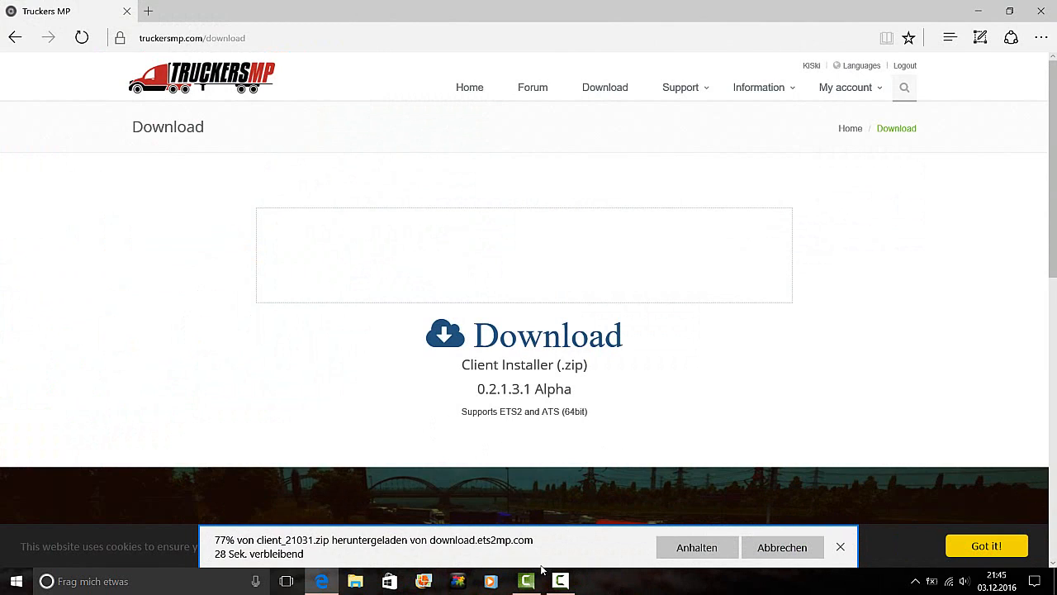
click(525, 581)
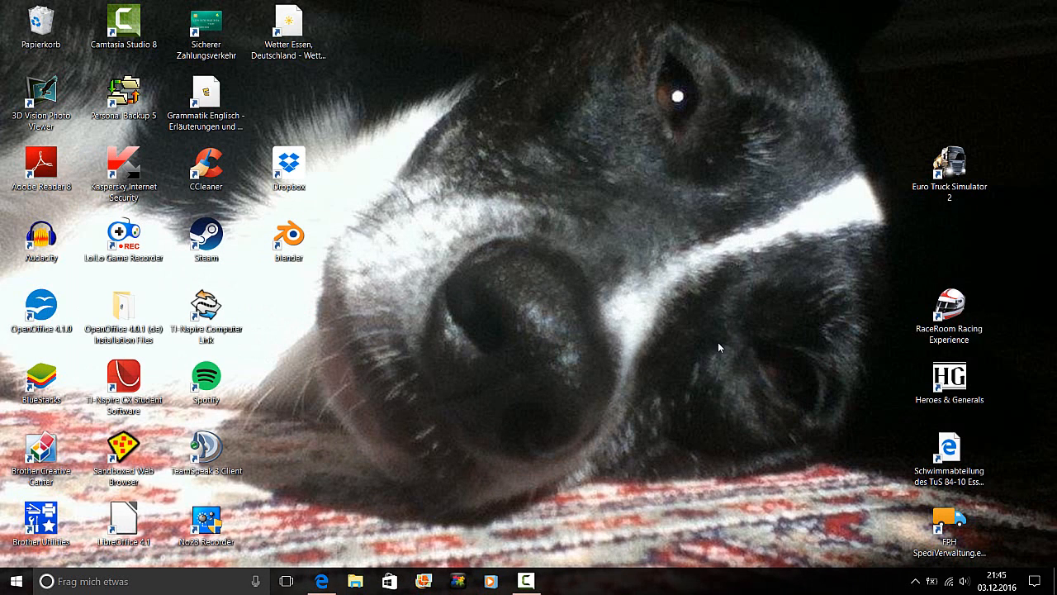
click(123, 19)
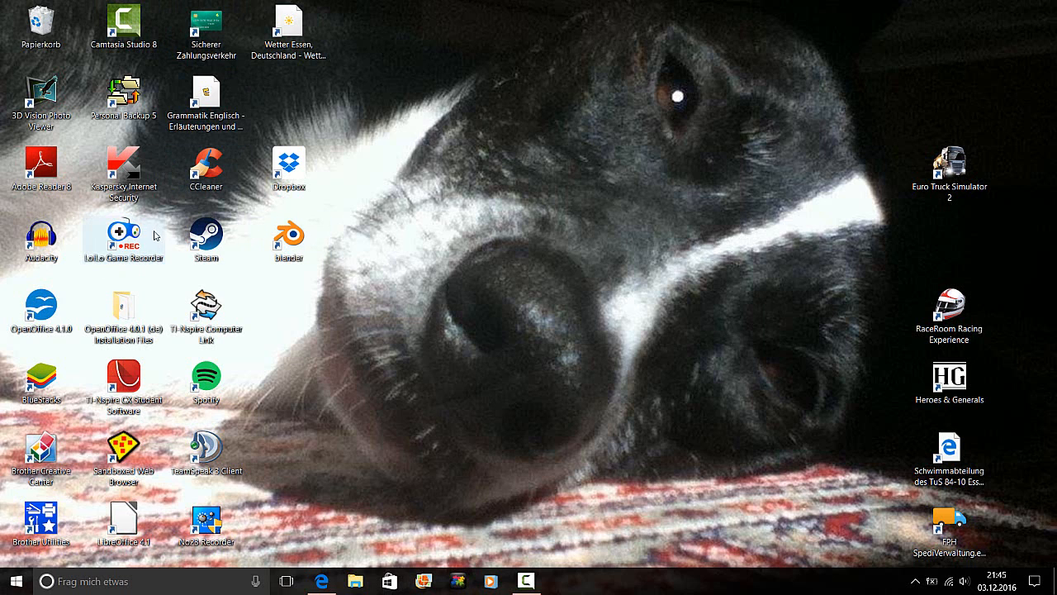
mouse_move(621, 254)
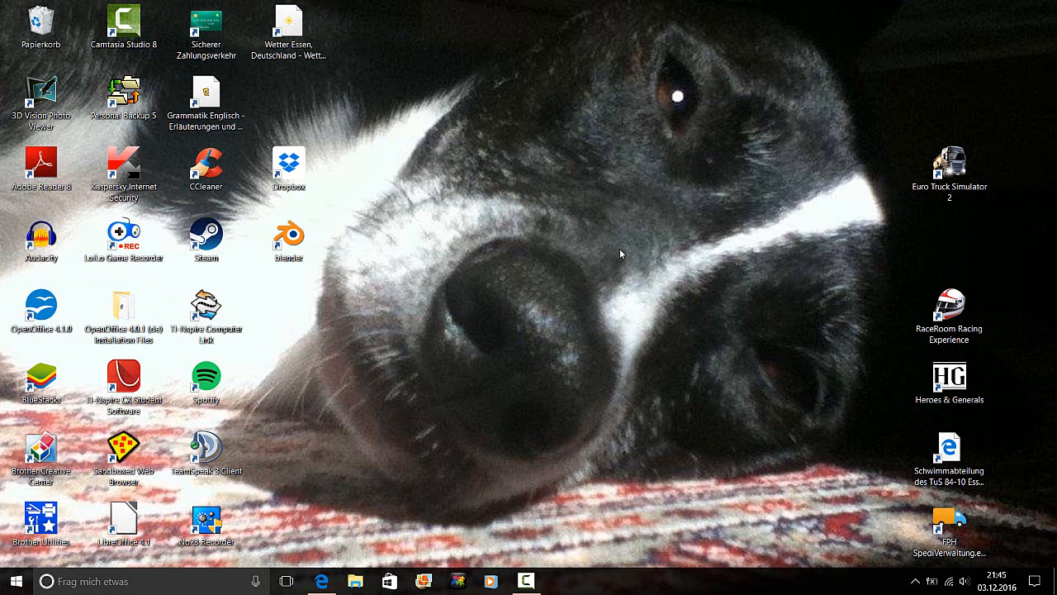
mouse_move(614, 324)
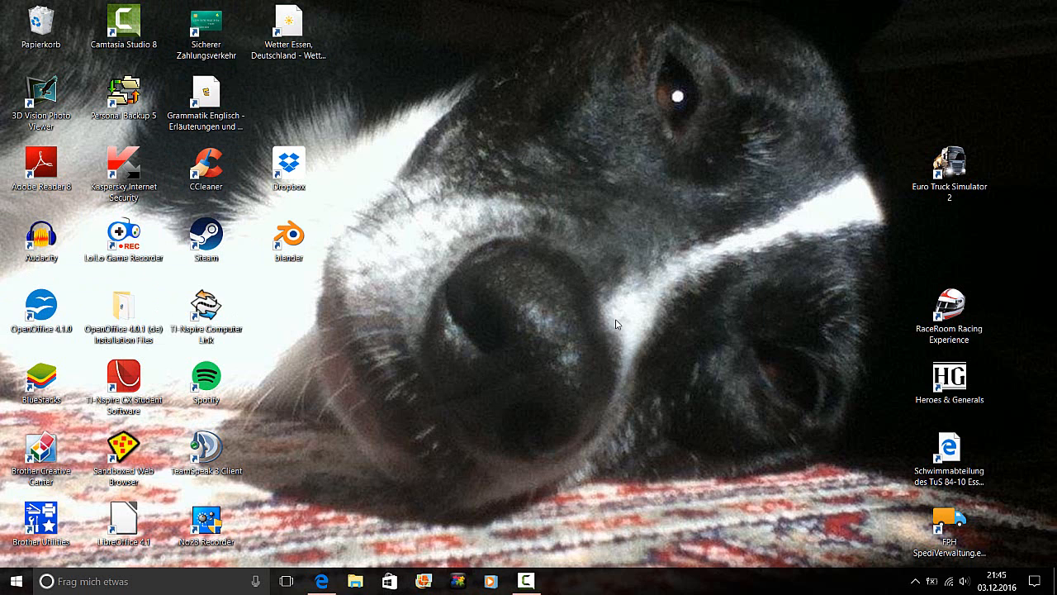
click(321, 581)
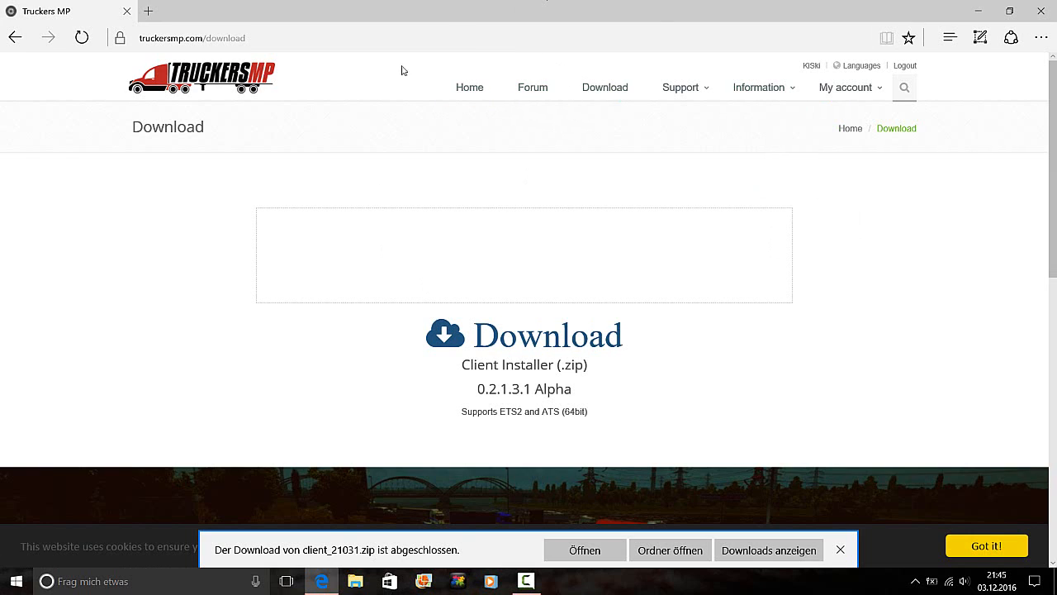
mouse_move(834, 267)
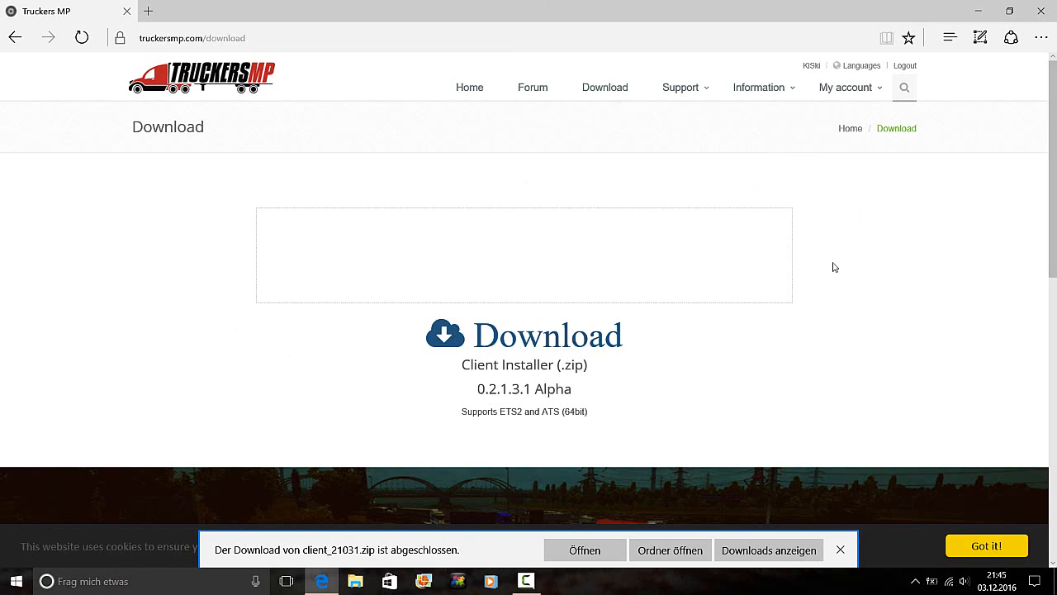
mouse_move(670, 548)
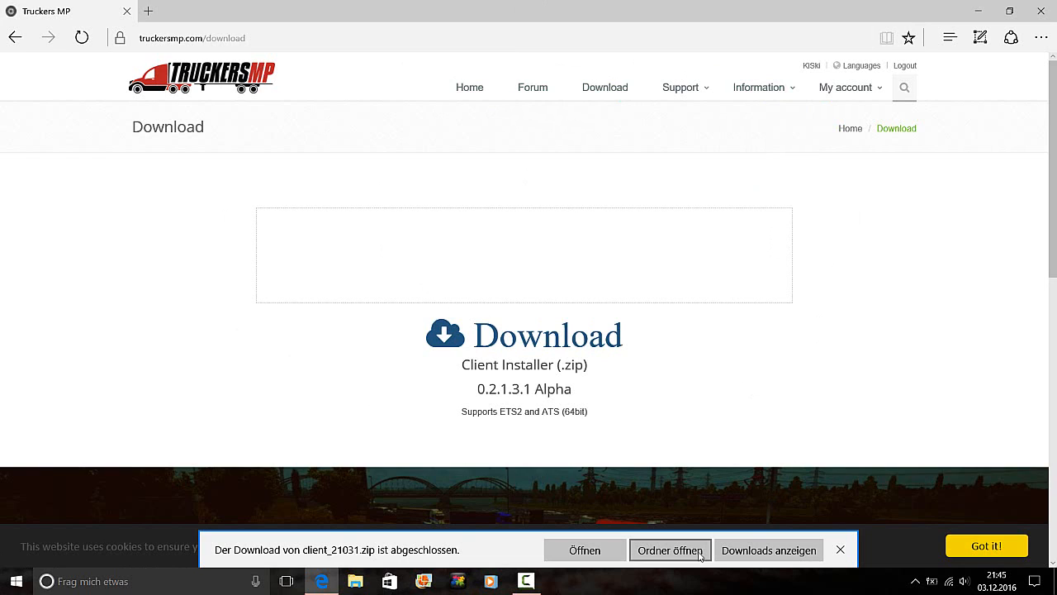
- Open the Downloads folder, enter client_21031.zip and select Install TruckersMP.exe inside it
click(670, 548)
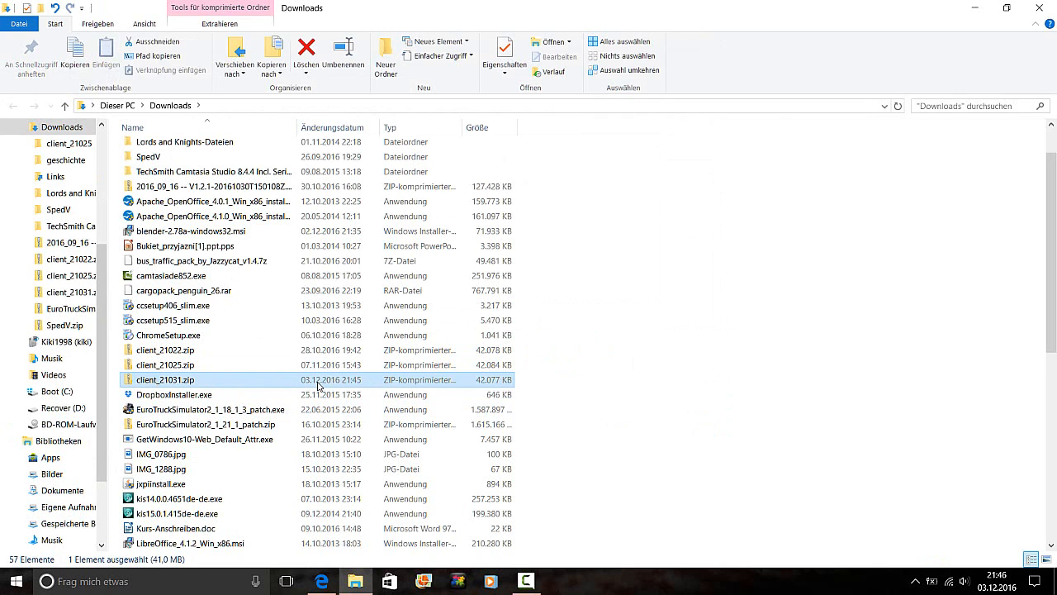
double_click(166, 379)
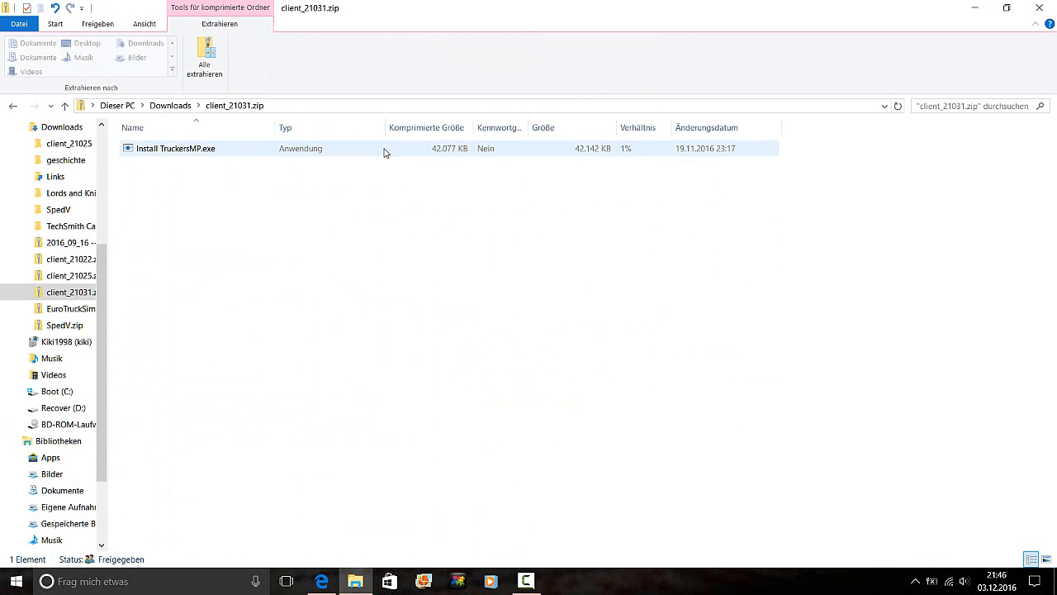
click(175, 148)
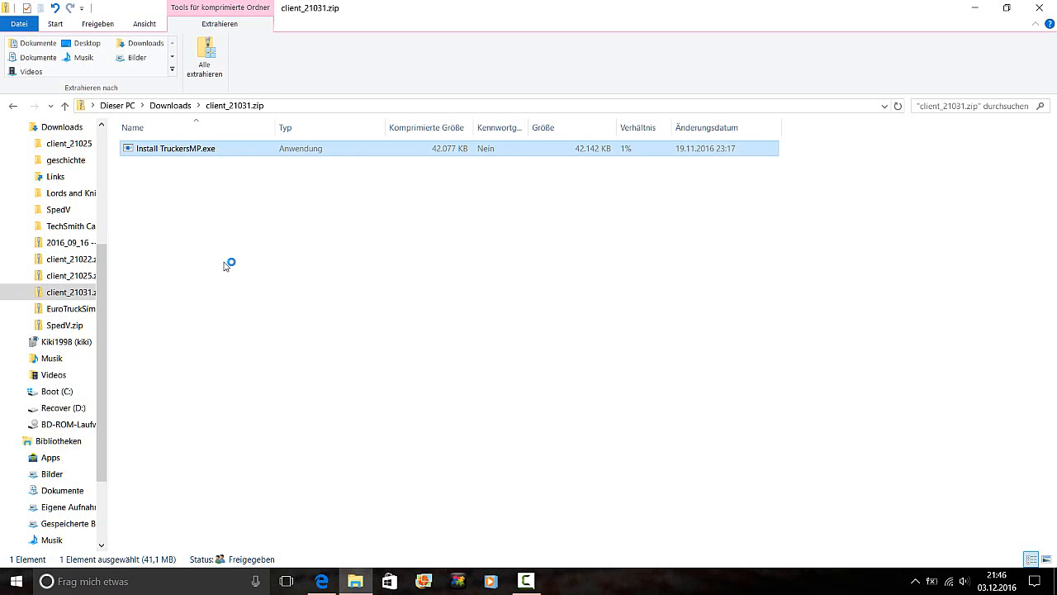
- Run Install TruckersMP.exe, dismiss the access errors and allow the first blocked entry in Kaspersky's list
double_click(175, 148)
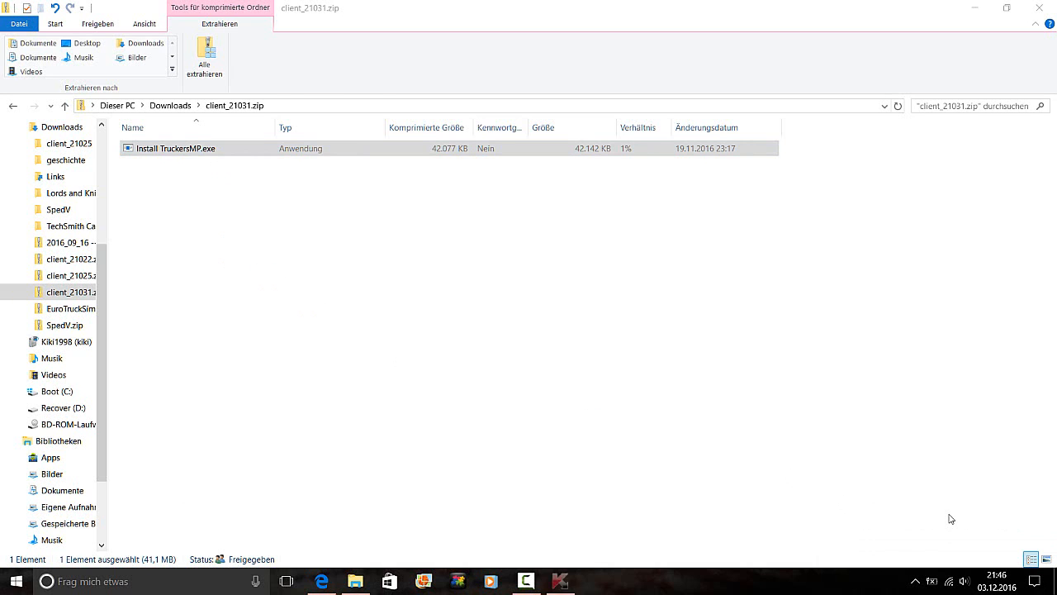
double_click(175, 149)
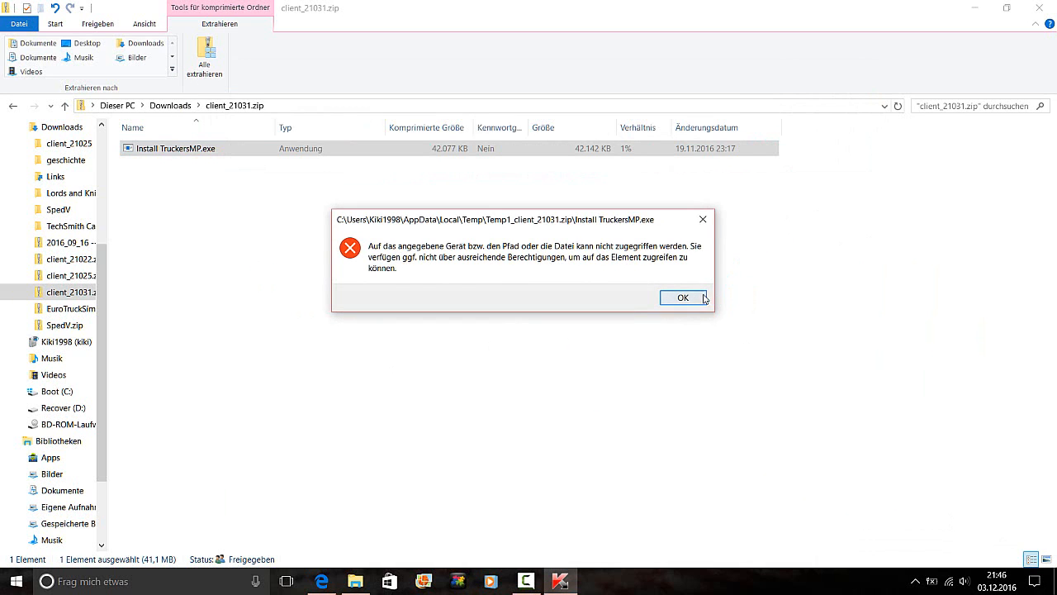
click(683, 297)
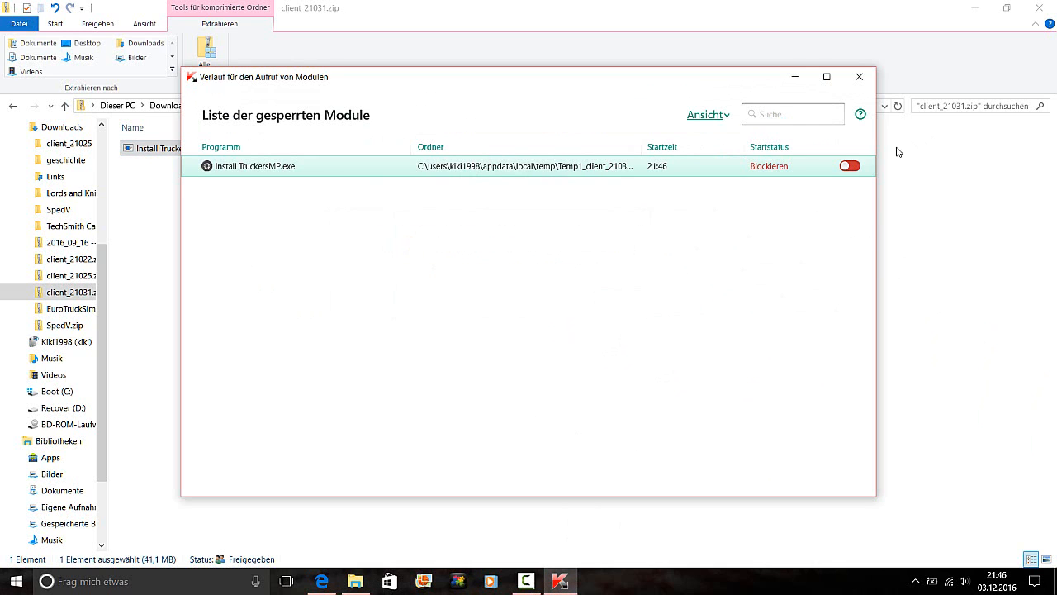
click(849, 165)
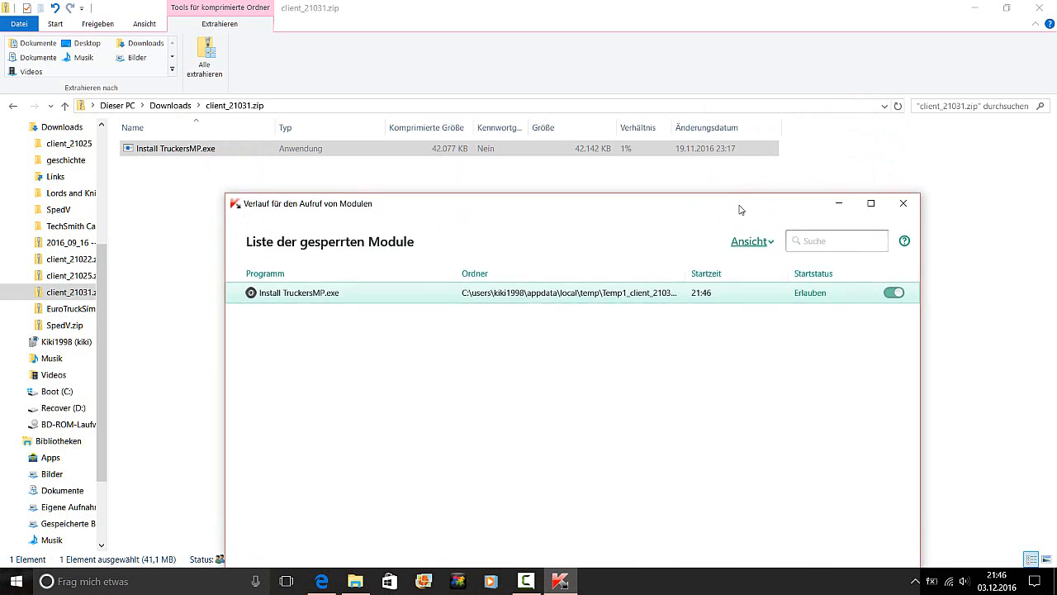
click(902, 203)
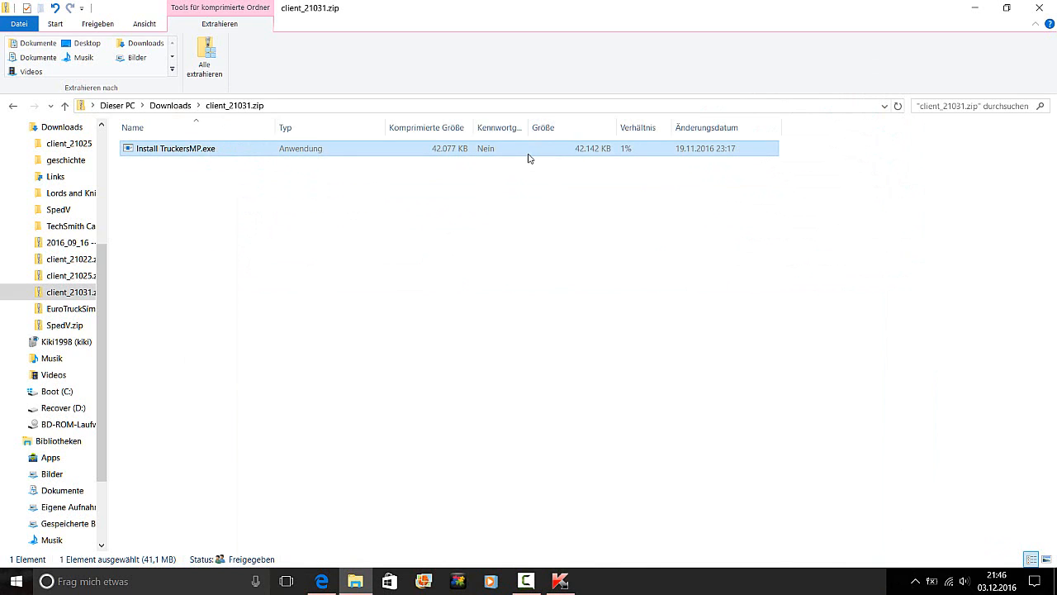
double_click(175, 148)
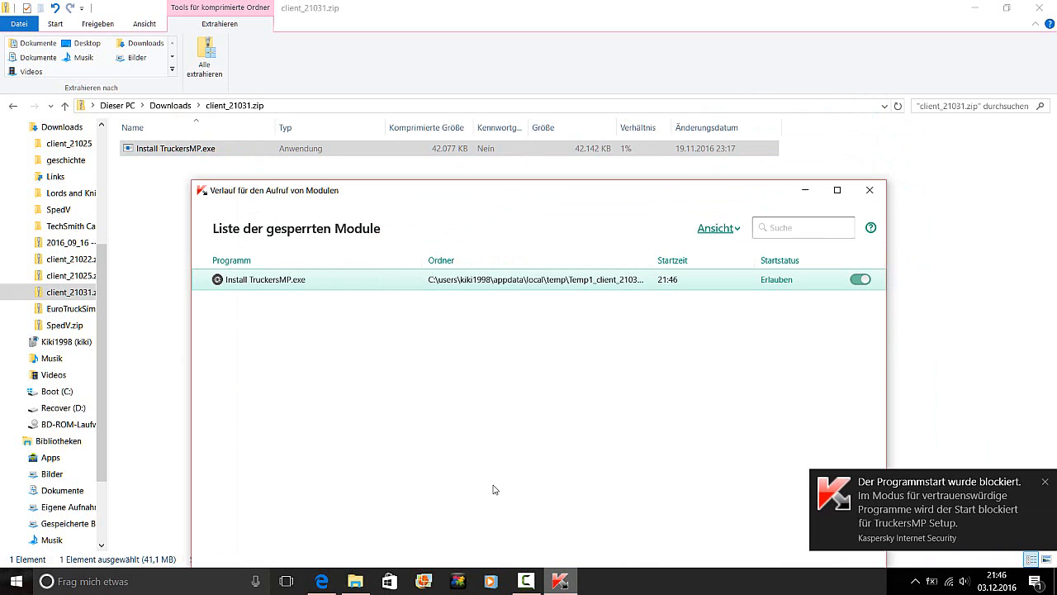
mouse_move(991, 515)
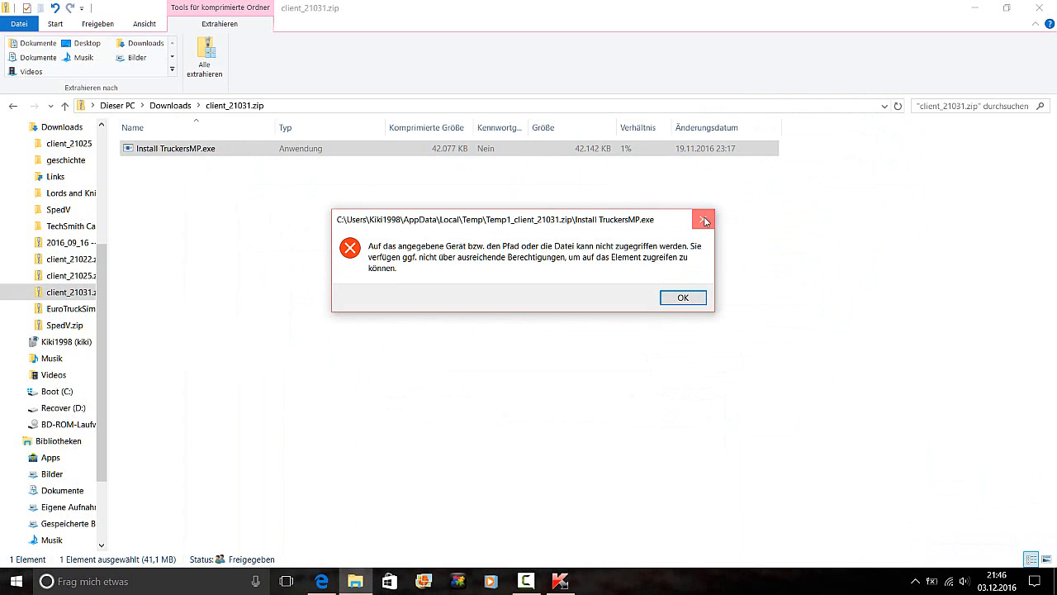
click(682, 297)
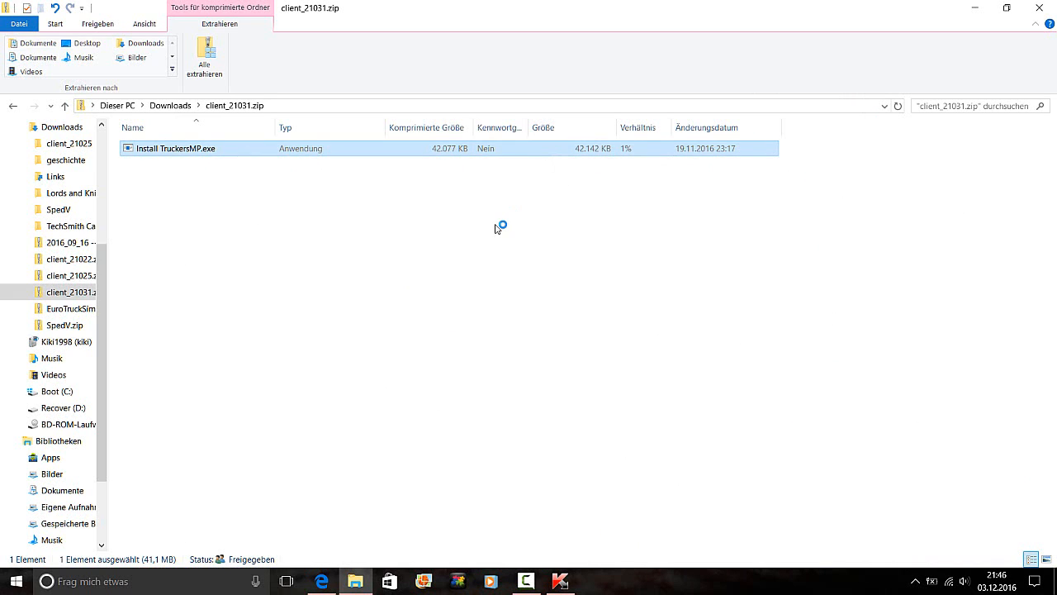
mouse_move(244, 254)
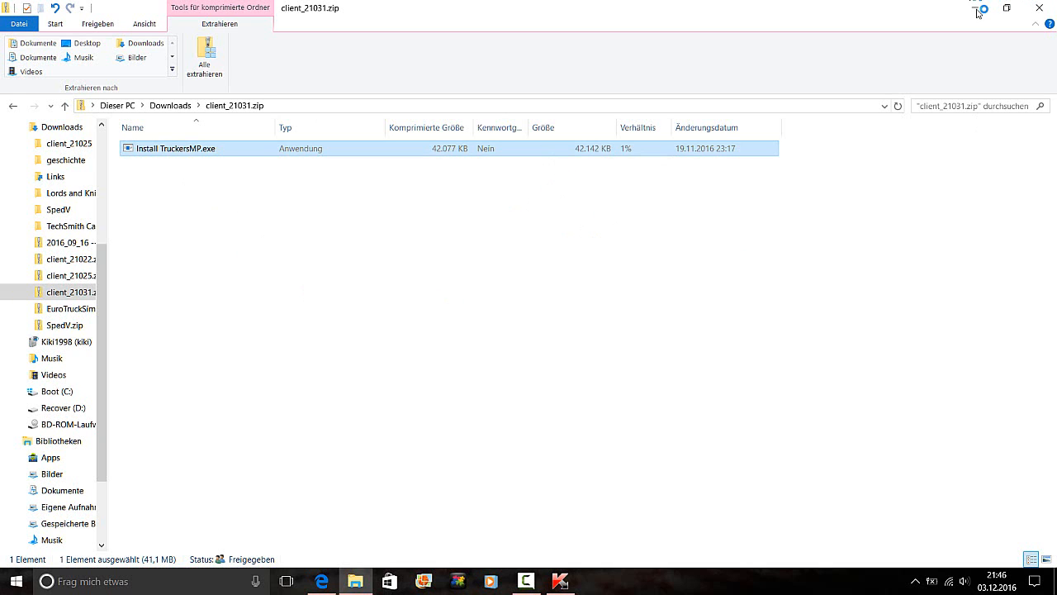
- Retry the installer, allow the newest blocked entry so all four are allowed, and acknowledge the failed extraction
double_click(175, 148)
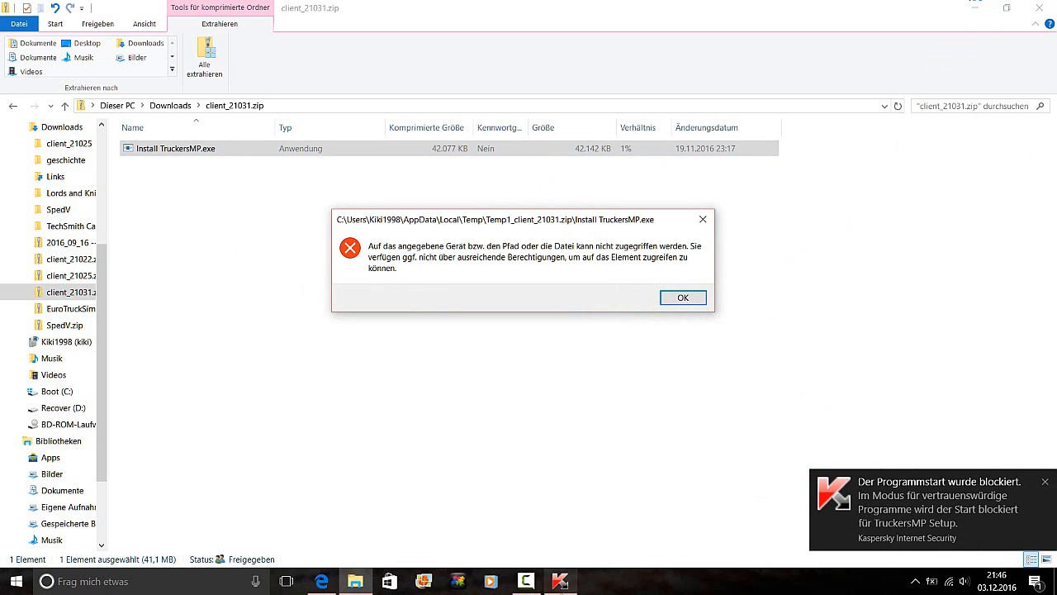
click(684, 298)
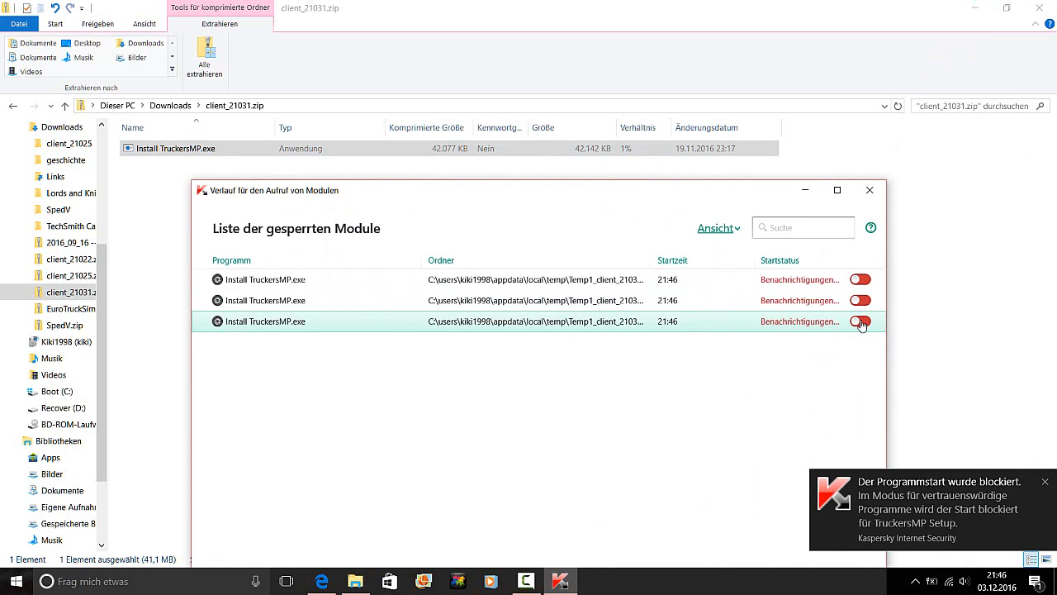
click(860, 320)
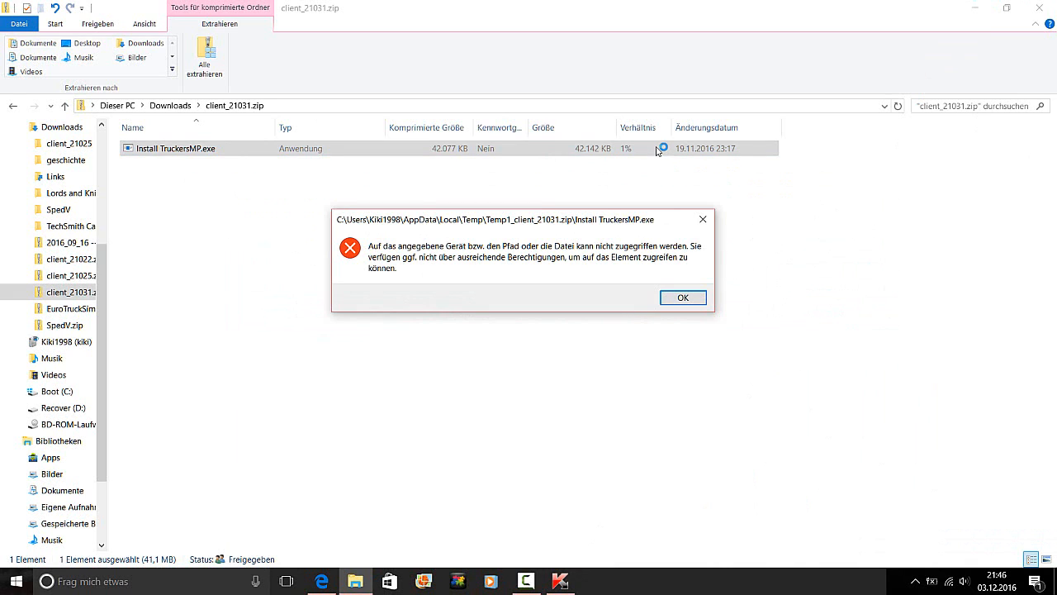
click(682, 297)
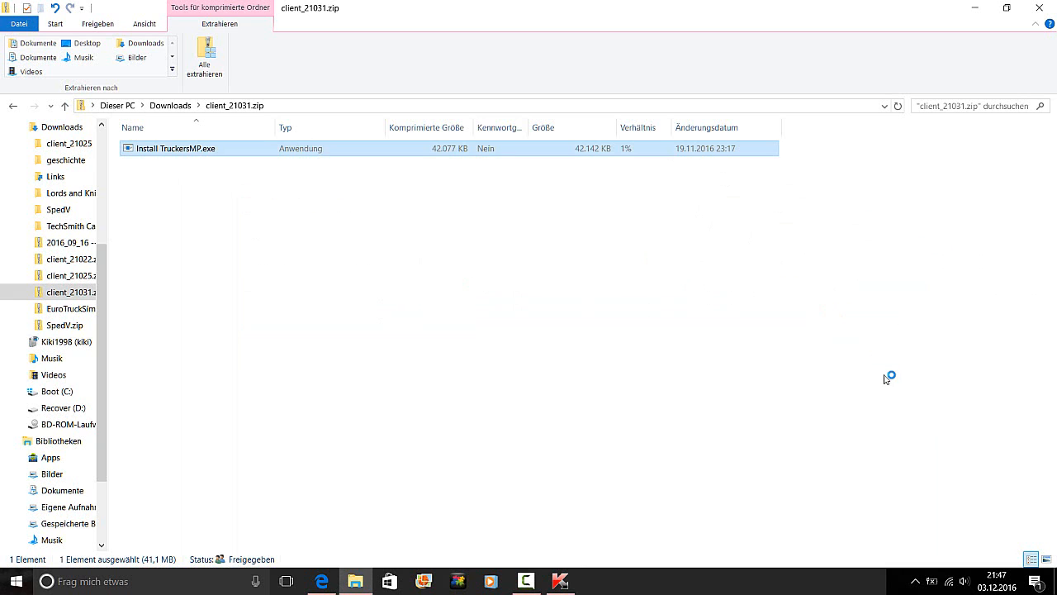
double_click(176, 148)
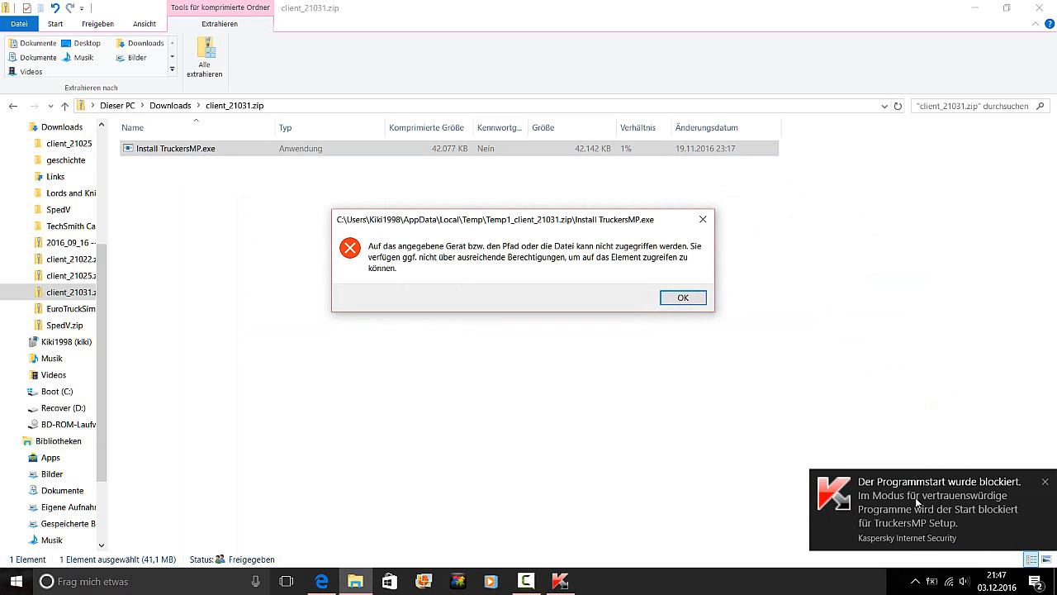
click(684, 298)
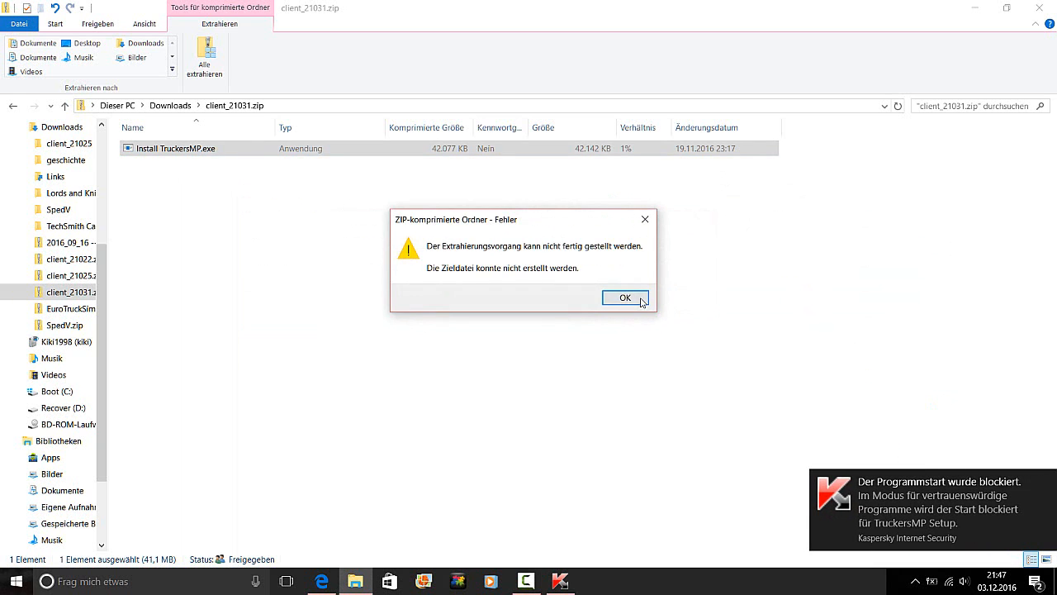
click(624, 297)
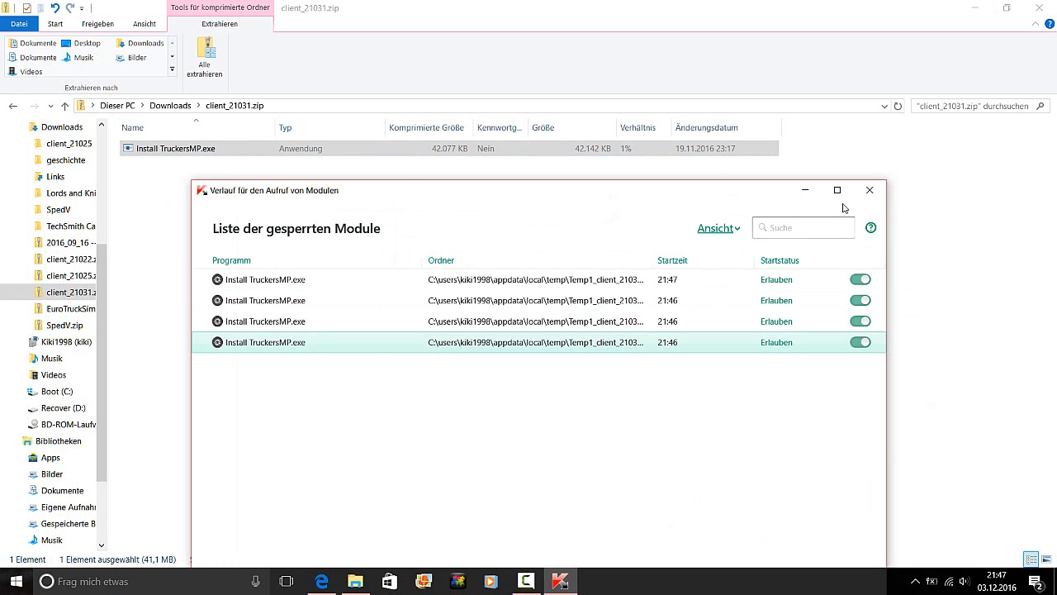
- Open the Temp1_client_21031.zip folder from the Kaspersky list and launch Install TruckersMP.exe to its language prompt
click(715, 228)
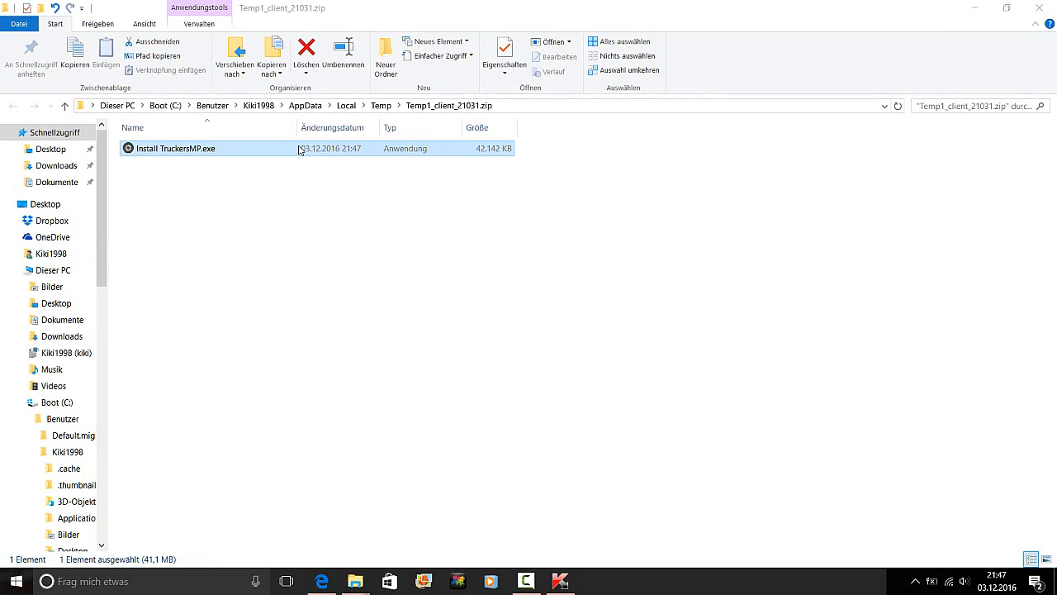
double_click(175, 148)
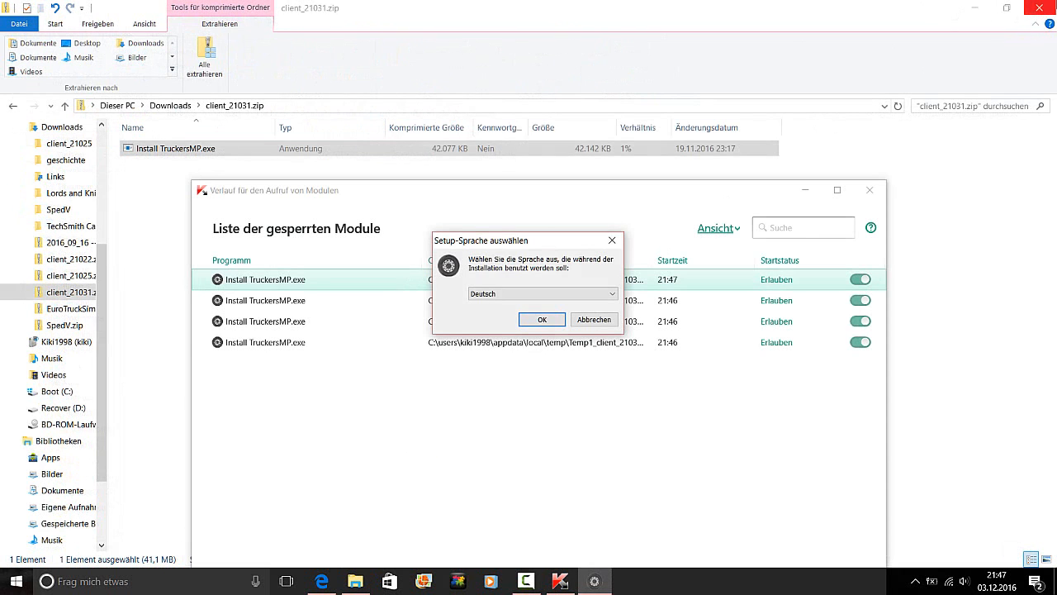
- Start TruckersMP Setup with Deutsch as the setup language
click(869, 190)
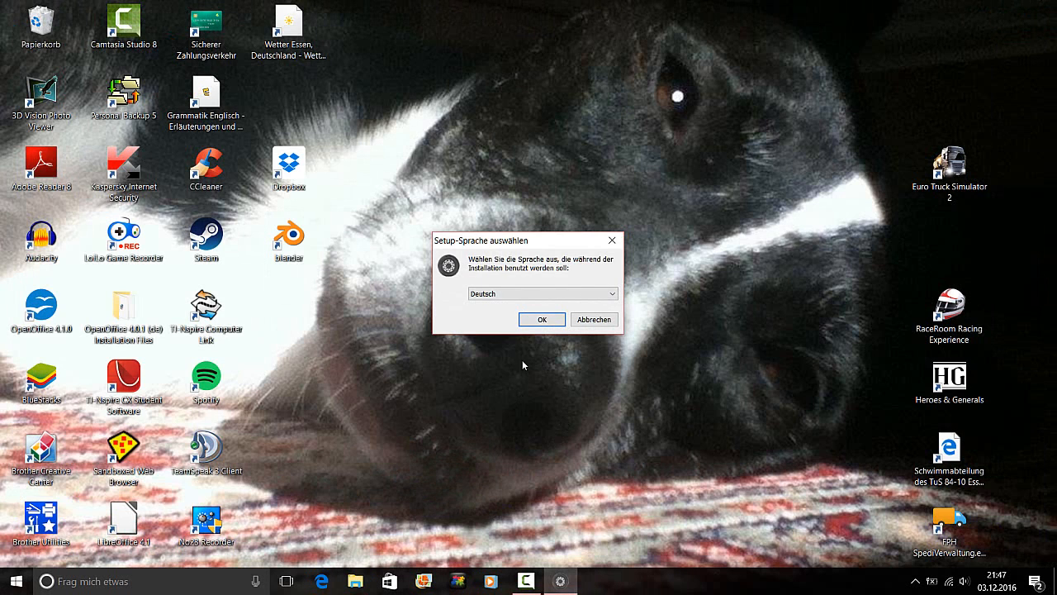
click(541, 294)
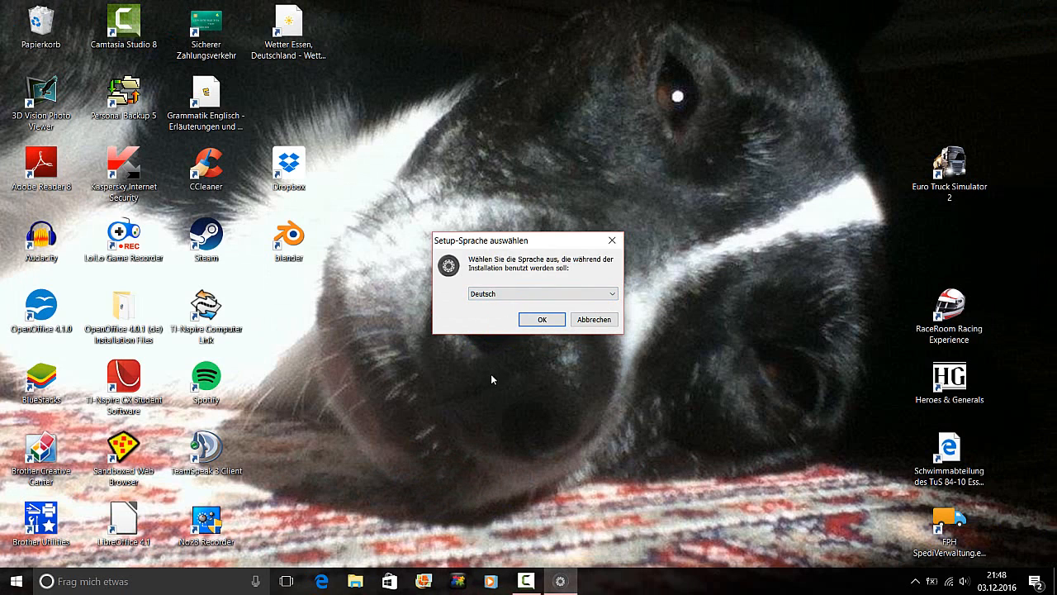
click(542, 321)
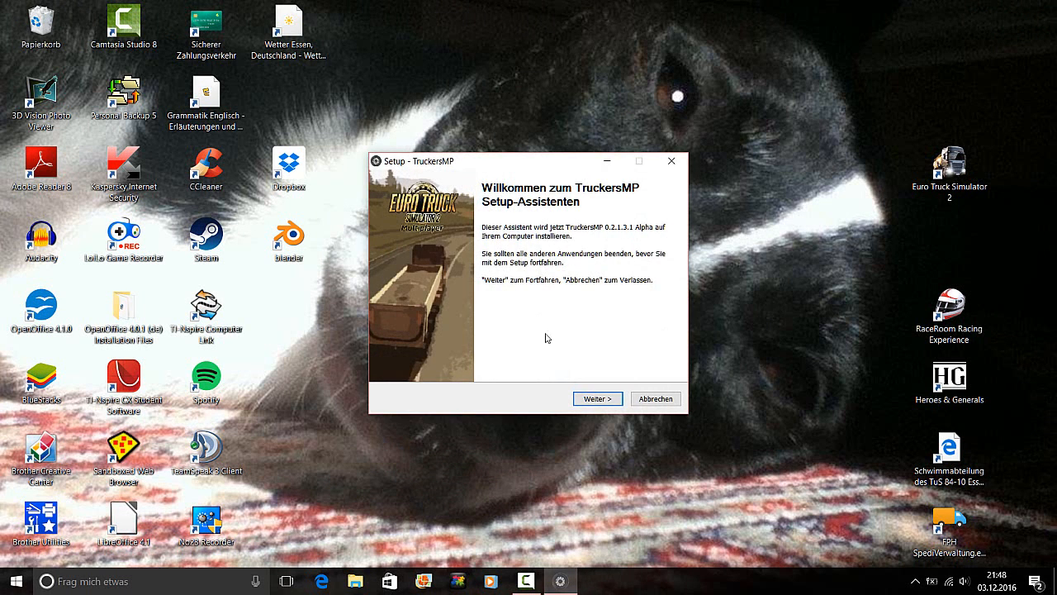
- Accept the licence agreement and continue to the installation folder choice
click(598, 398)
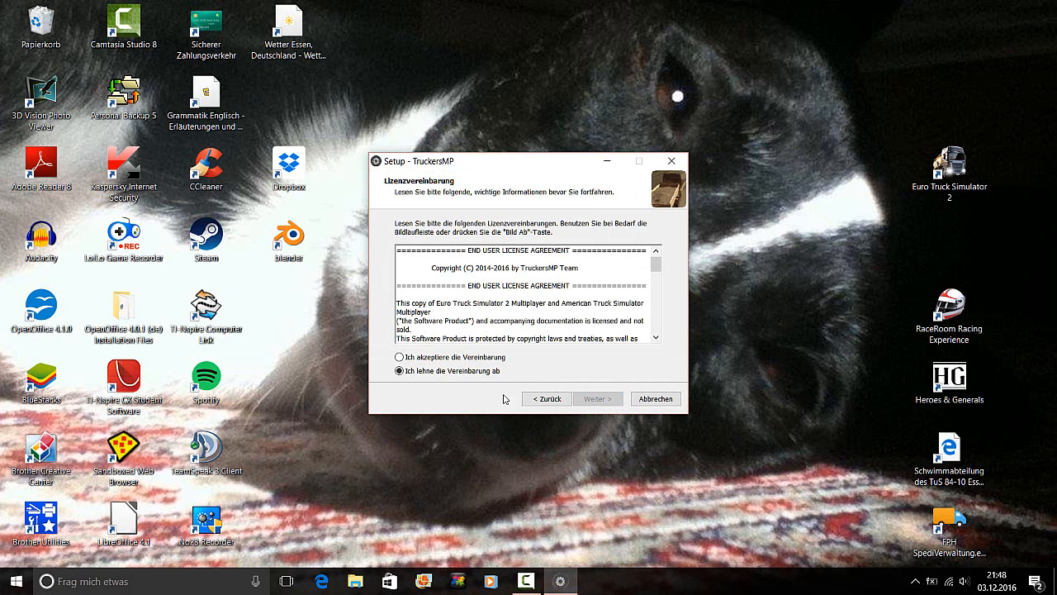
click(400, 357)
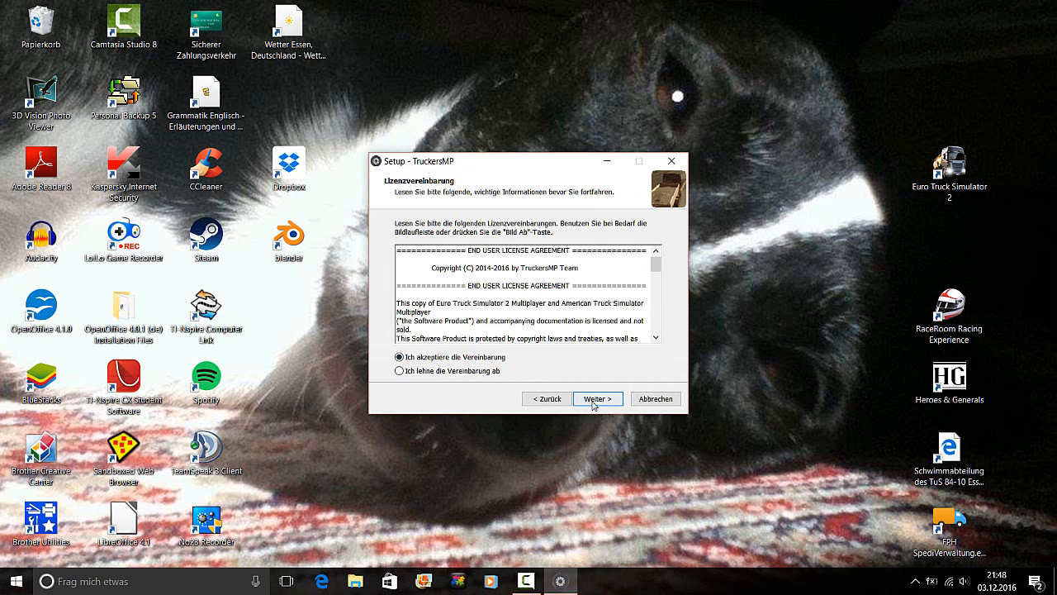
click(598, 398)
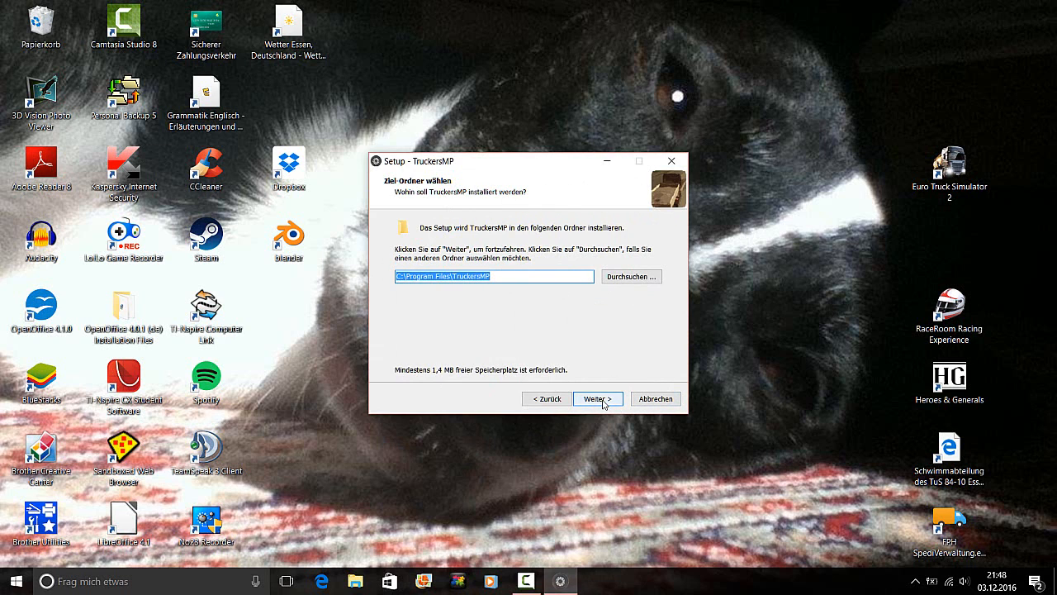
- Keep the default install folder and select only the ETS2 Multiplayer component before continuing
click(598, 398)
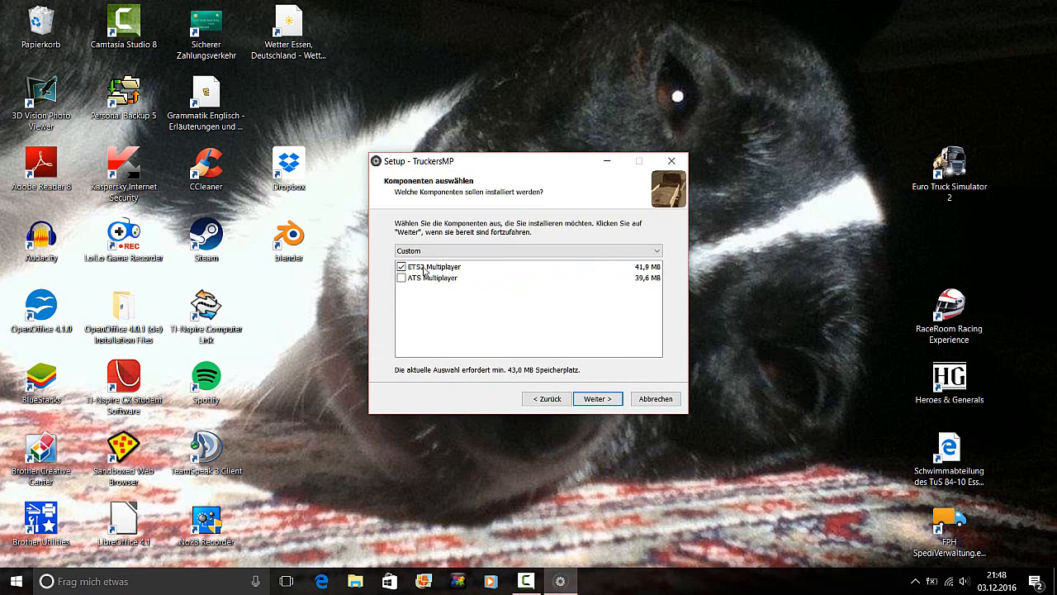
click(401, 268)
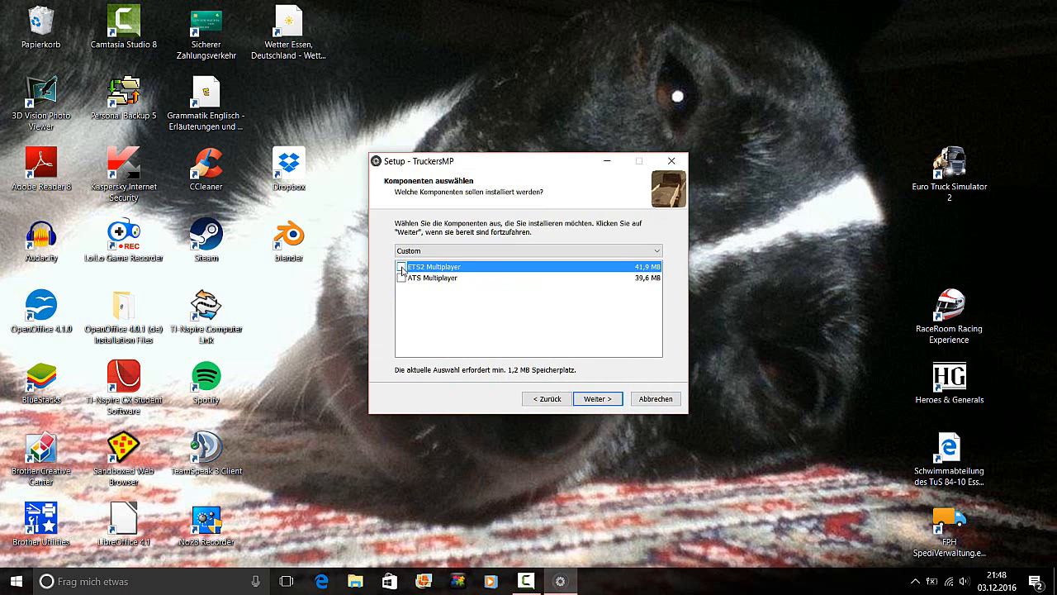
click(401, 266)
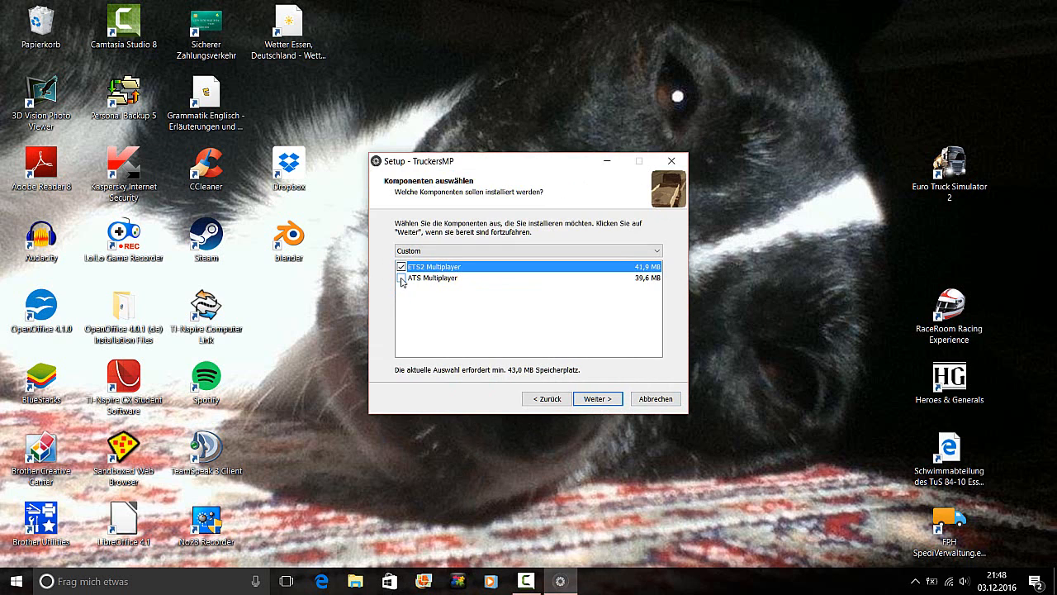
click(401, 266)
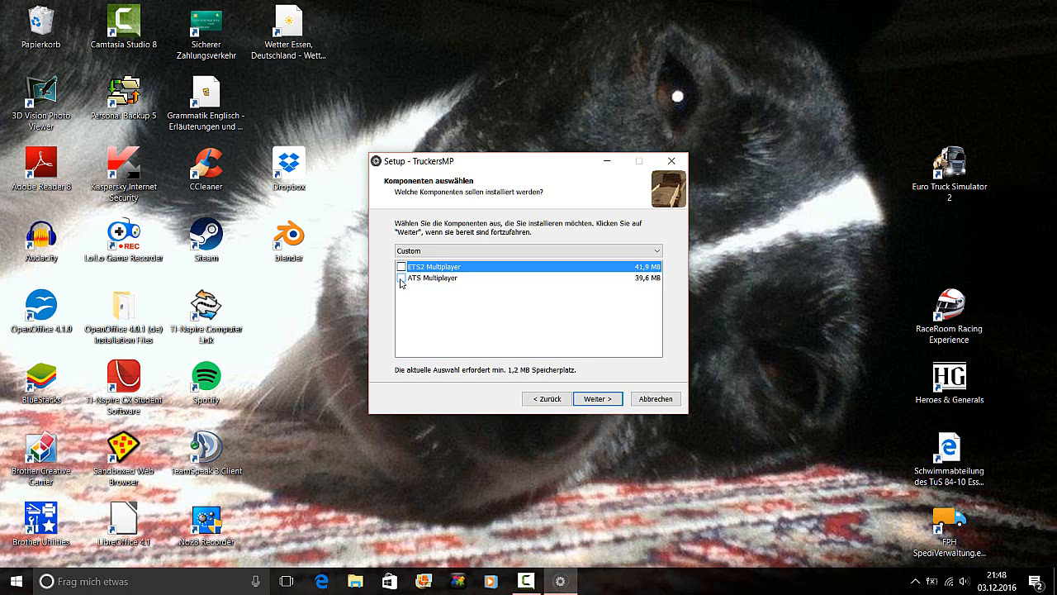
click(403, 277)
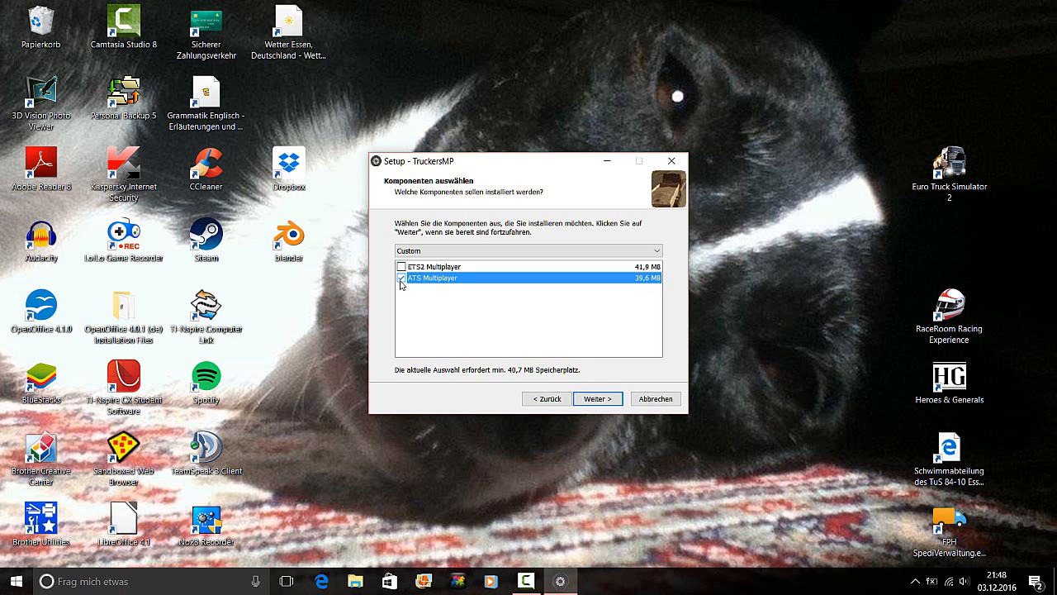
click(401, 266)
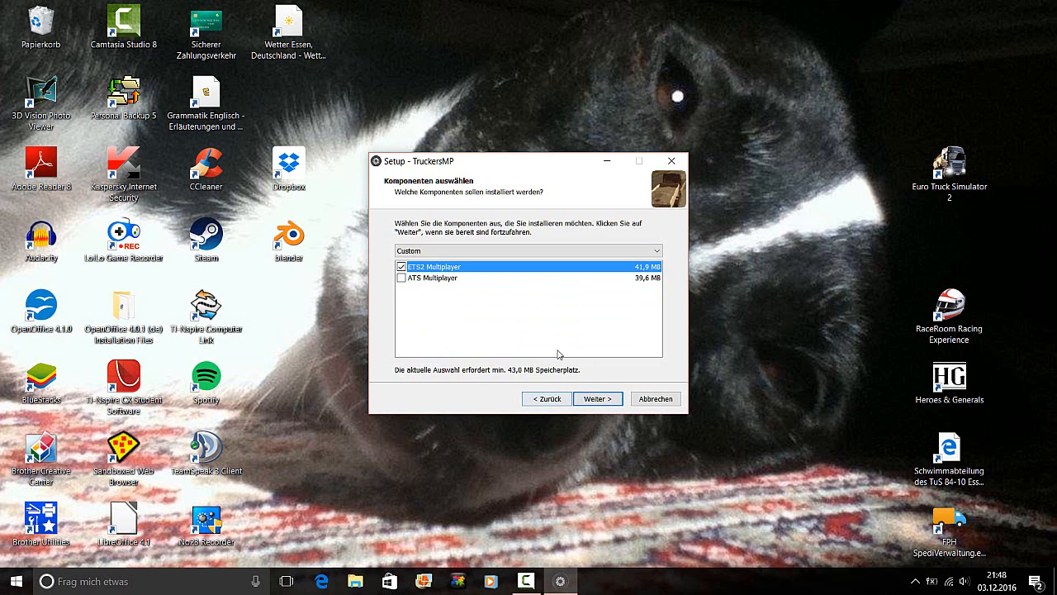
click(403, 267)
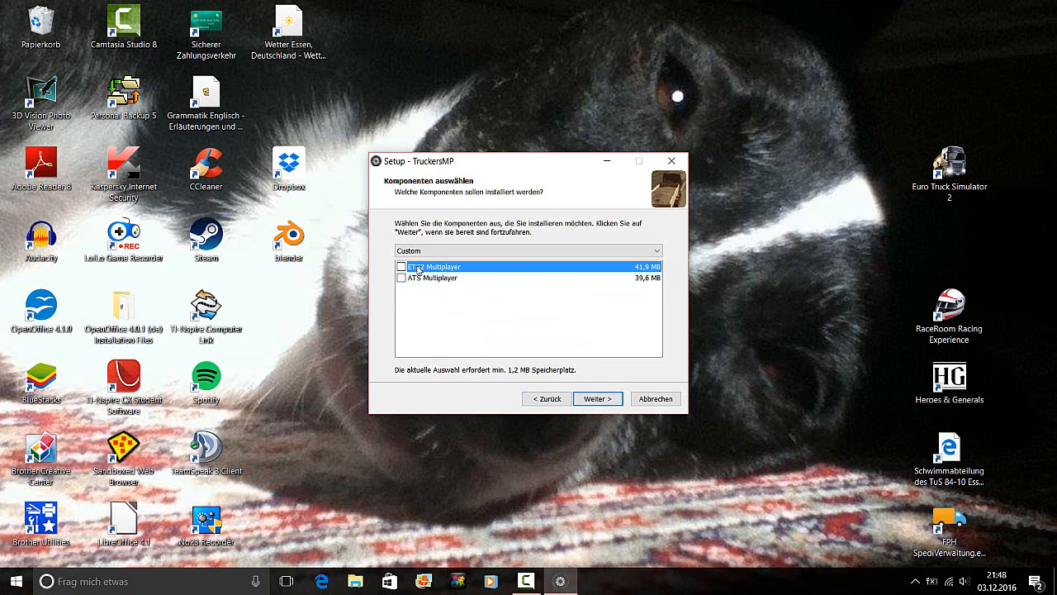
click(401, 266)
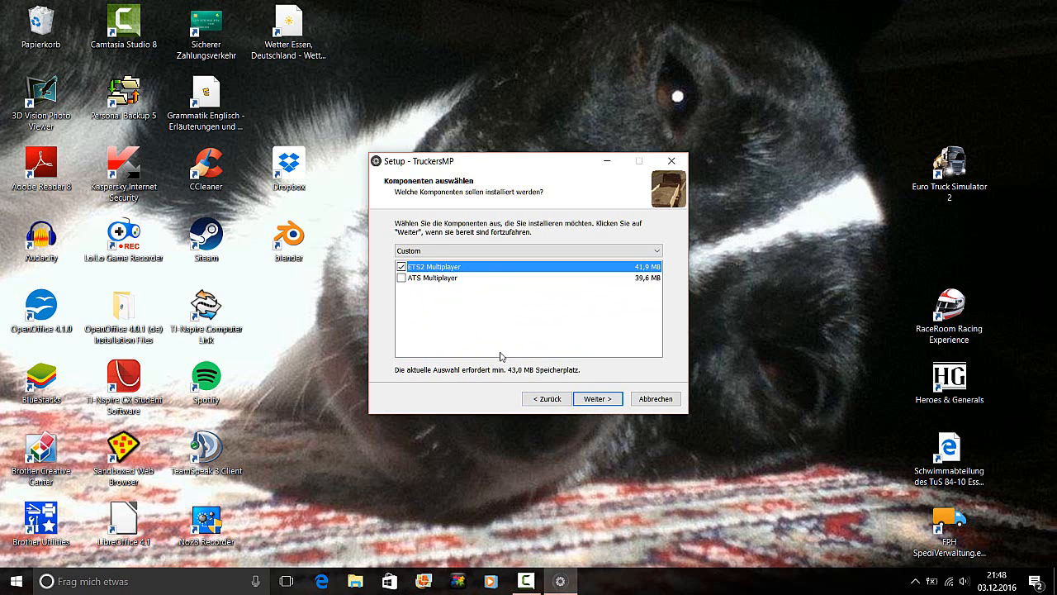
click(597, 398)
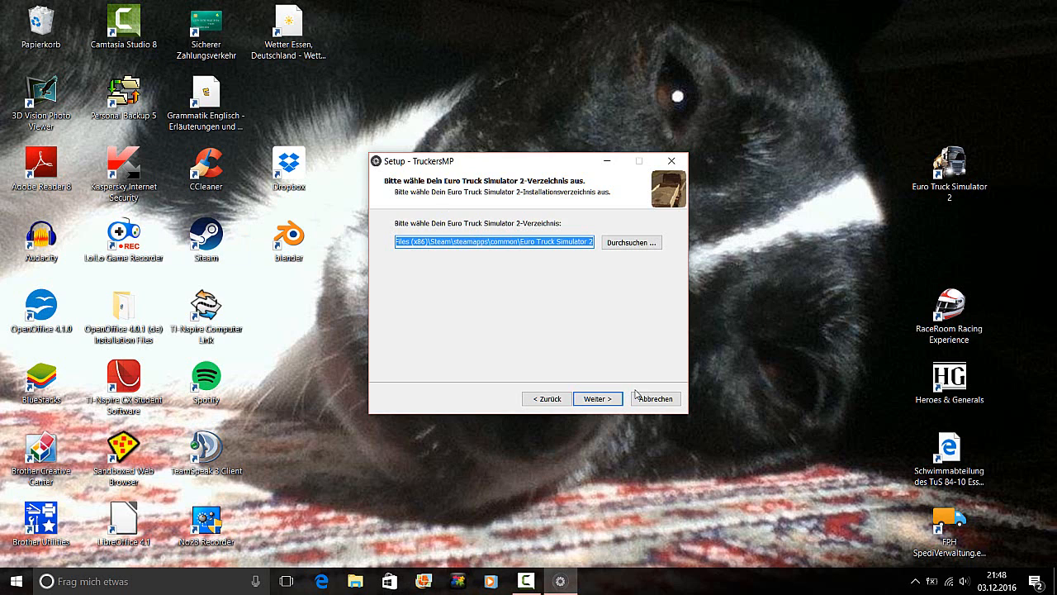
- Accept the ETS2 folder, Start menu folder and desktop shortcut, install TruckersMP and finish the wizard
click(598, 398)
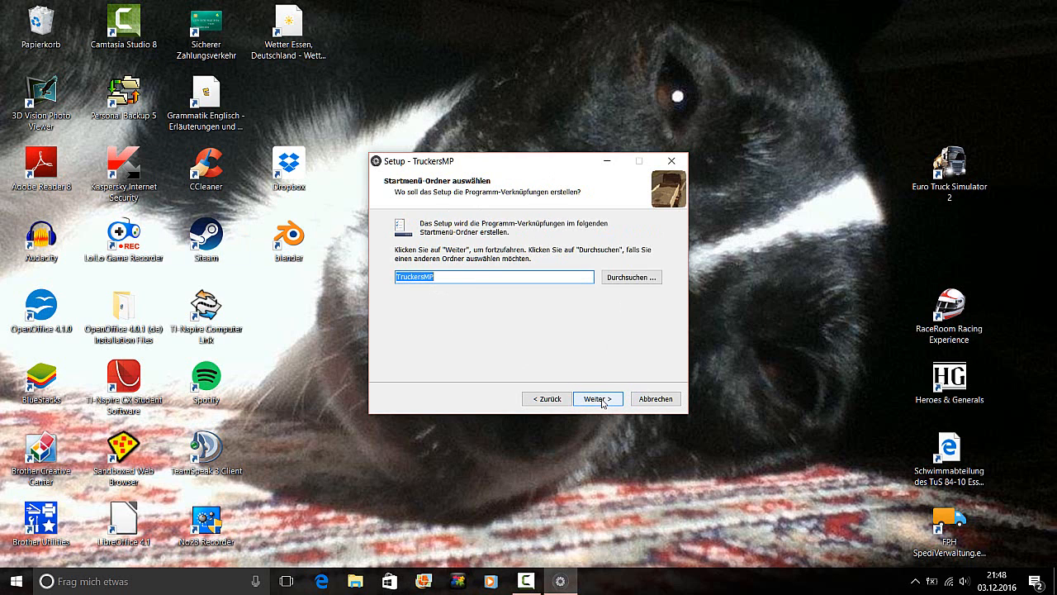
mouse_move(496, 378)
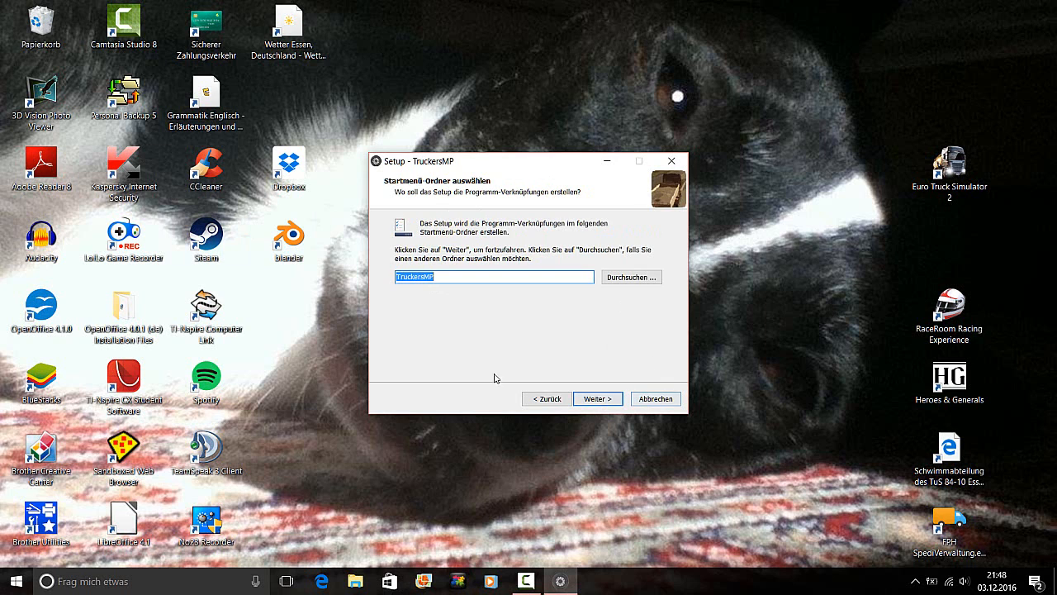
click(598, 398)
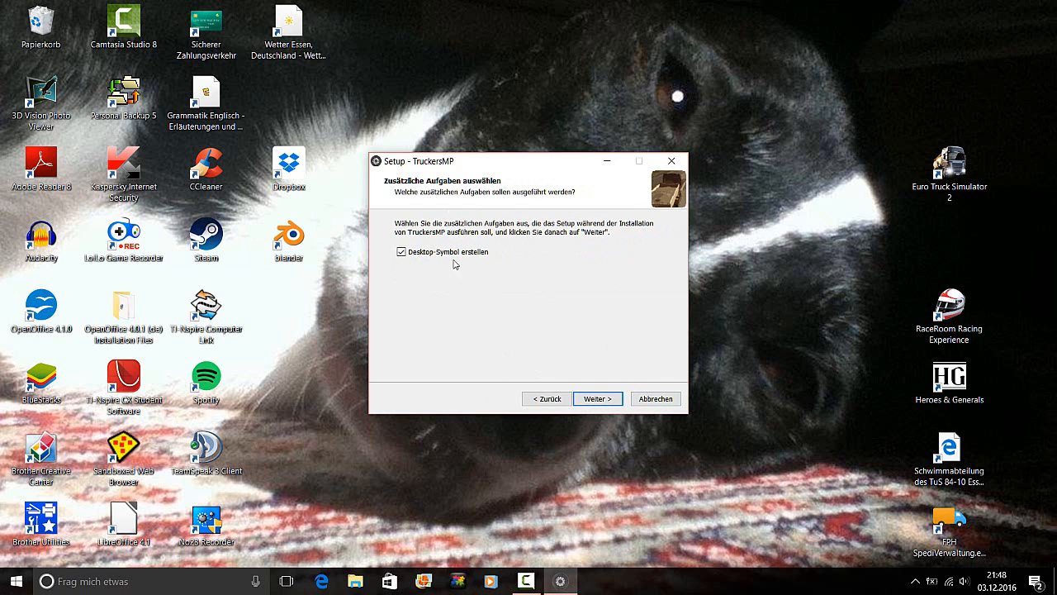
click(597, 398)
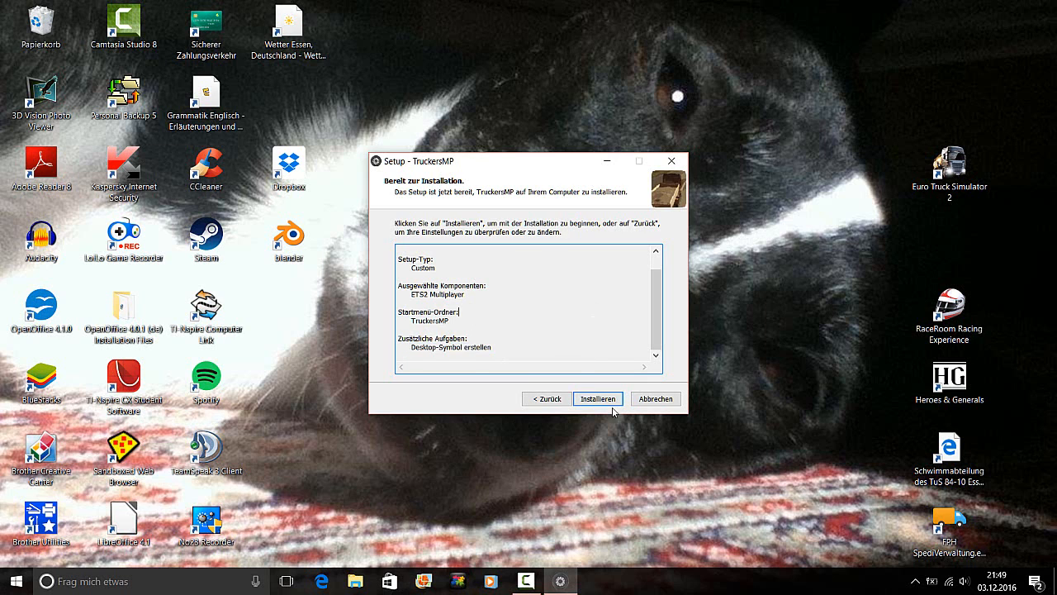
click(598, 398)
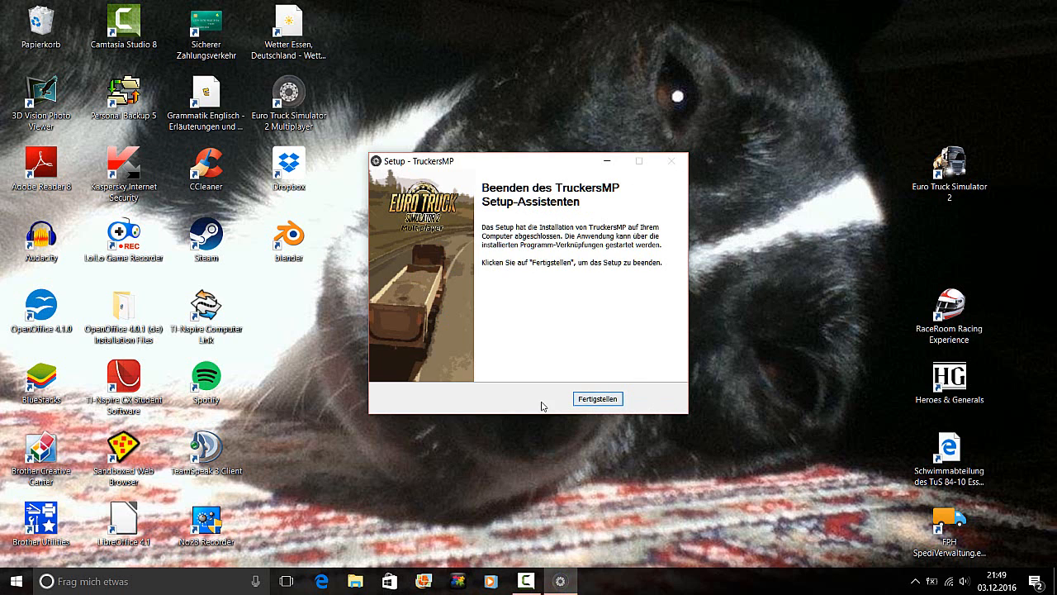
click(598, 398)
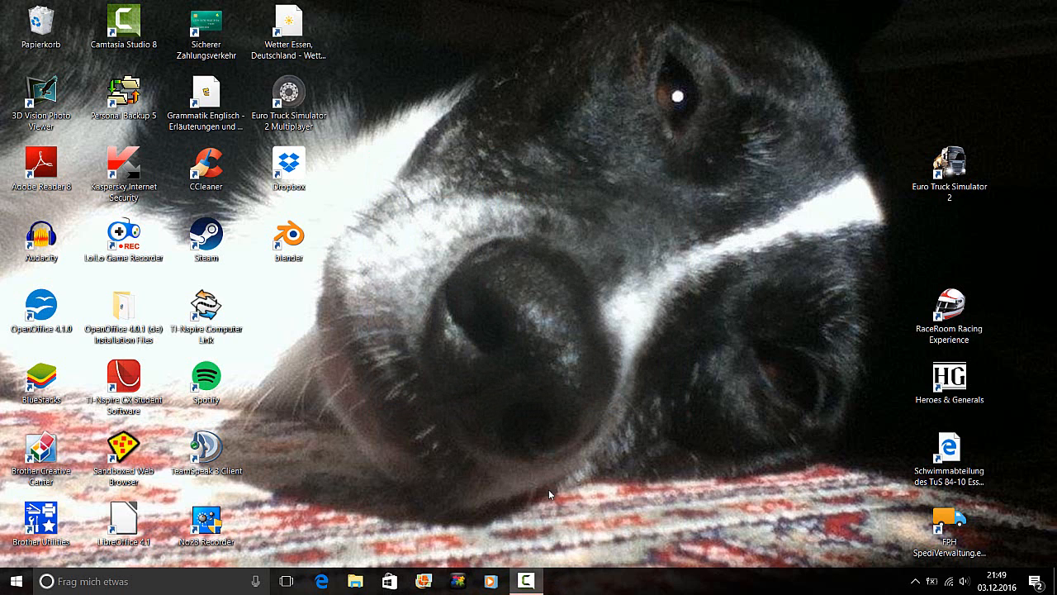
- Move the Euro Truck Simulator 2 Multiplayer shortcut mid-desktop and launch it with Play
drag(287, 91, 712, 294)
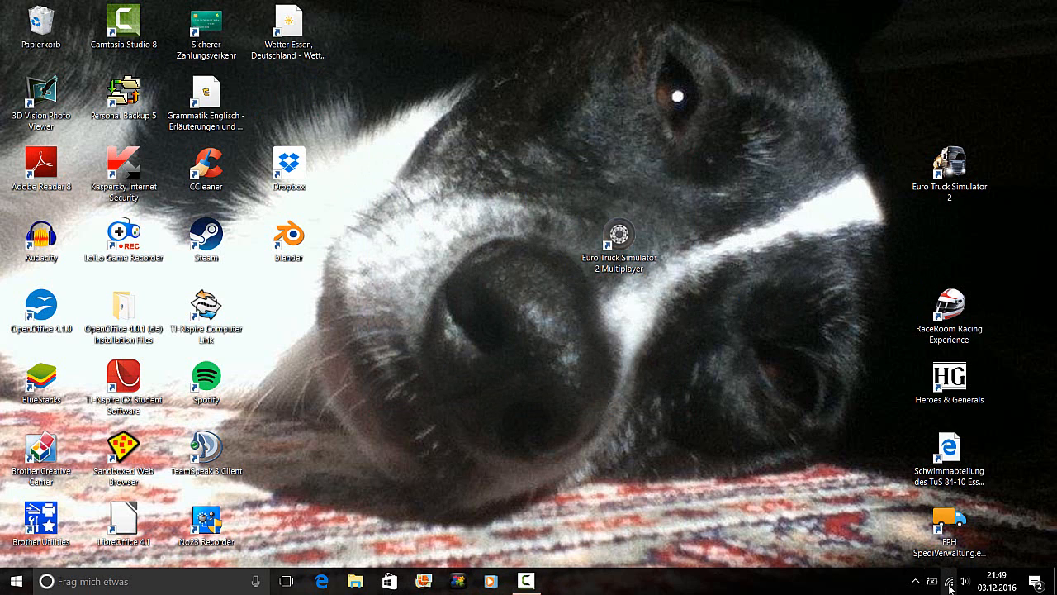
mouse_move(618, 244)
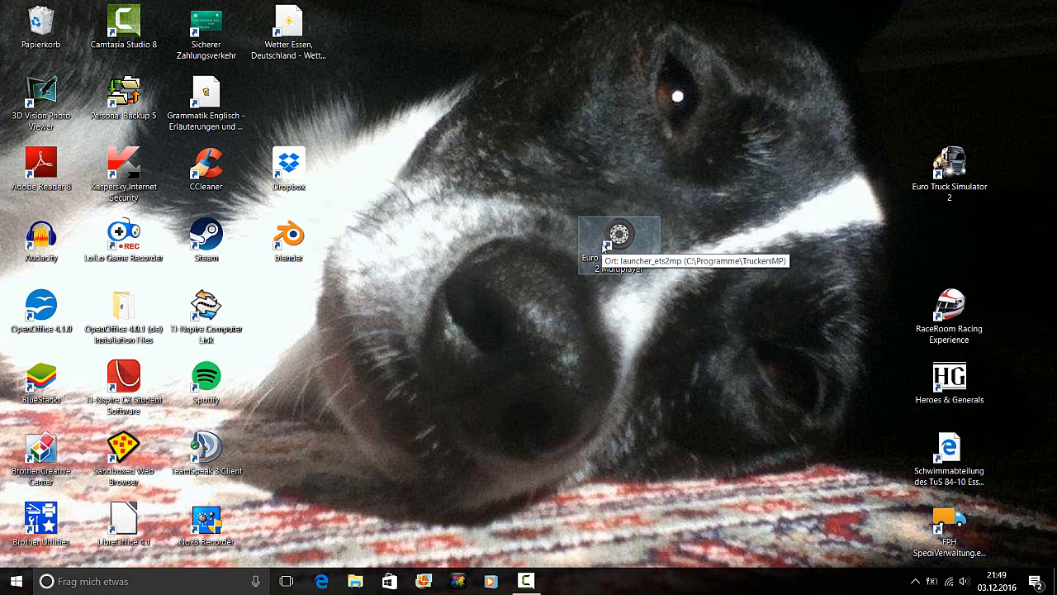
double_click(618, 239)
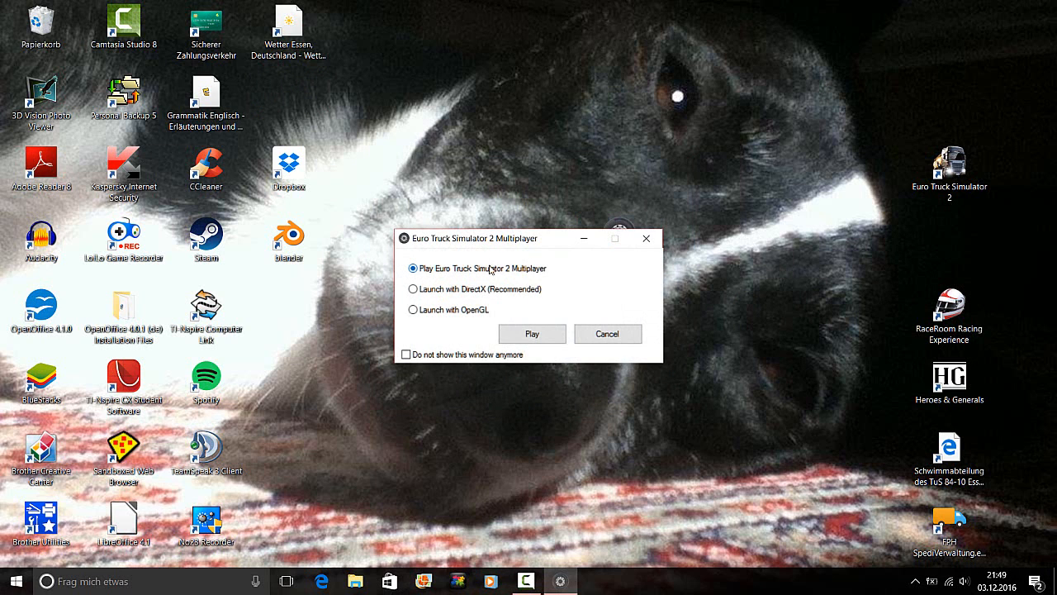
mouse_move(532, 333)
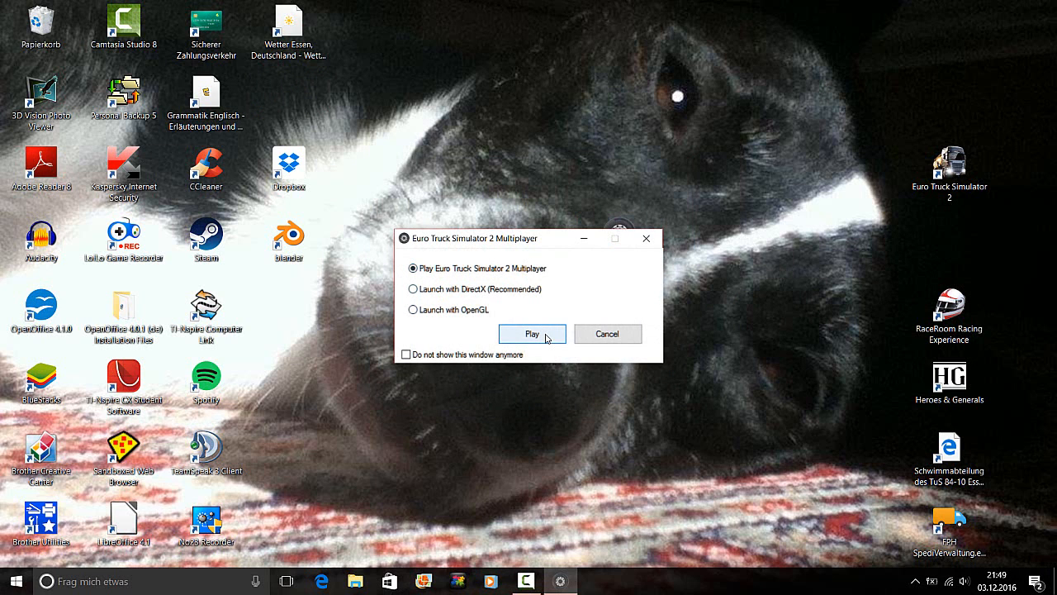
click(531, 333)
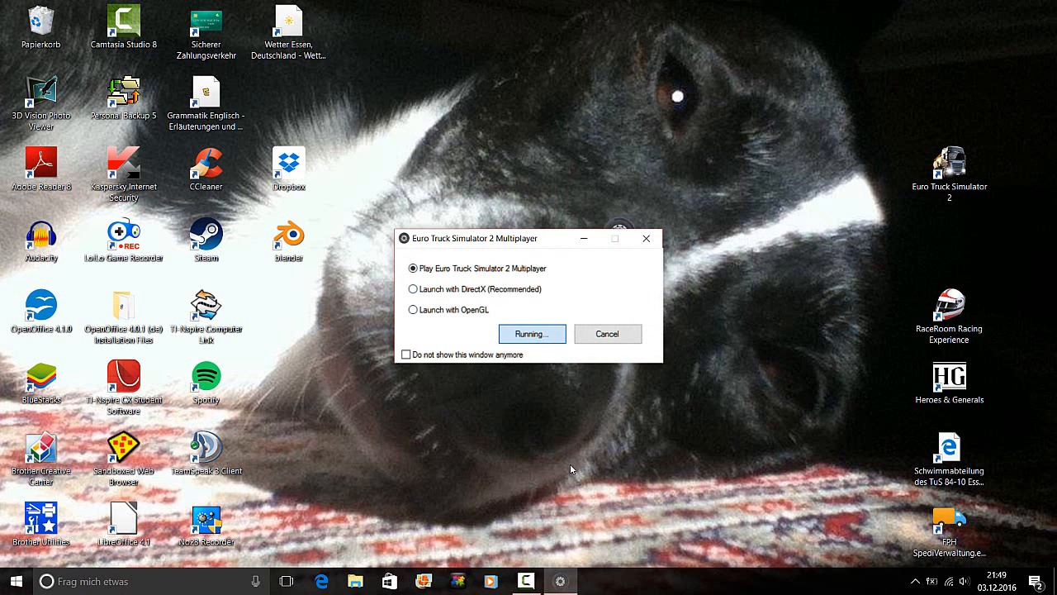
click(532, 333)
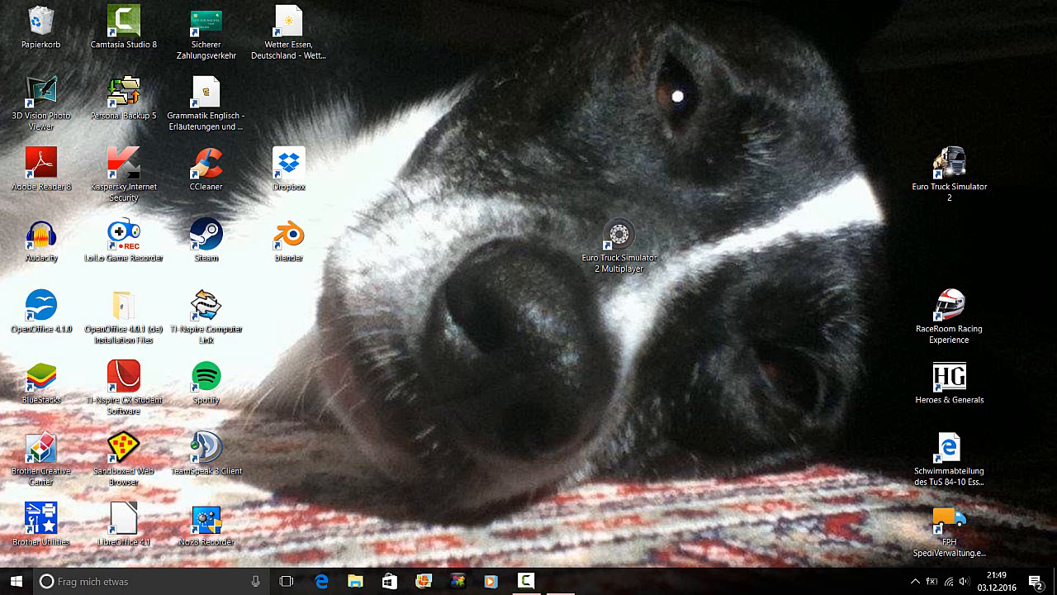
double_click(618, 241)
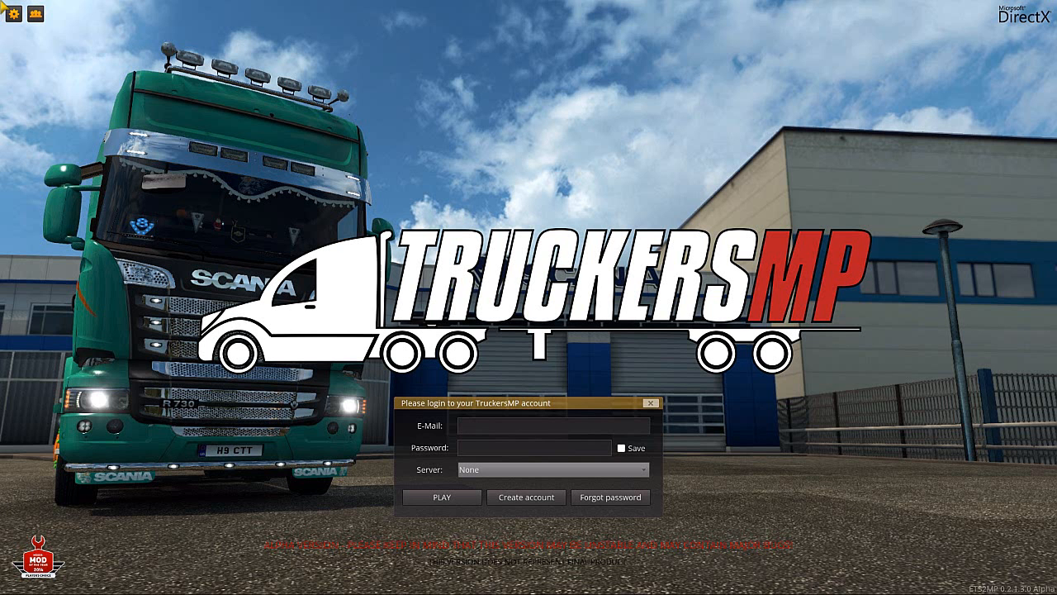
mouse_move(505, 362)
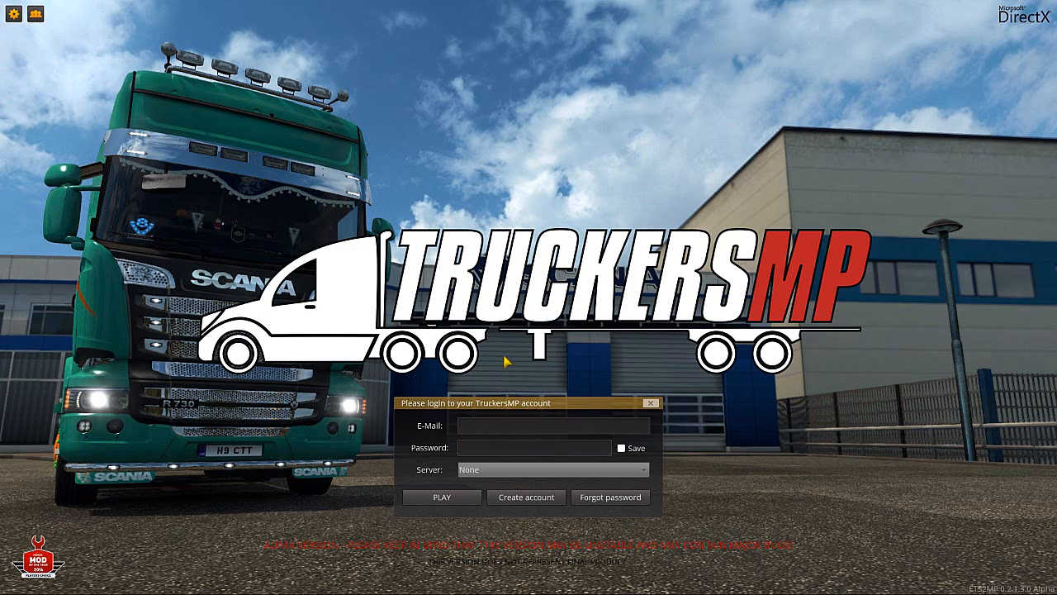
click(551, 426)
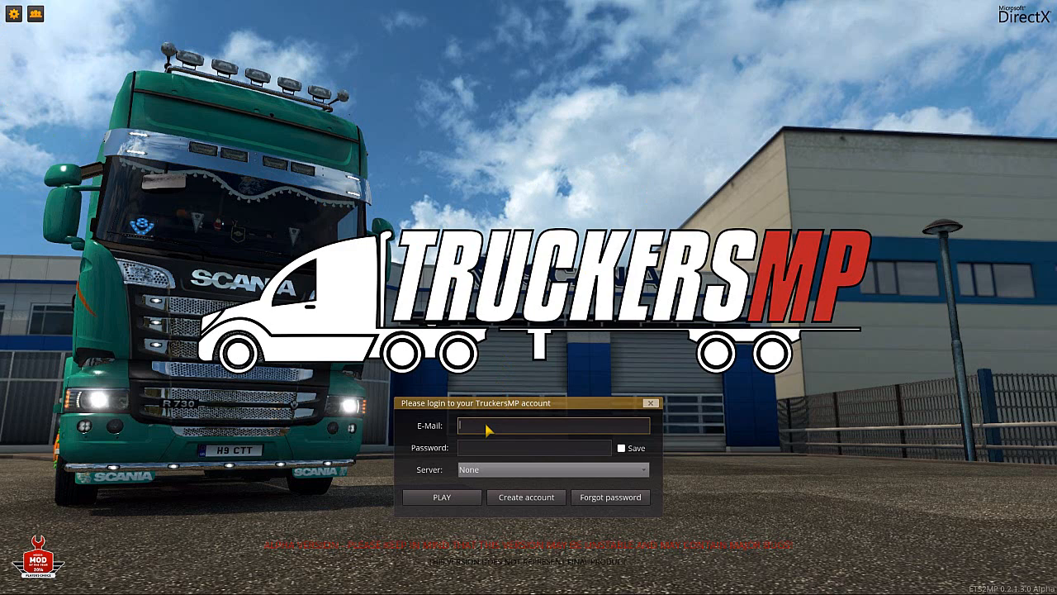
text(youremail)
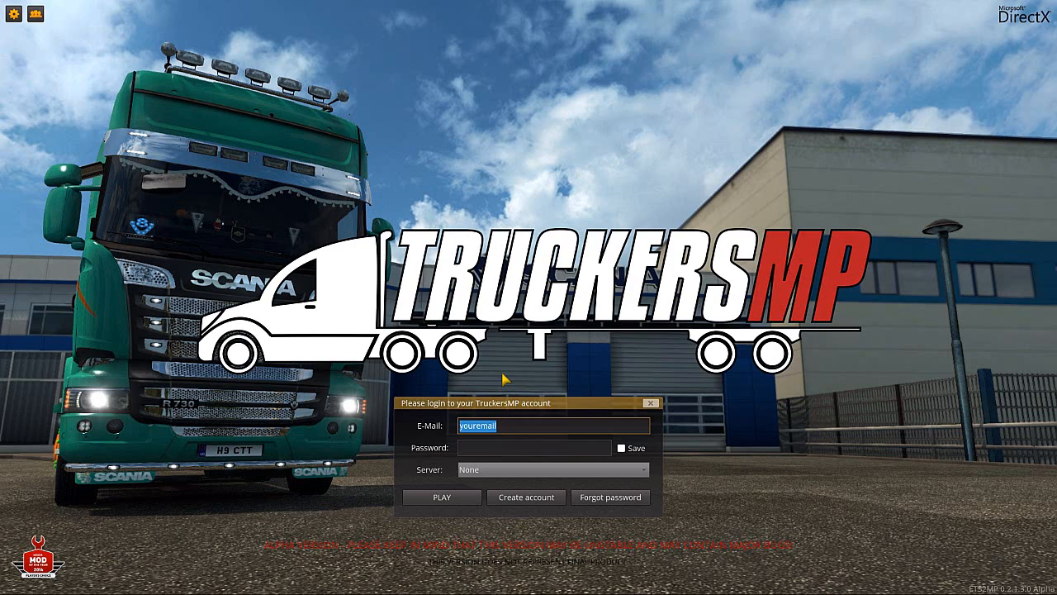
click(553, 426)
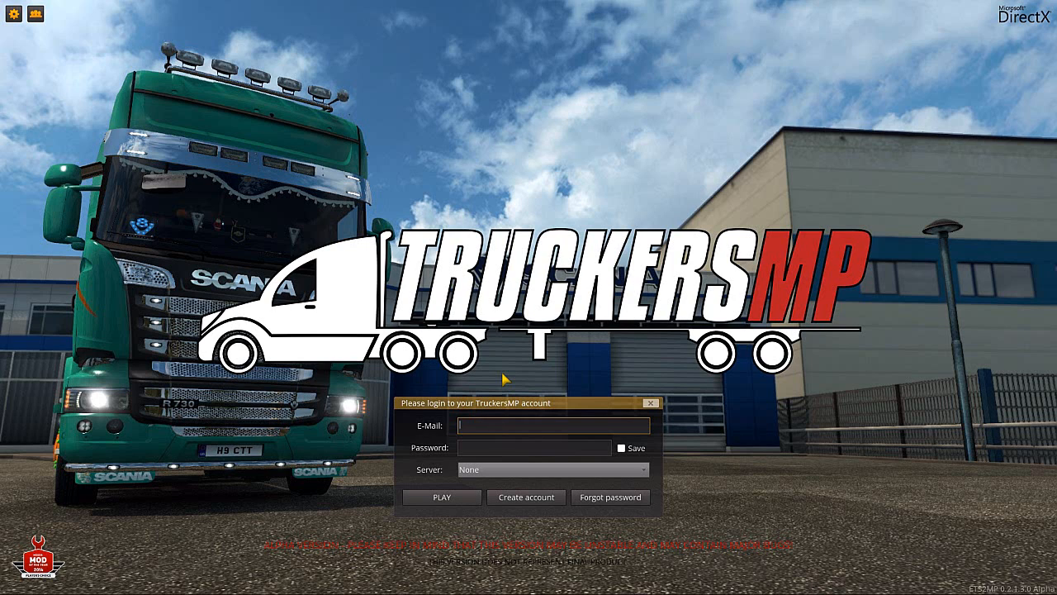
text(youremail@email.com)
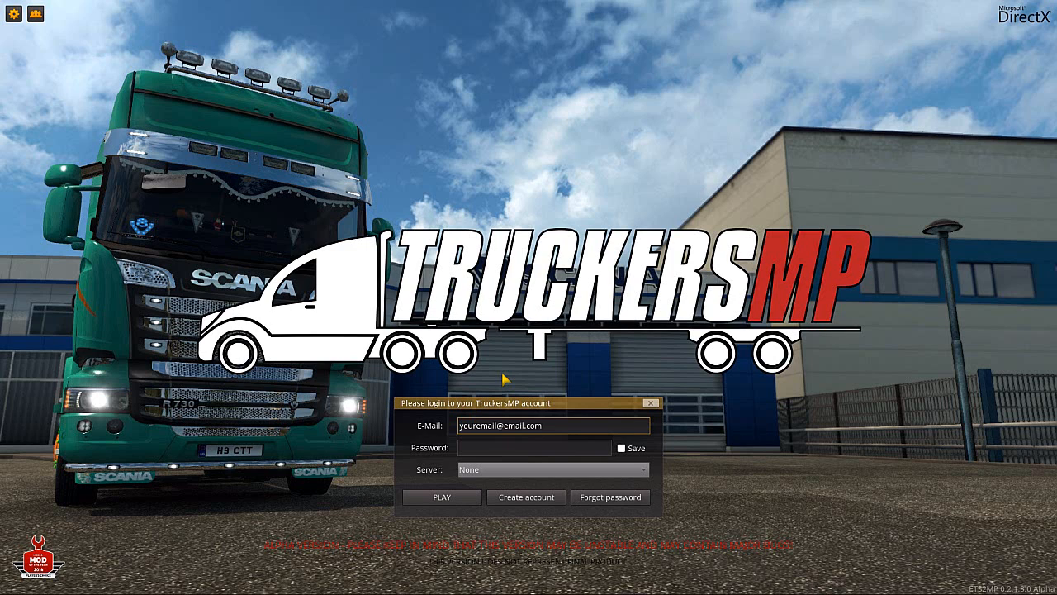
text(youremail@email.com)
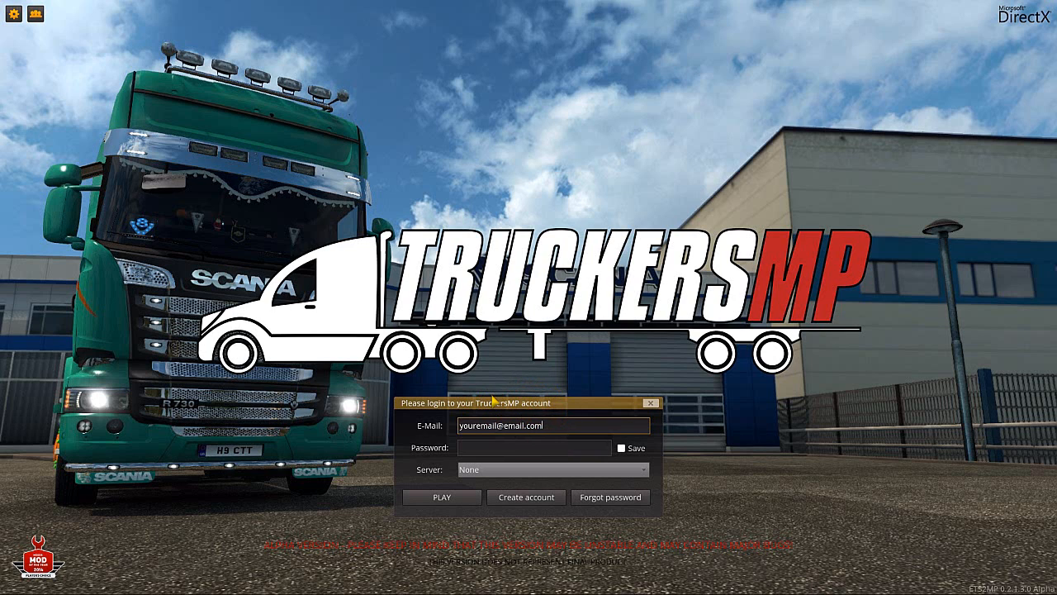
- Enter the password, tick Save and choose the Europe 2 server
click(531, 446)
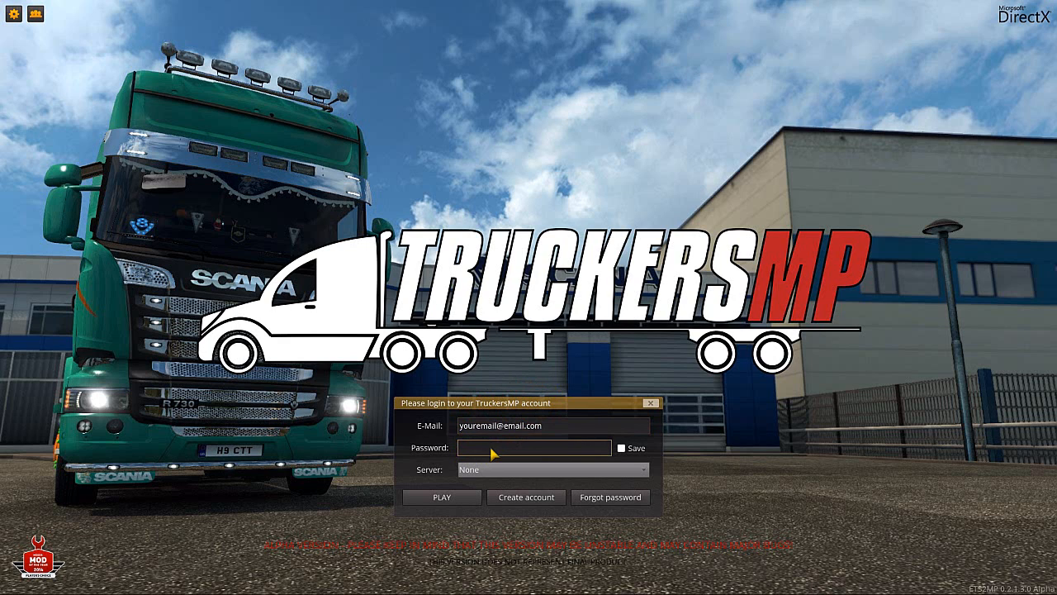
text(password)
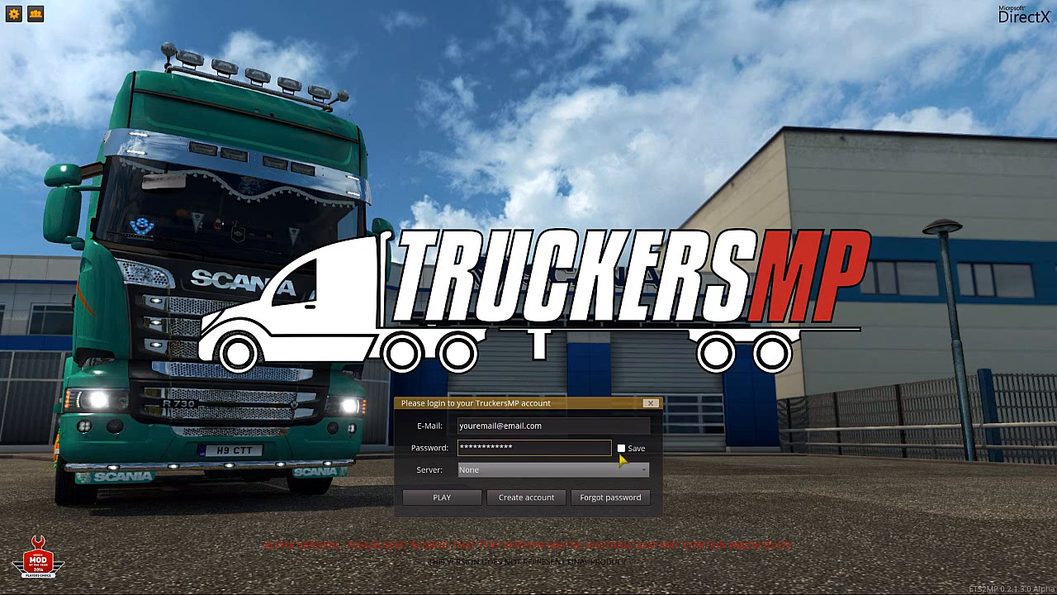
click(624, 448)
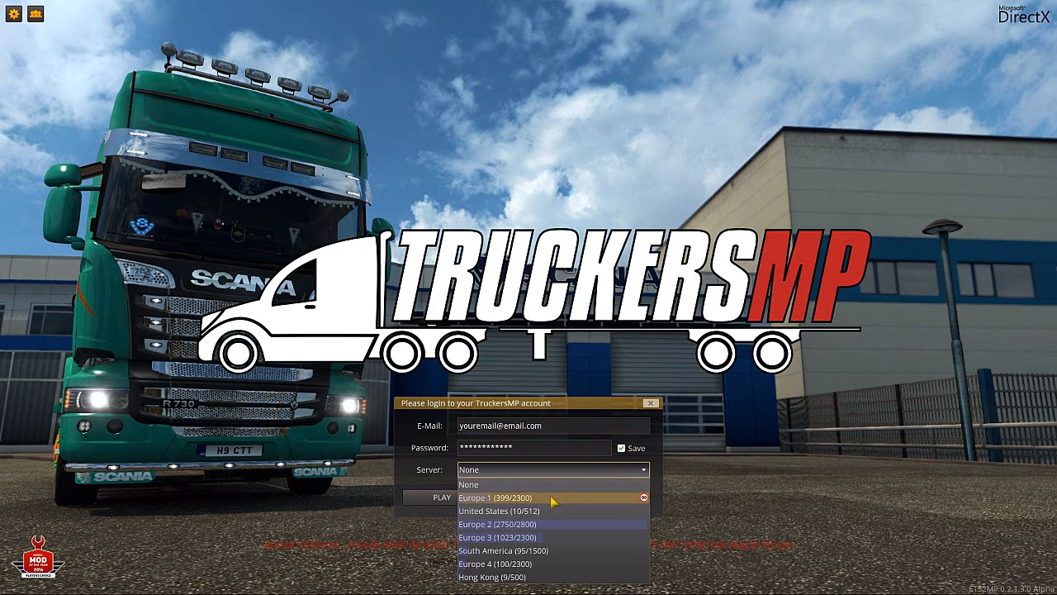
mouse_move(520, 502)
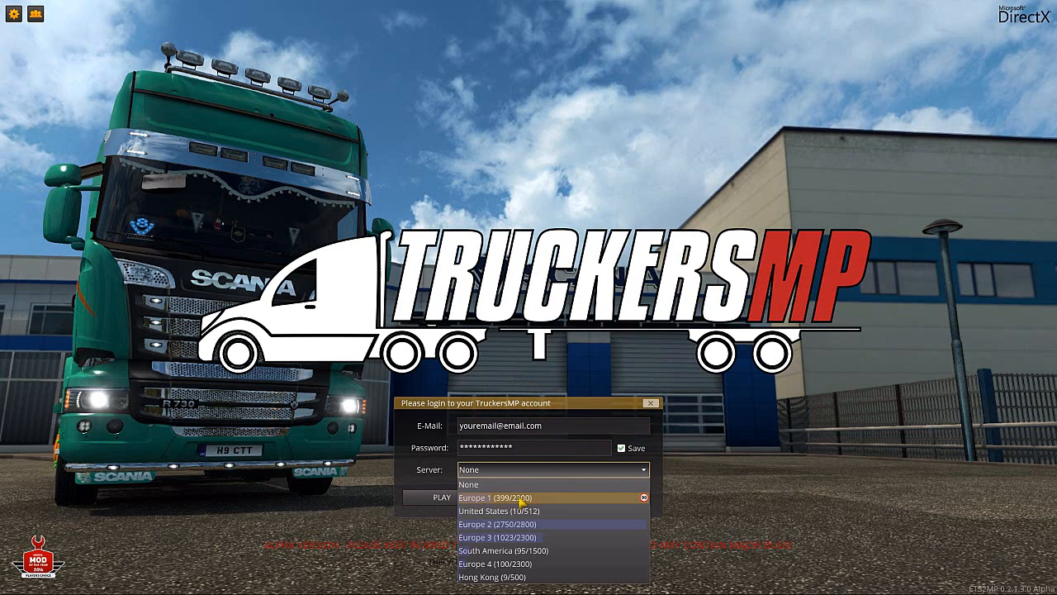
mouse_move(520, 499)
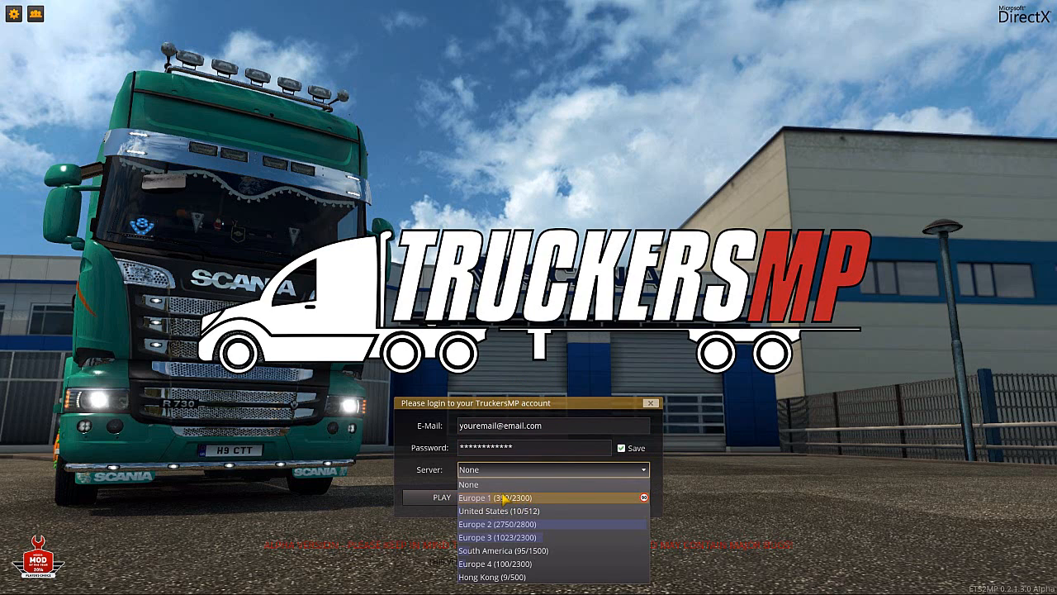
mouse_move(531, 504)
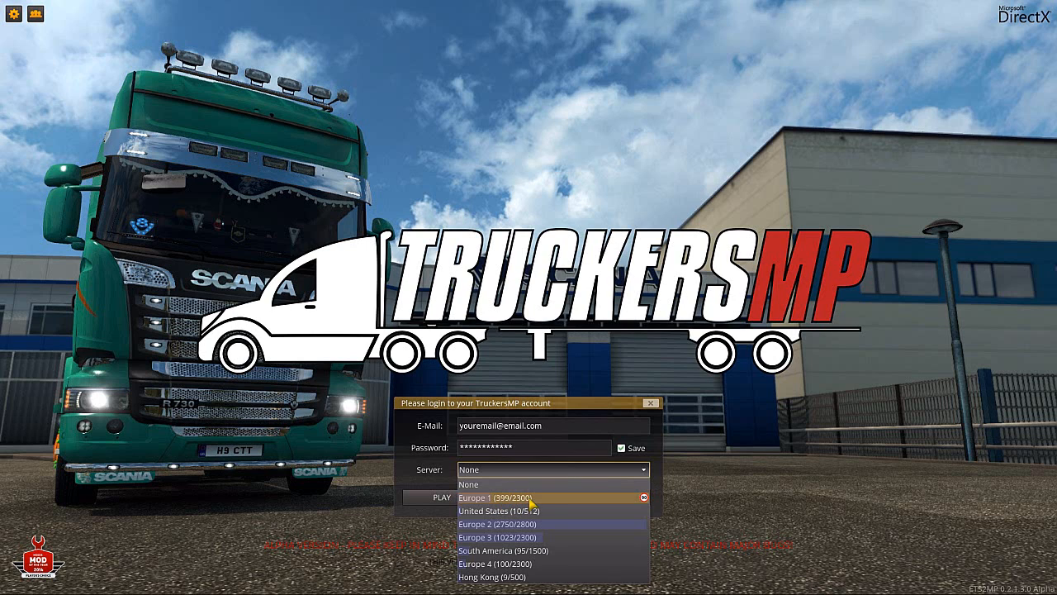
mouse_move(542, 509)
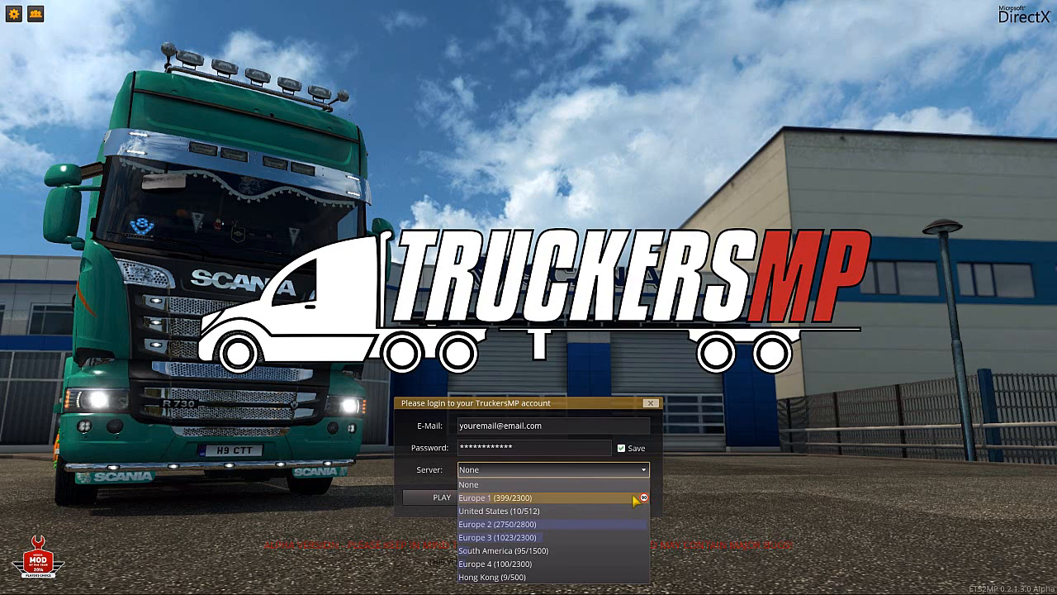
click(487, 497)
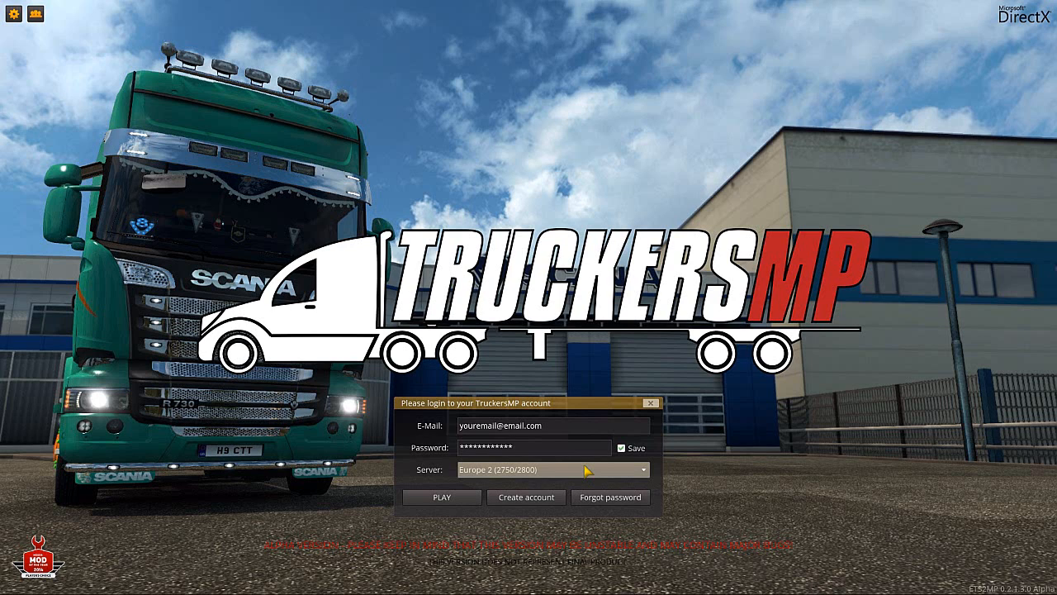
- Switch the server to Europe 3 and then to Europe 4
click(552, 469)
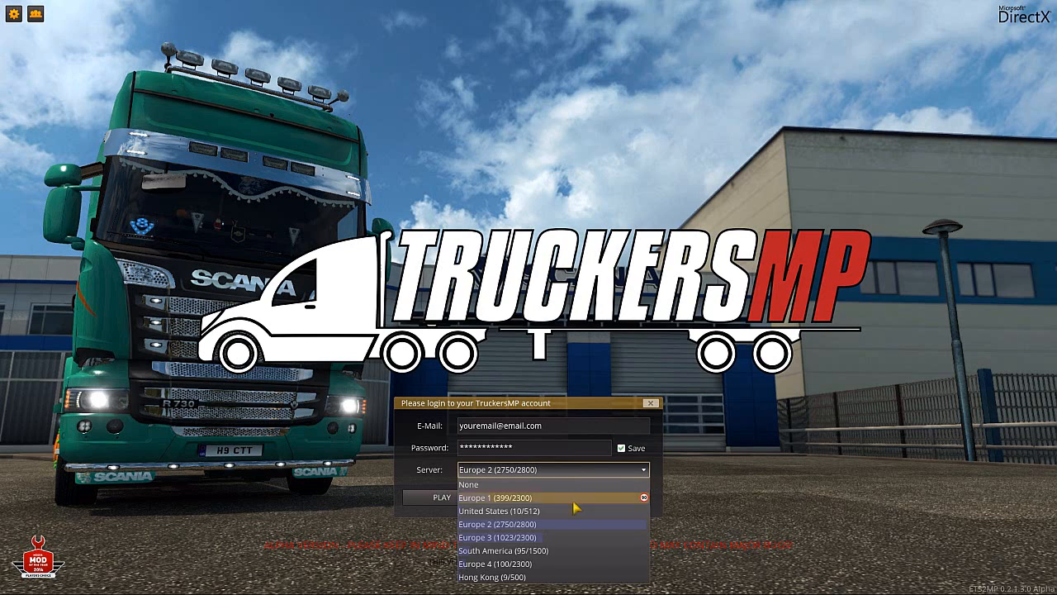
mouse_move(552, 537)
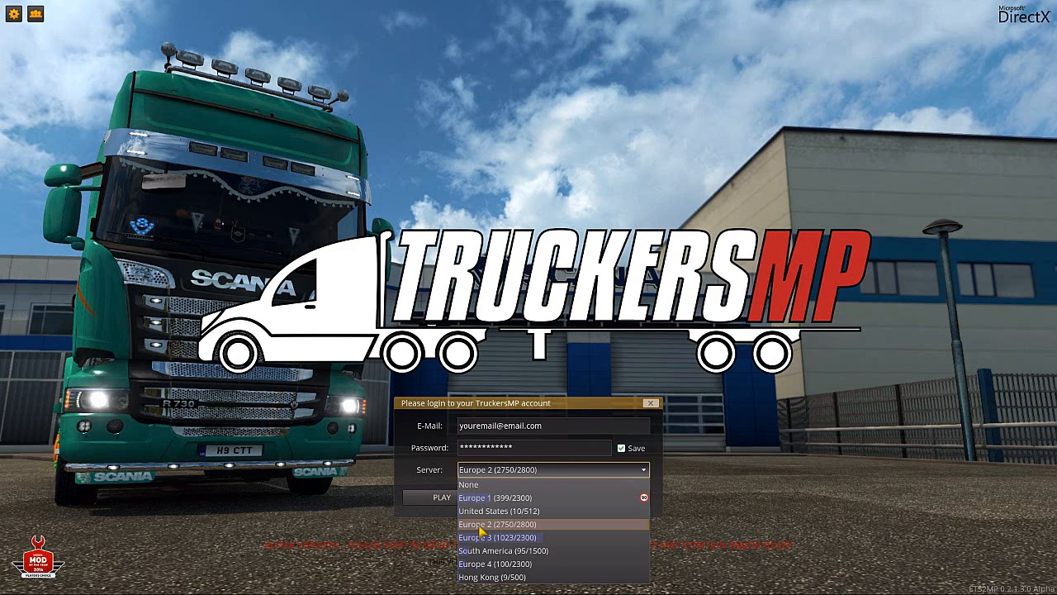
click(496, 536)
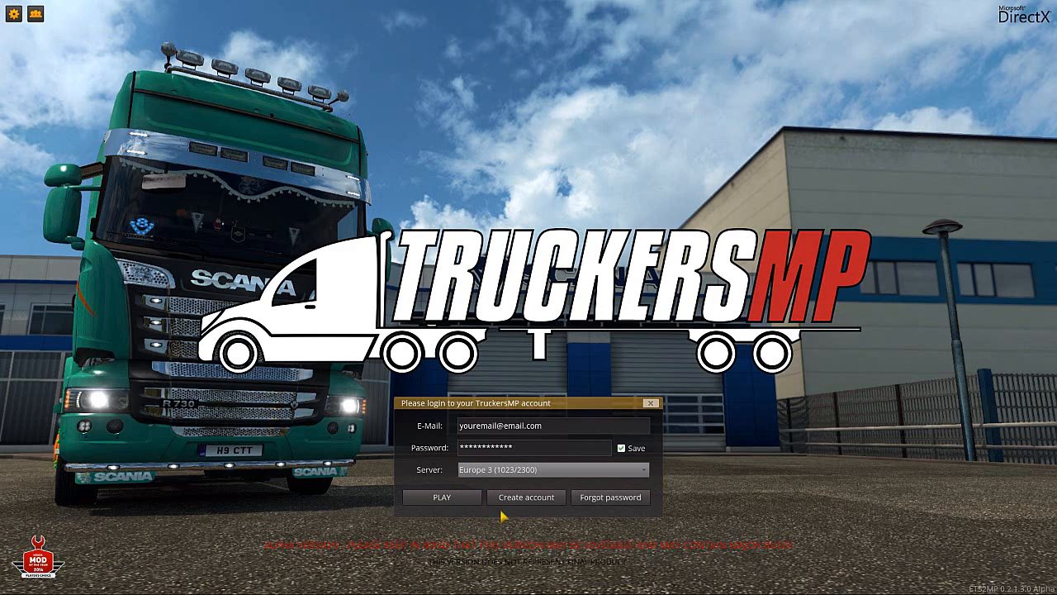
click(553, 469)
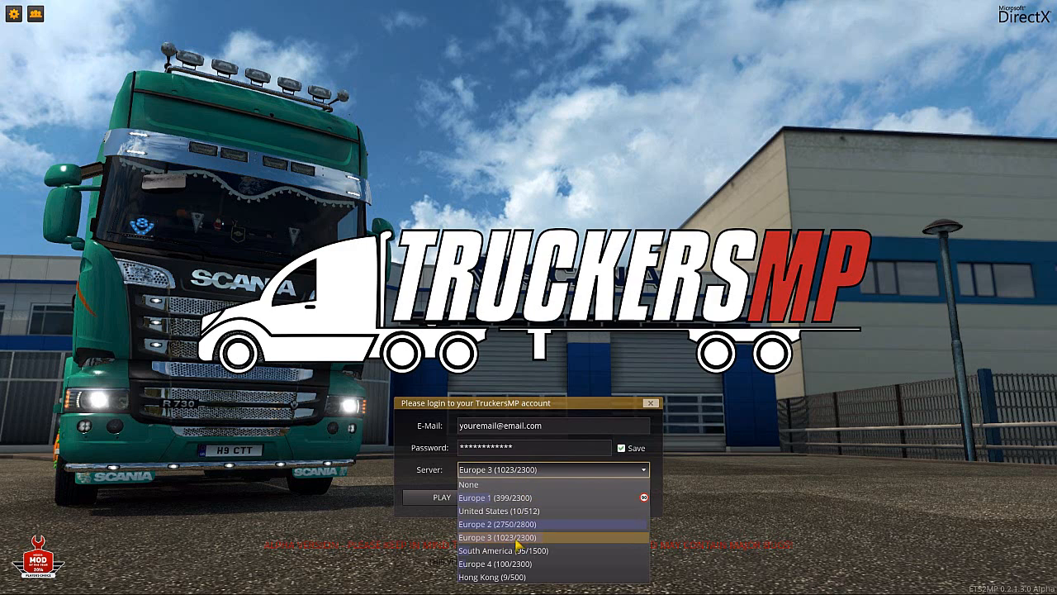
mouse_move(521, 543)
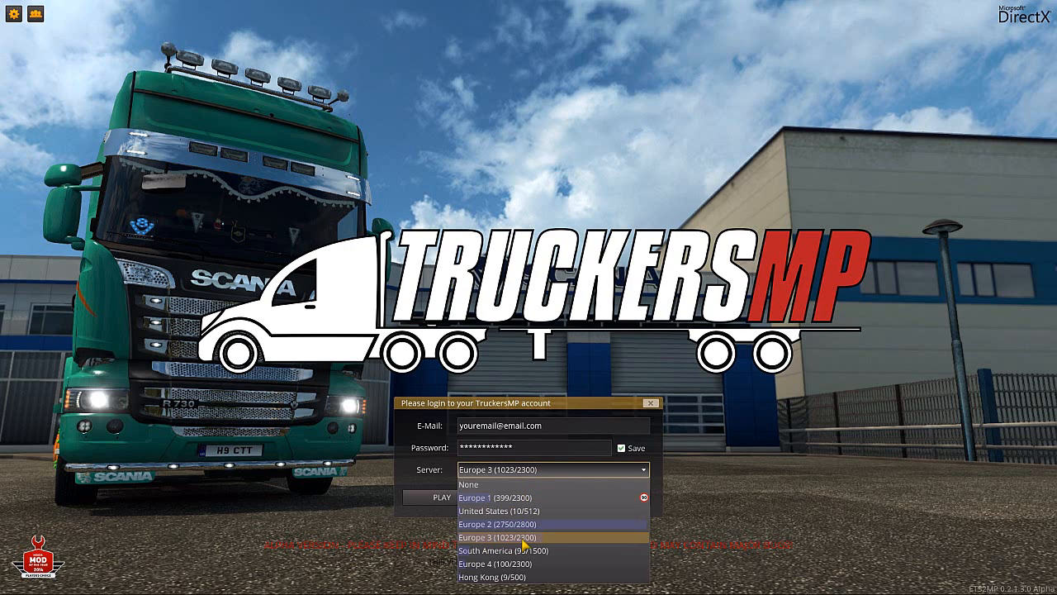
mouse_move(535, 548)
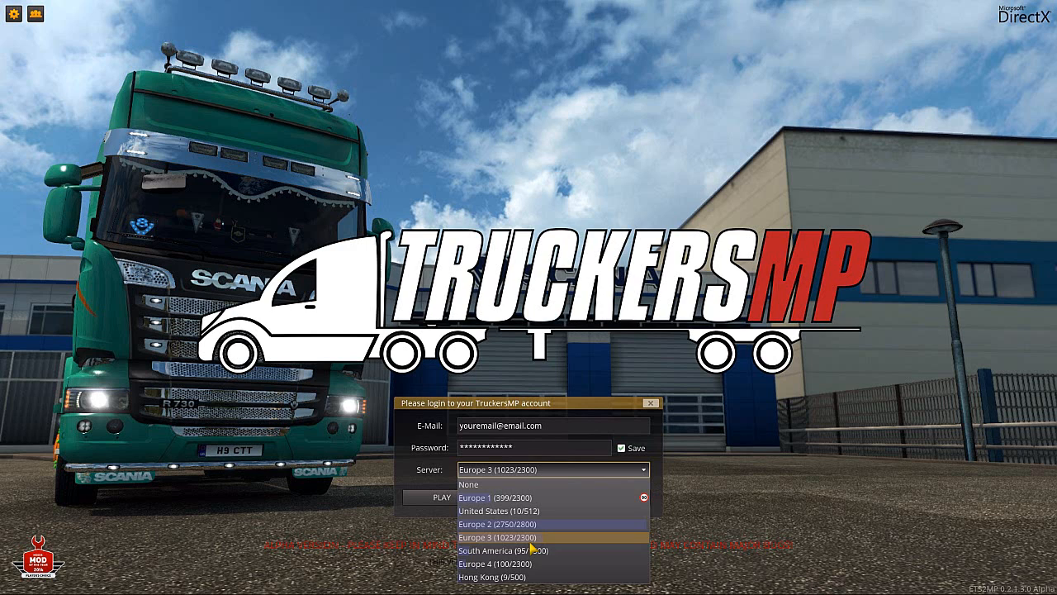
click(495, 550)
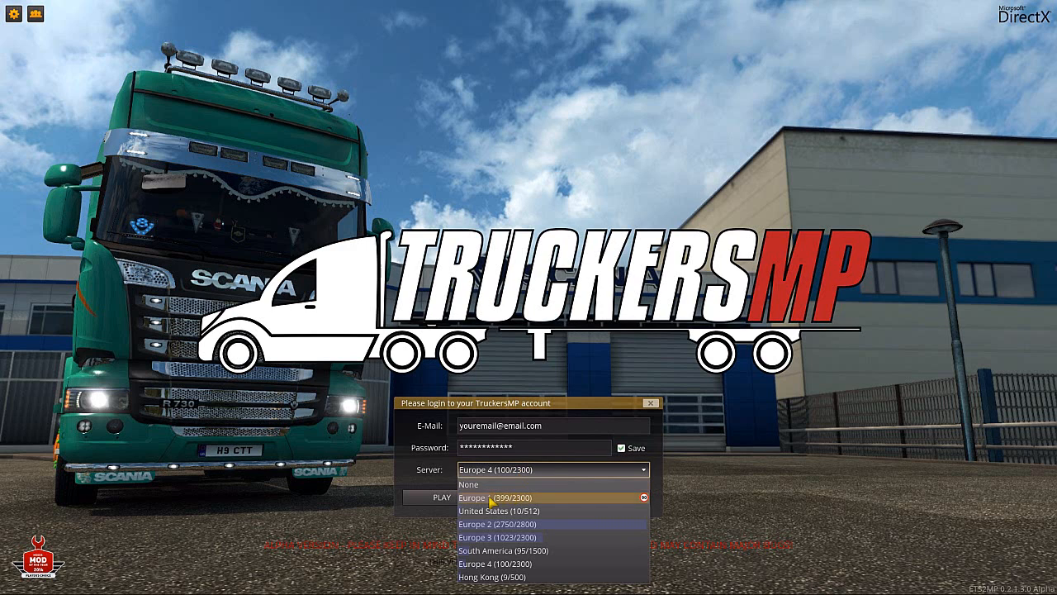
mouse_move(562, 510)
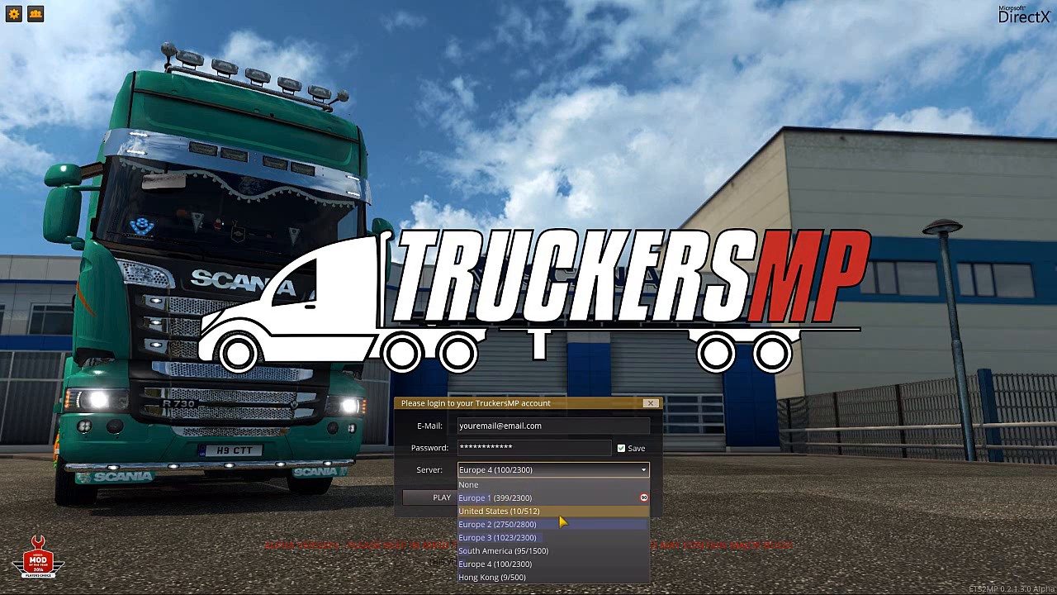
mouse_move(528, 550)
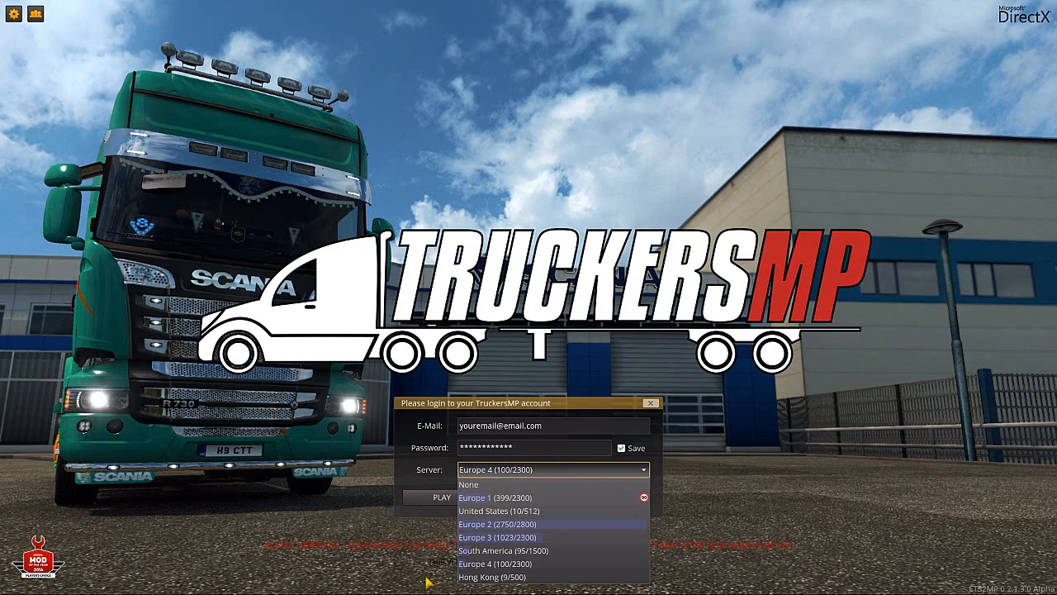
- Leave the TruckersMP login screen for the Windows desktop
click(552, 558)
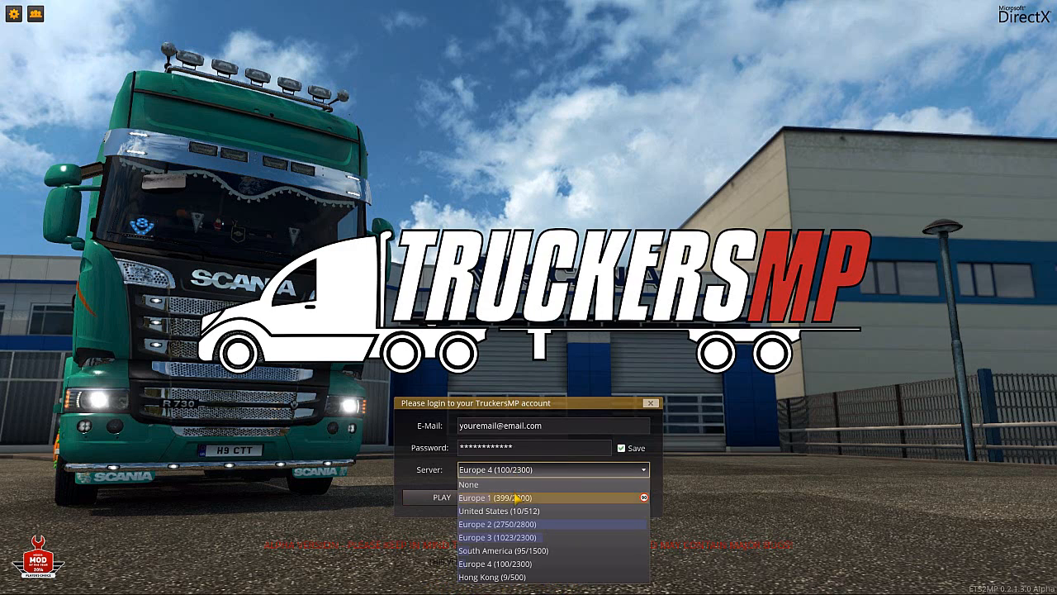
click(495, 497)
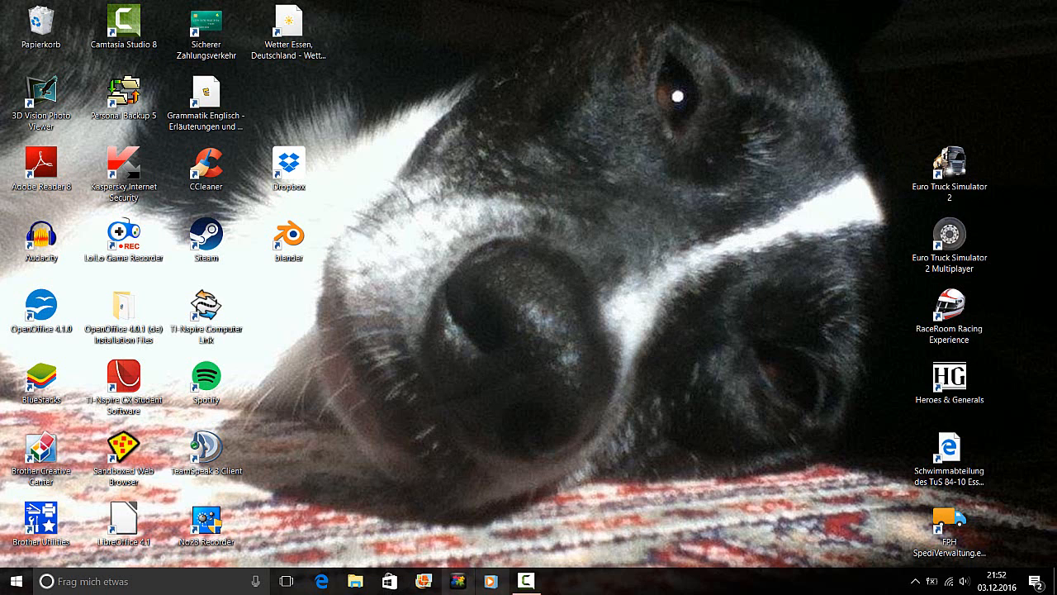
- Browse to the TruckersMP site's Server Status page and look through the server player counts
click(320, 582)
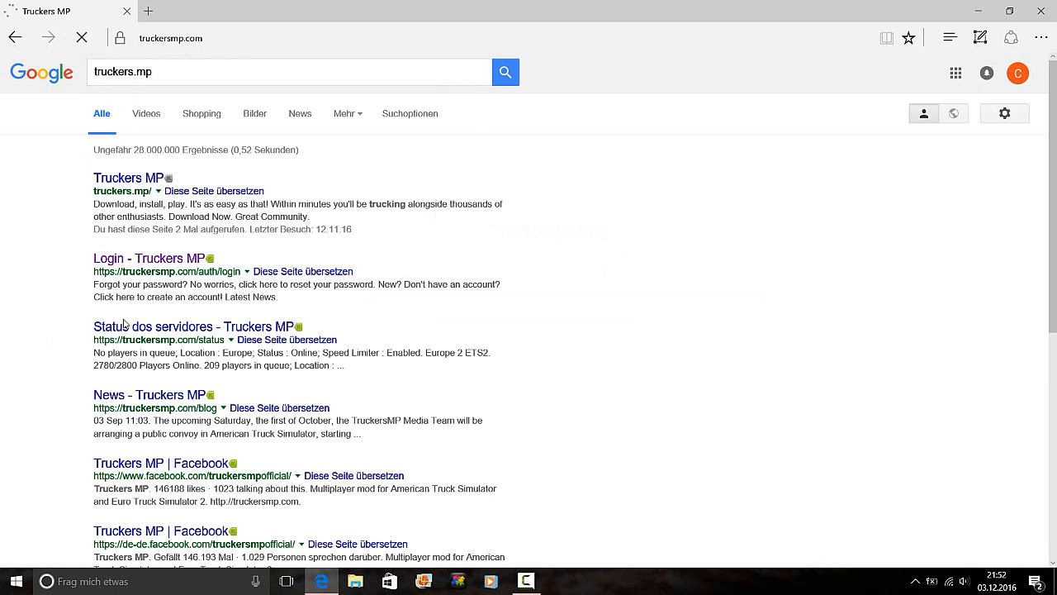
click(125, 179)
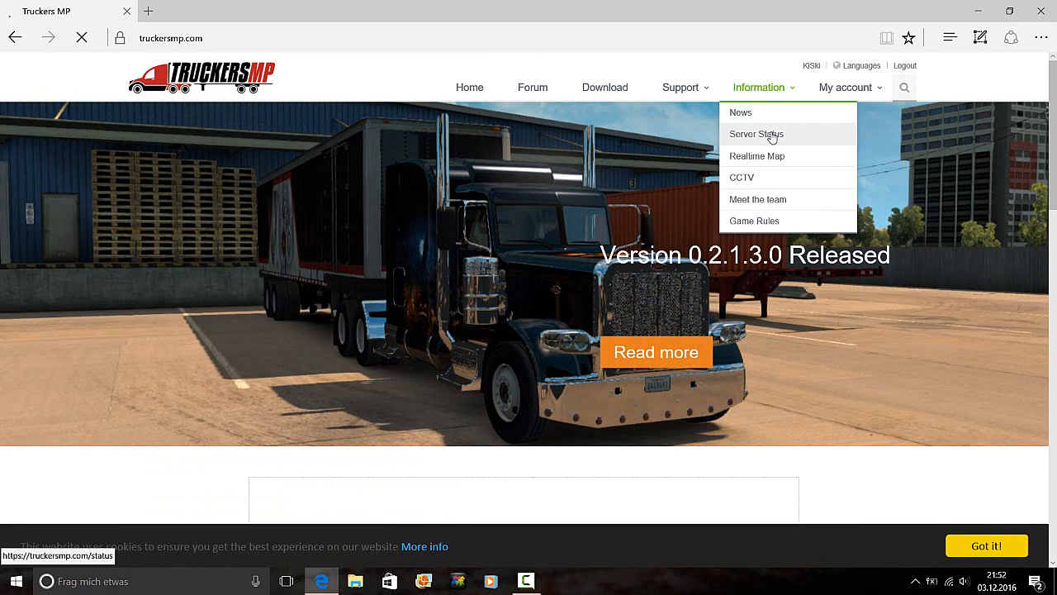
click(756, 133)
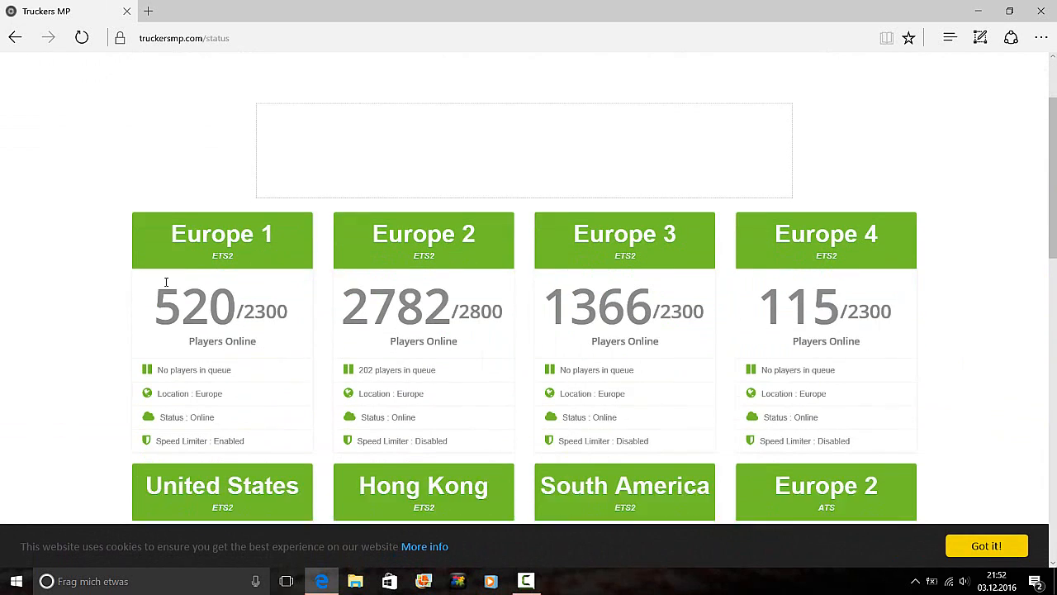
scroll(down, 3)
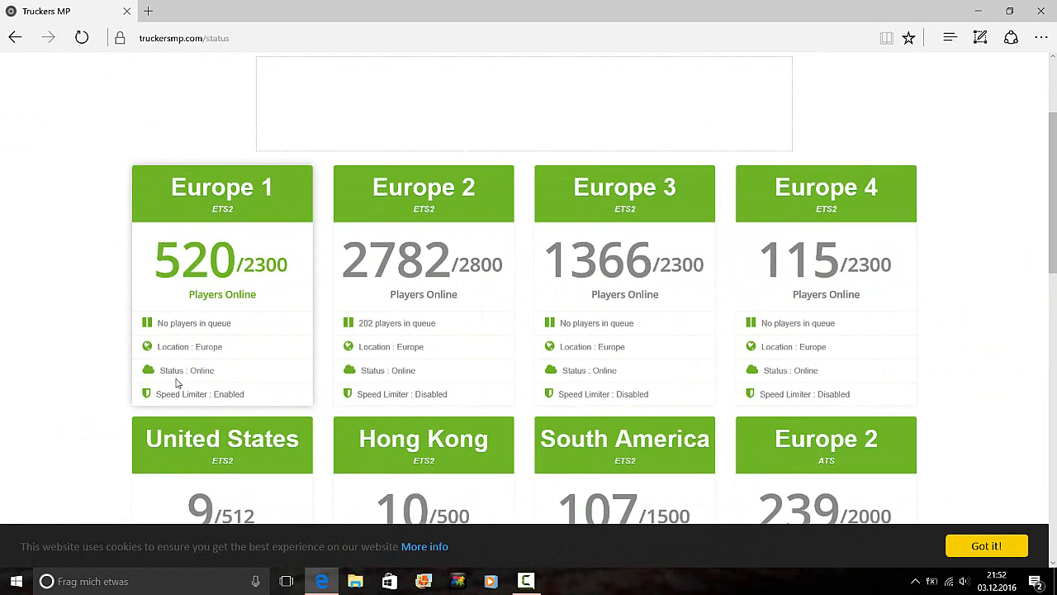
mouse_move(243, 403)
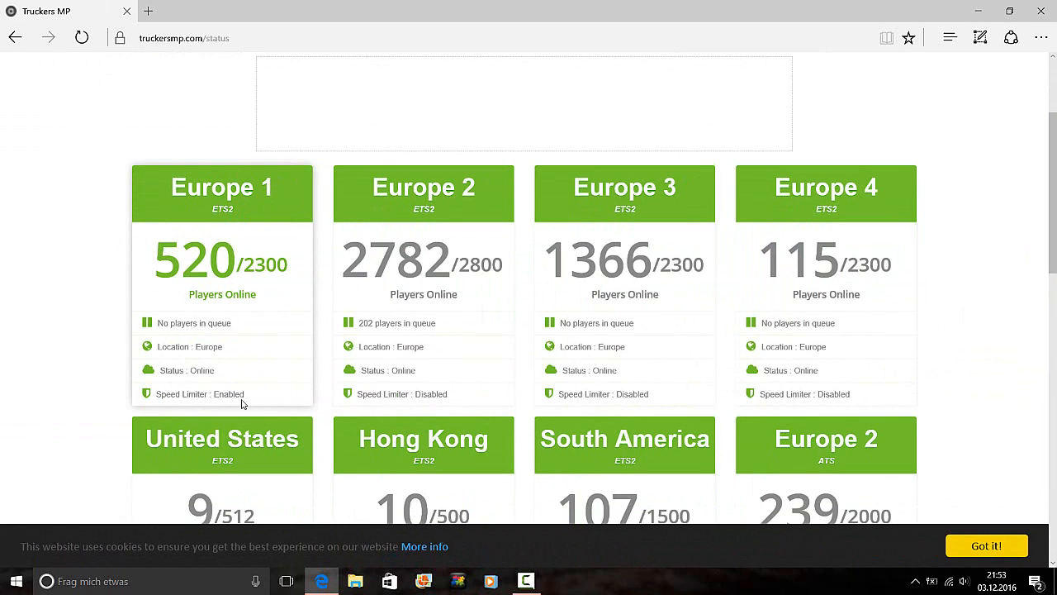
scroll(down, 3)
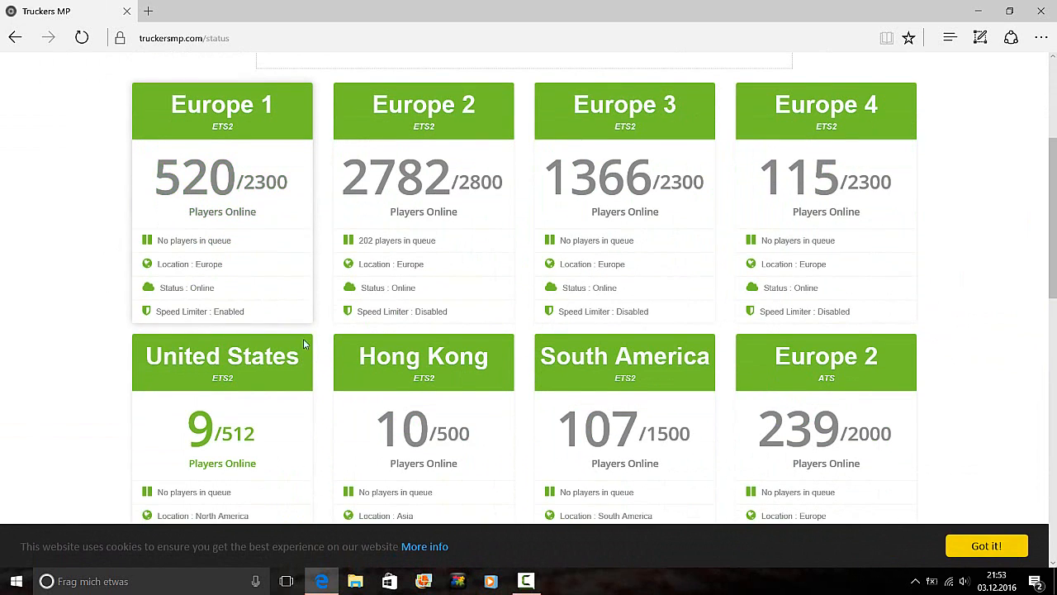
mouse_move(393, 114)
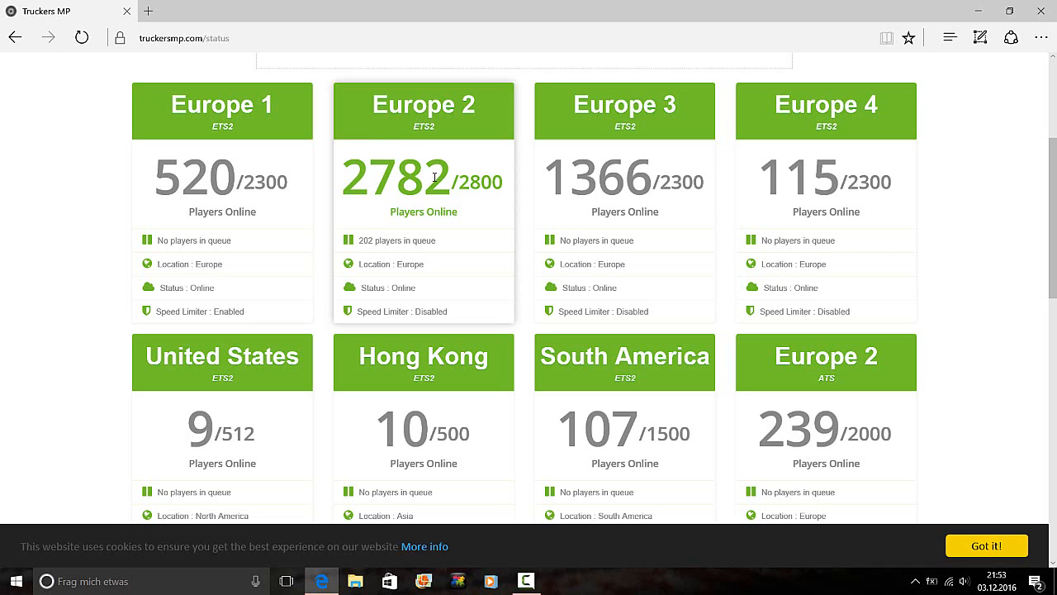
mouse_move(379, 241)
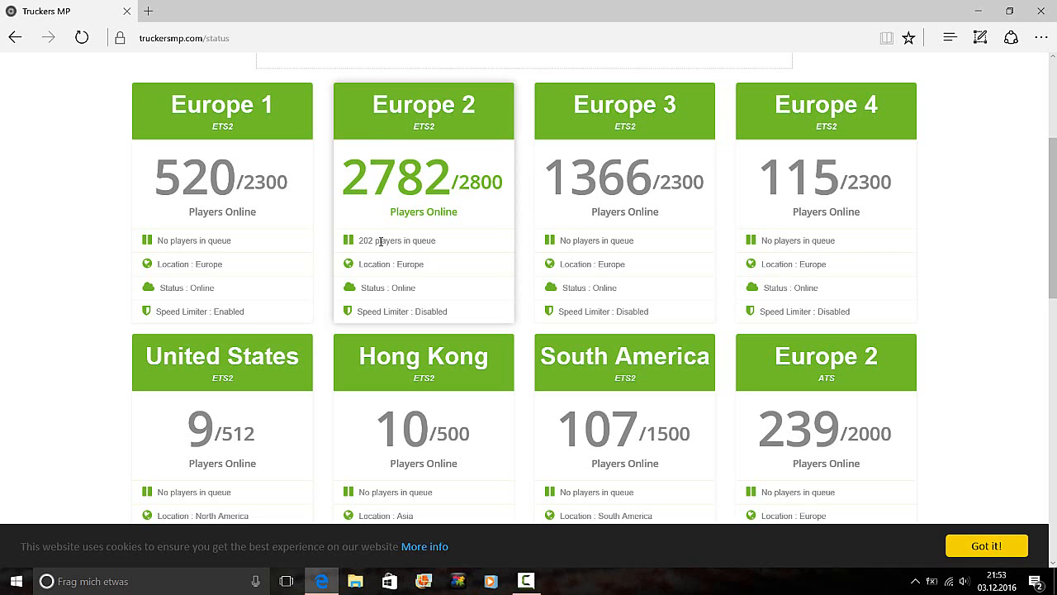
mouse_move(574, 239)
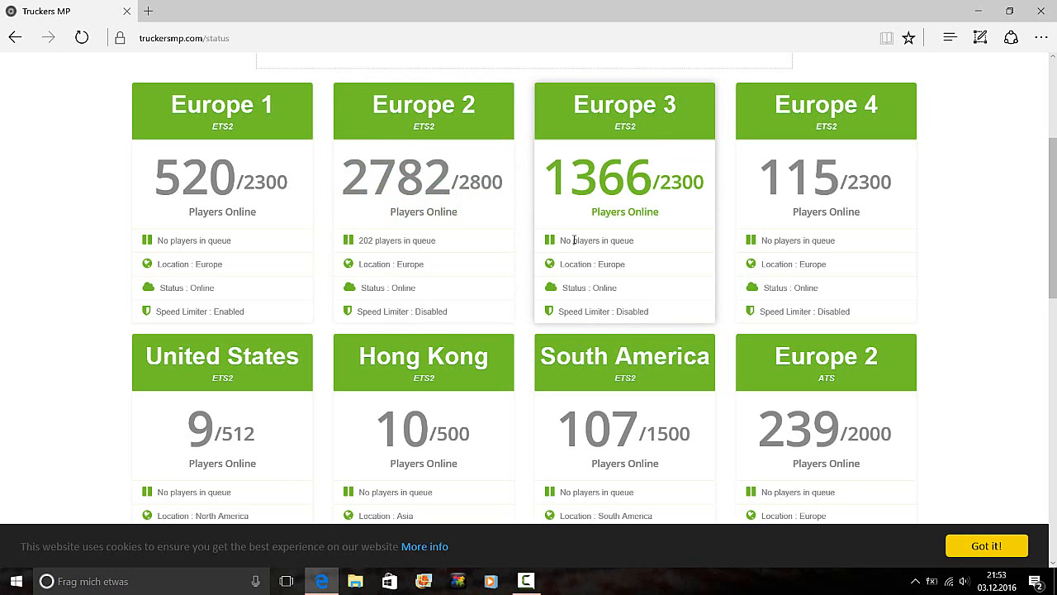
mouse_move(647, 247)
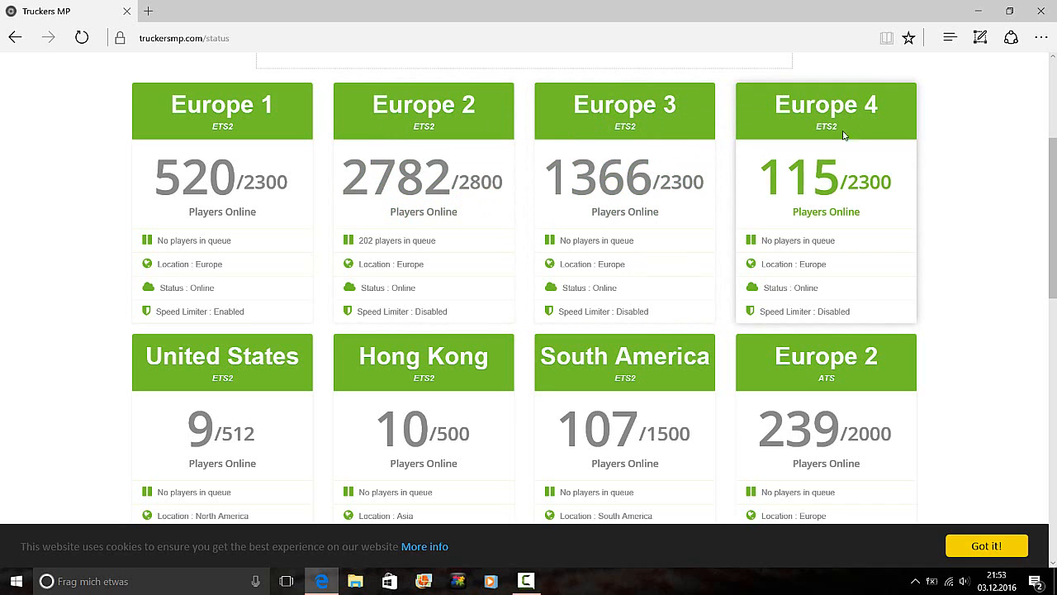
mouse_move(968, 313)
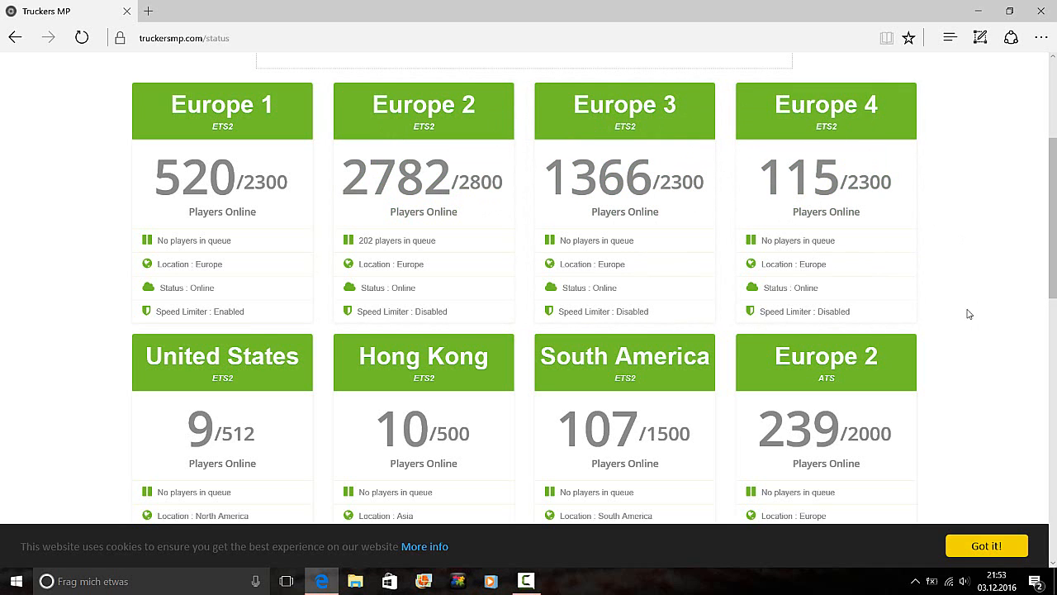
scroll(down, 3)
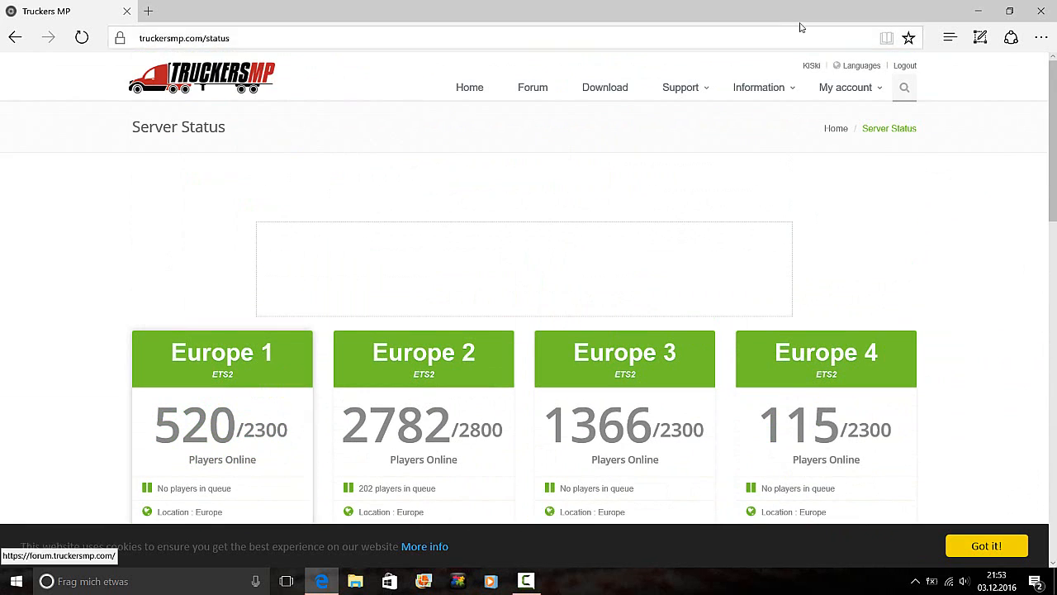
- View the ETS2Map realtime map of players near Europoort, then close its tab
click(758, 86)
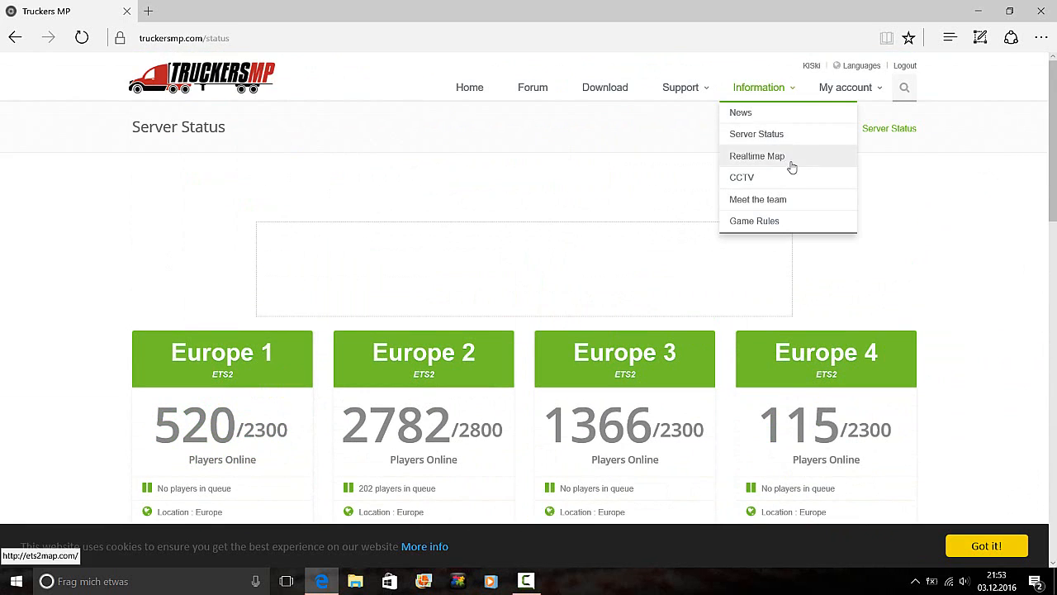
click(756, 155)
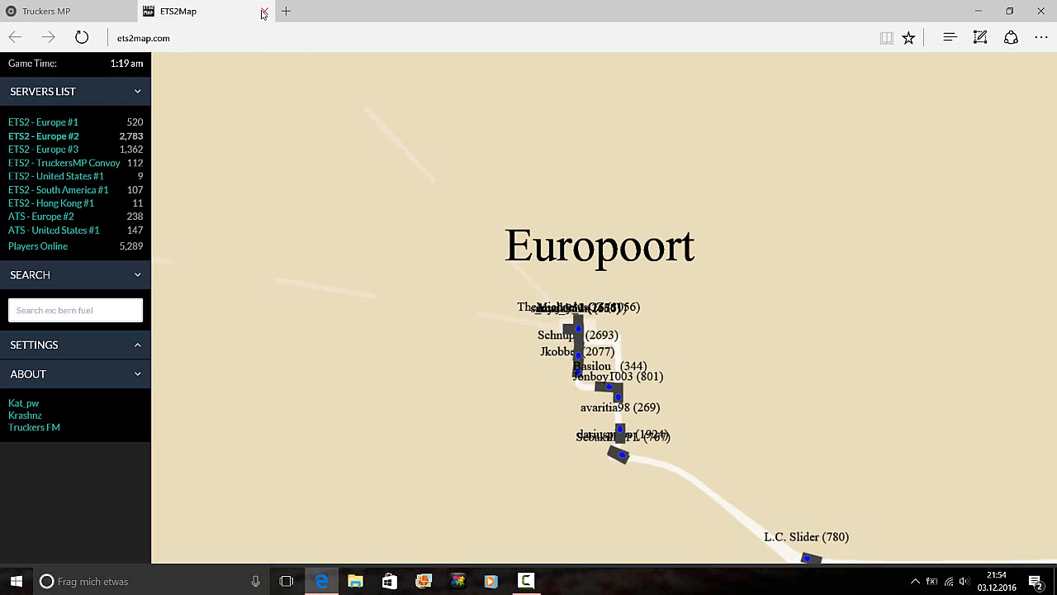
click(66, 10)
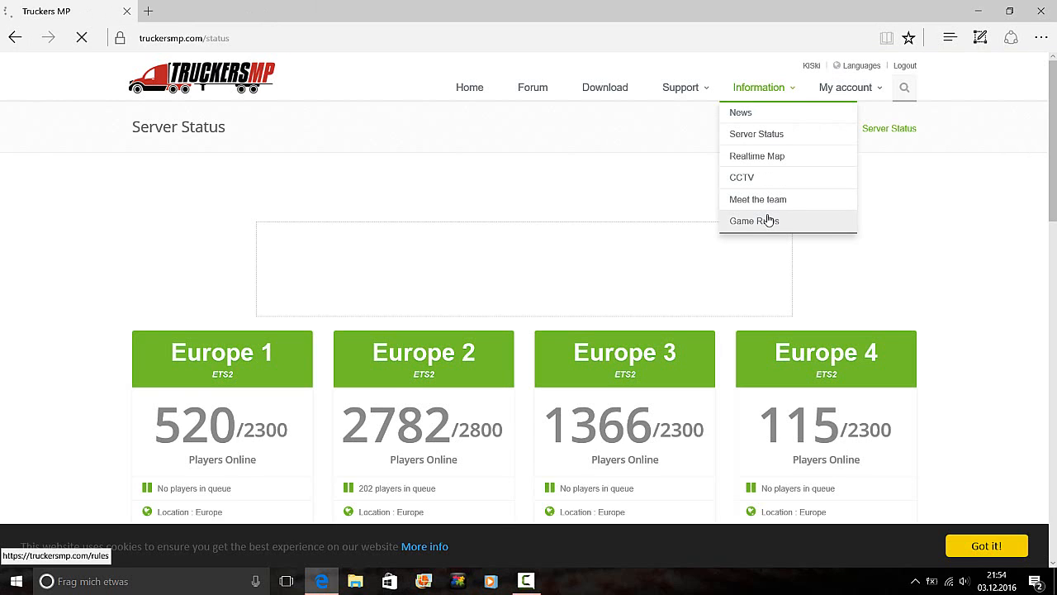
- Read through the TruckersMP Game Rules page from top to bottom
click(753, 222)
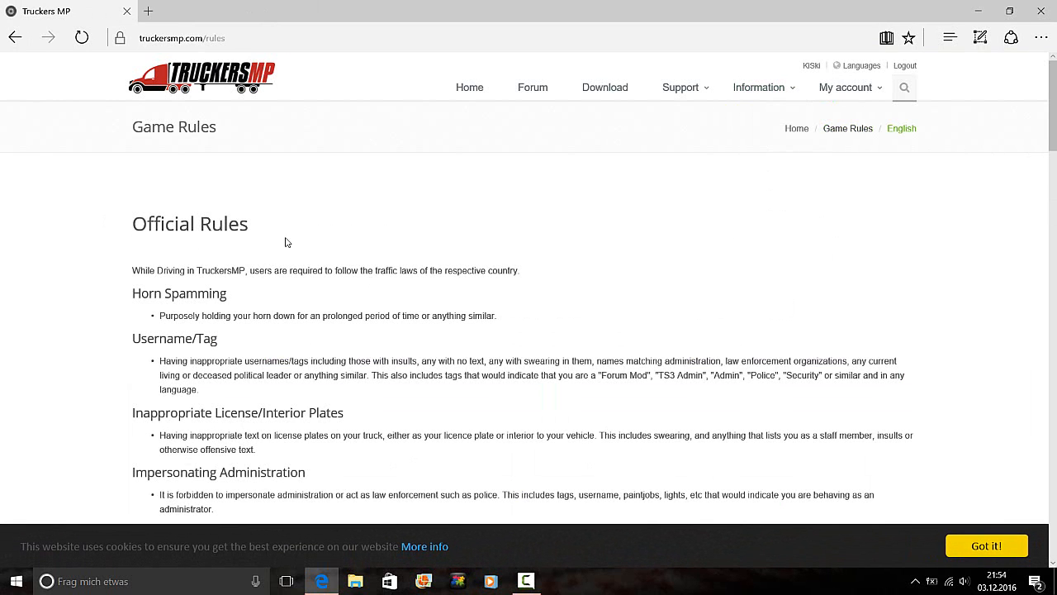
mouse_move(304, 373)
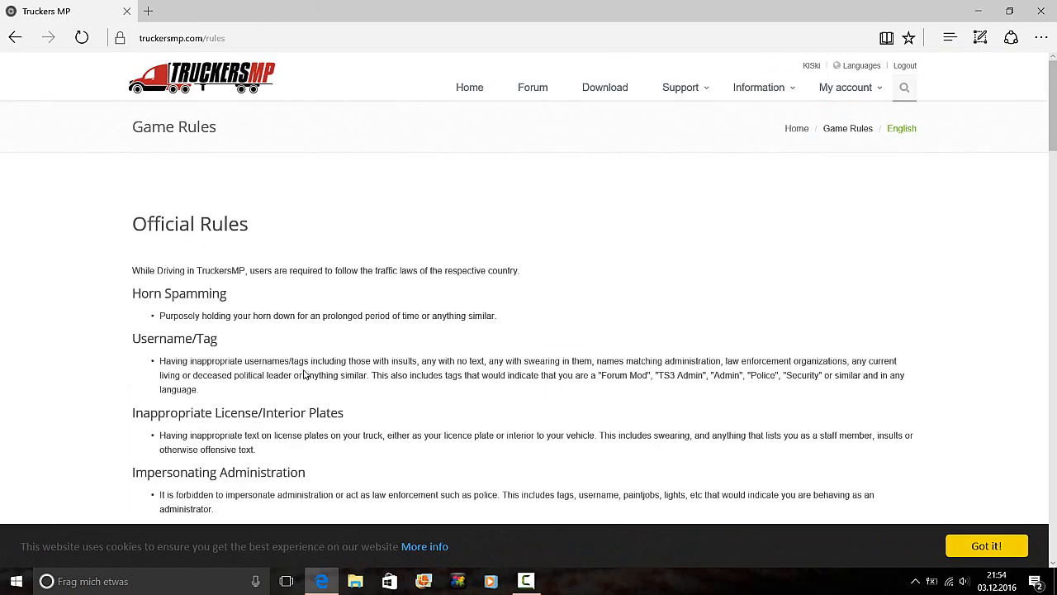
scroll(down, 3)
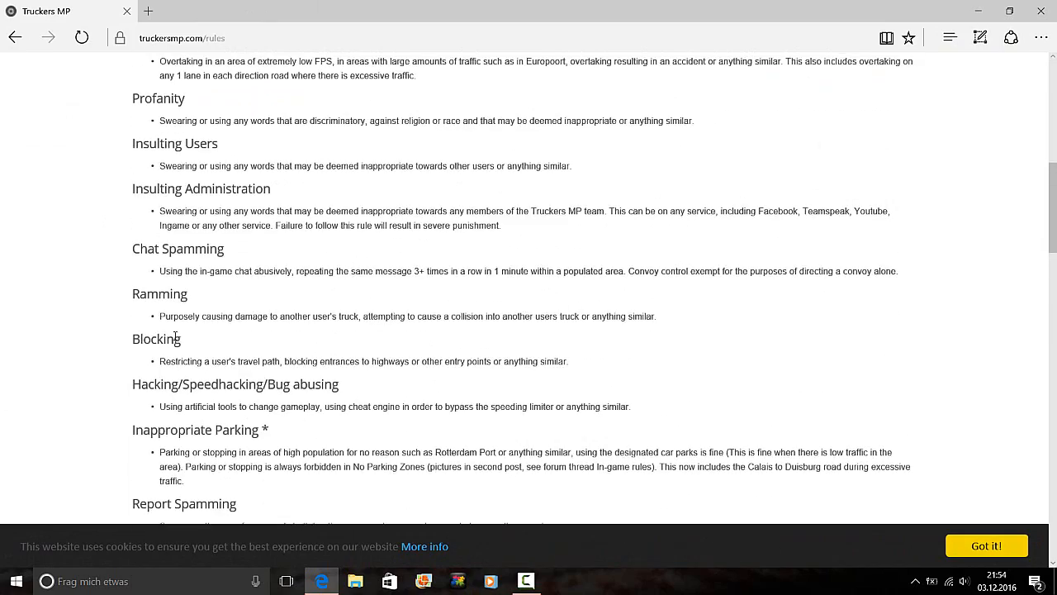
scroll(down, 3)
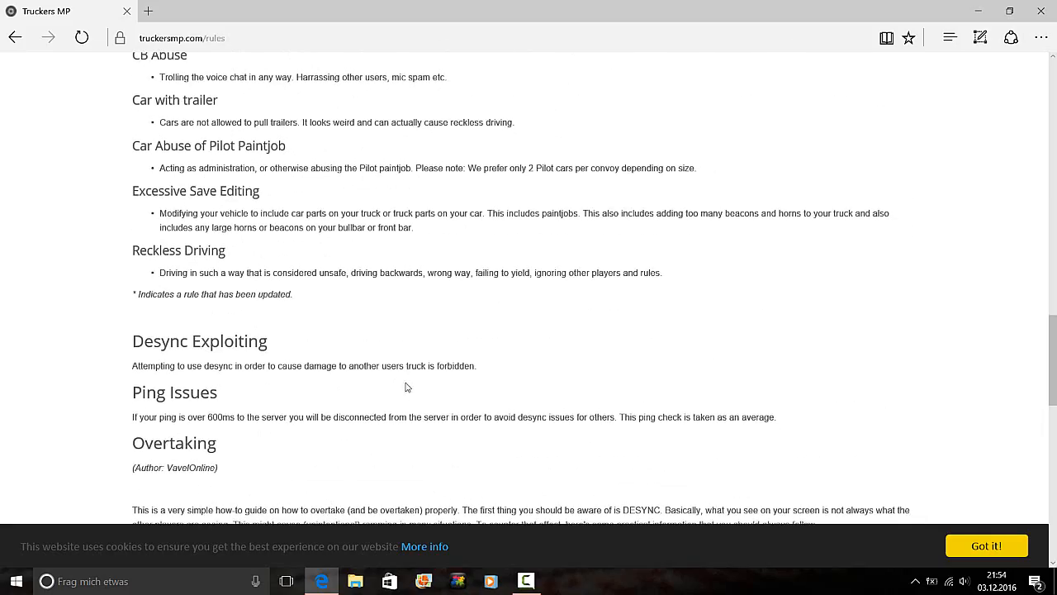
scroll(down, 3)
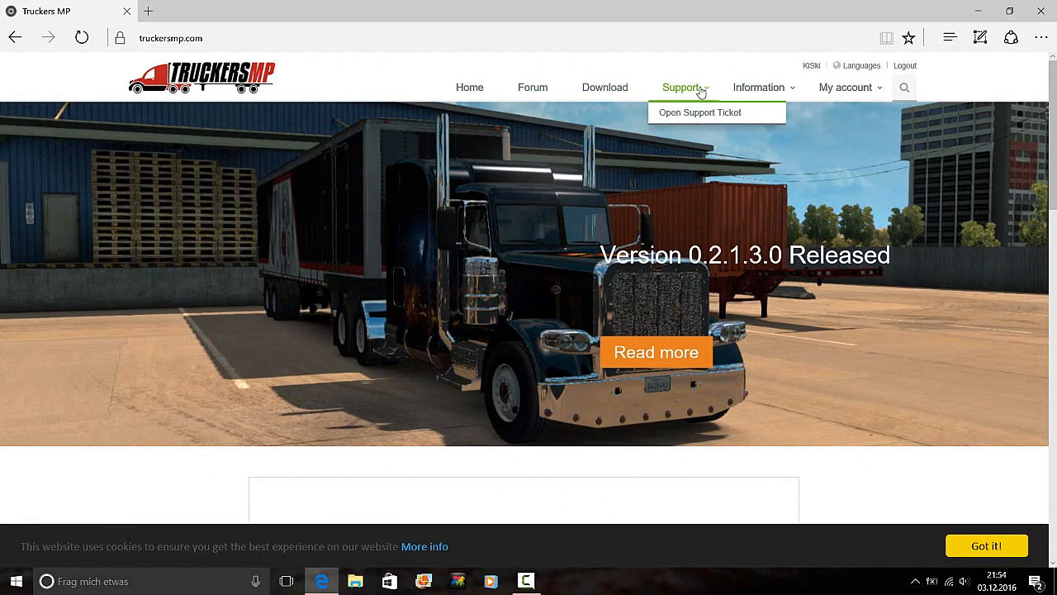
scroll(down, 3)
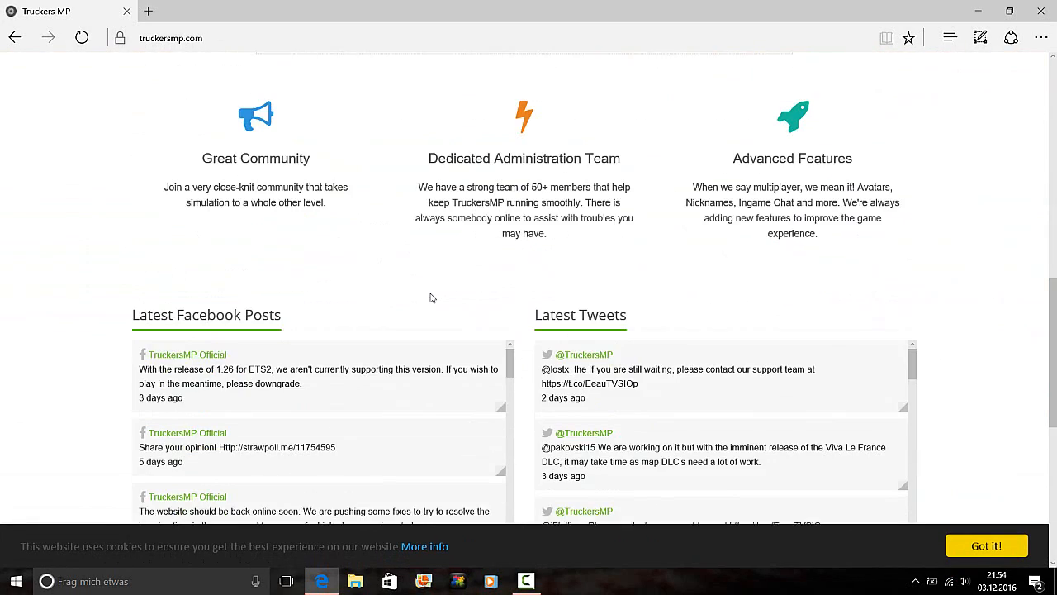
scroll(down, 3)
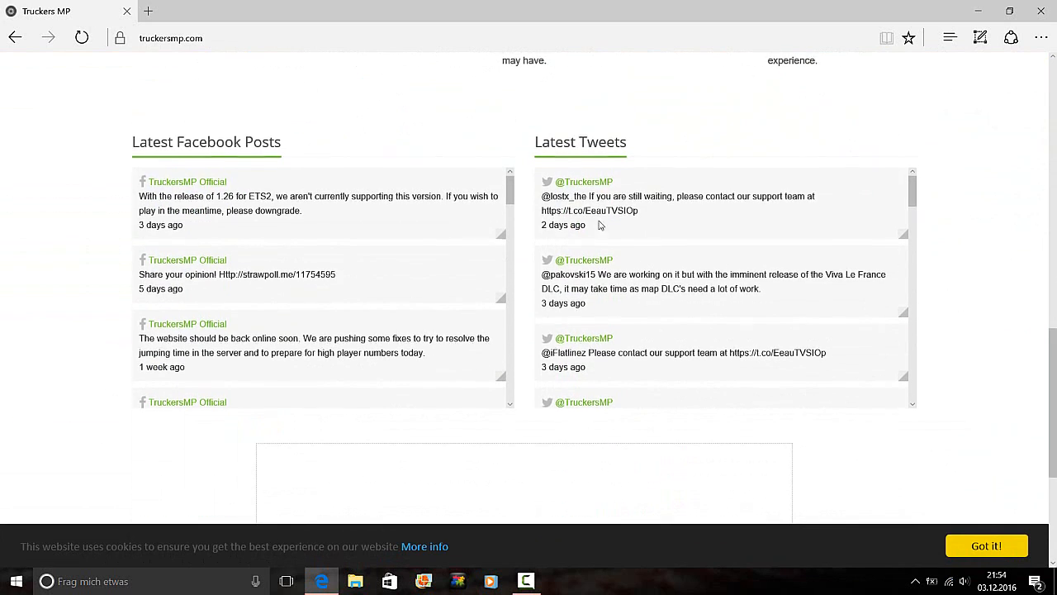
scroll(down, 3)
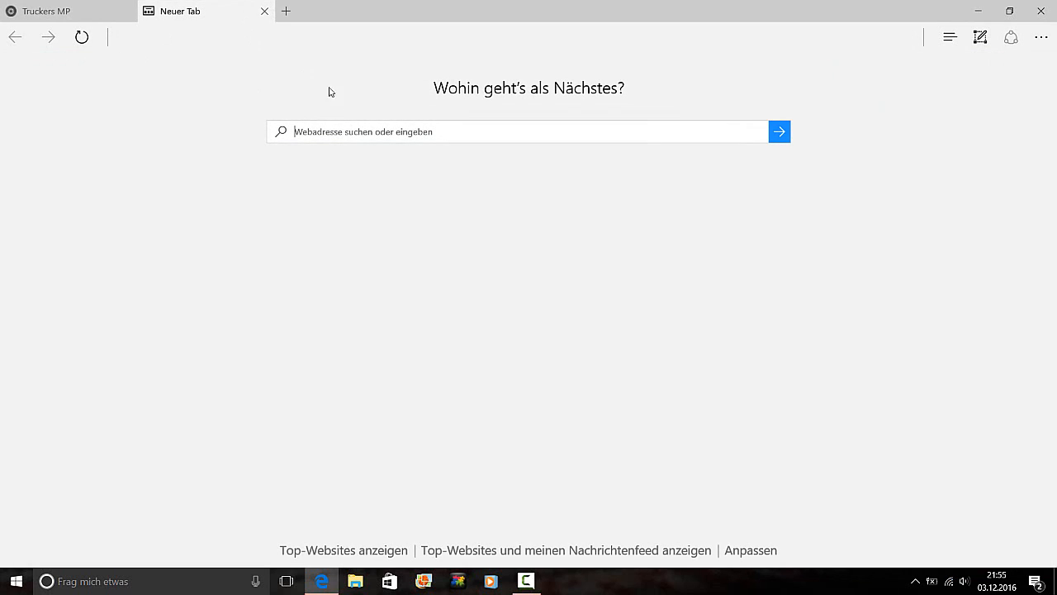
- Go to truckers.fm and browse down the radio station's home page
click(334, 132)
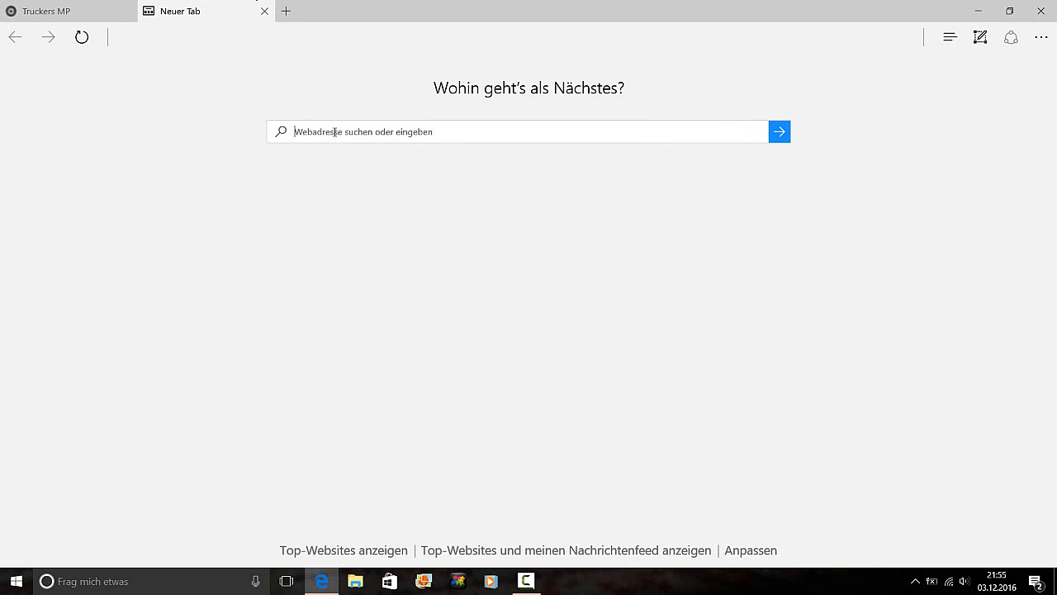
text(truckers.fm)
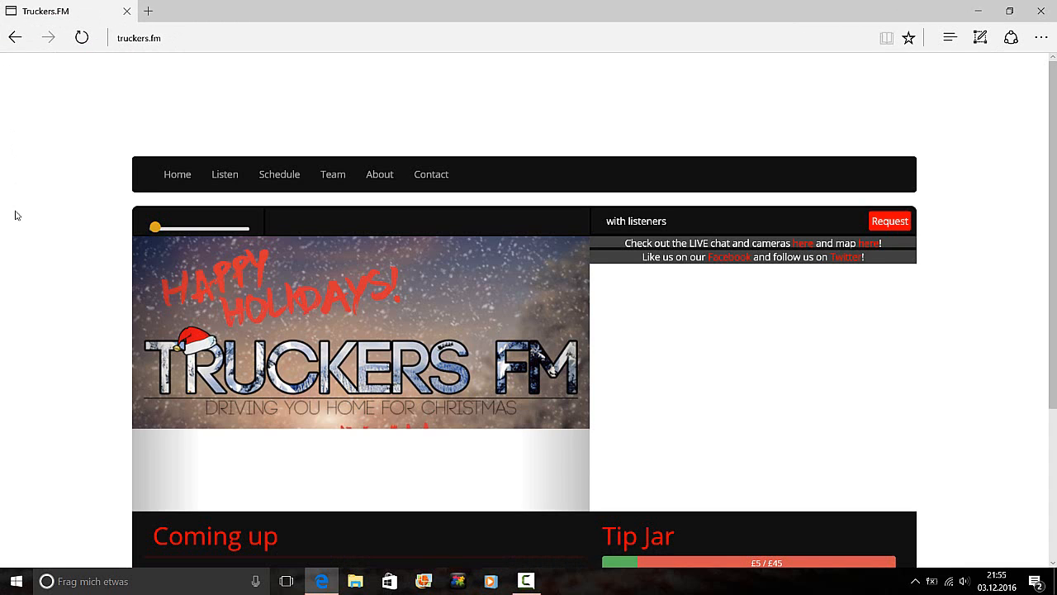
scroll(down, 3)
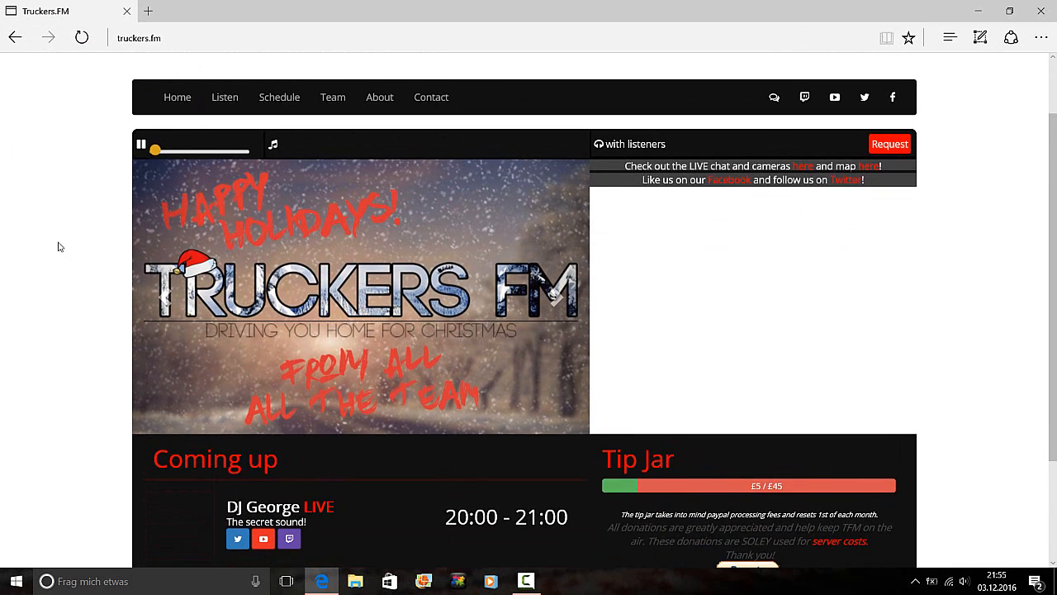
scroll(down, 3)
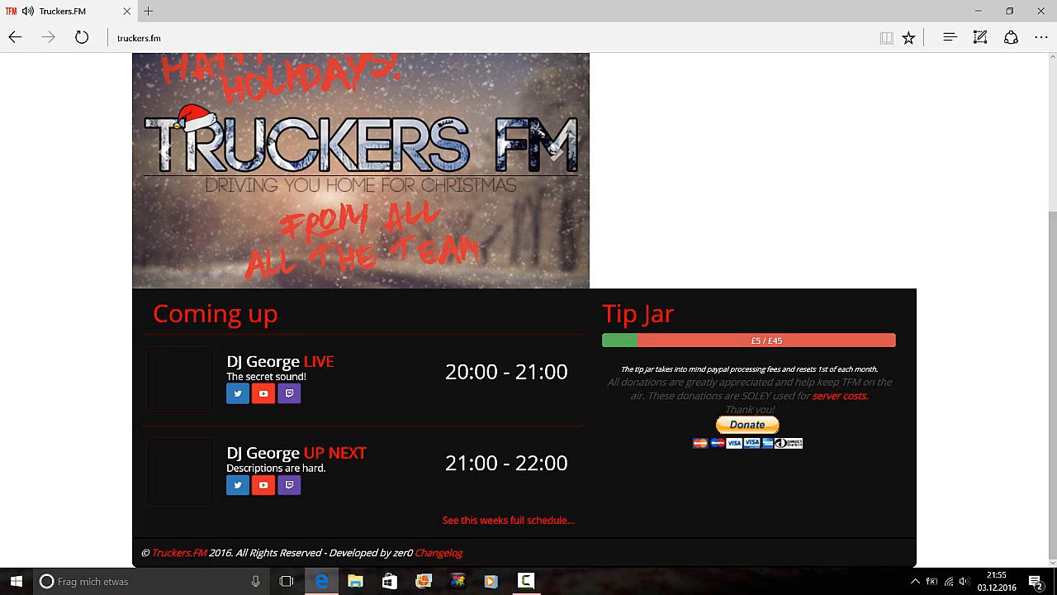
mouse_move(423, 393)
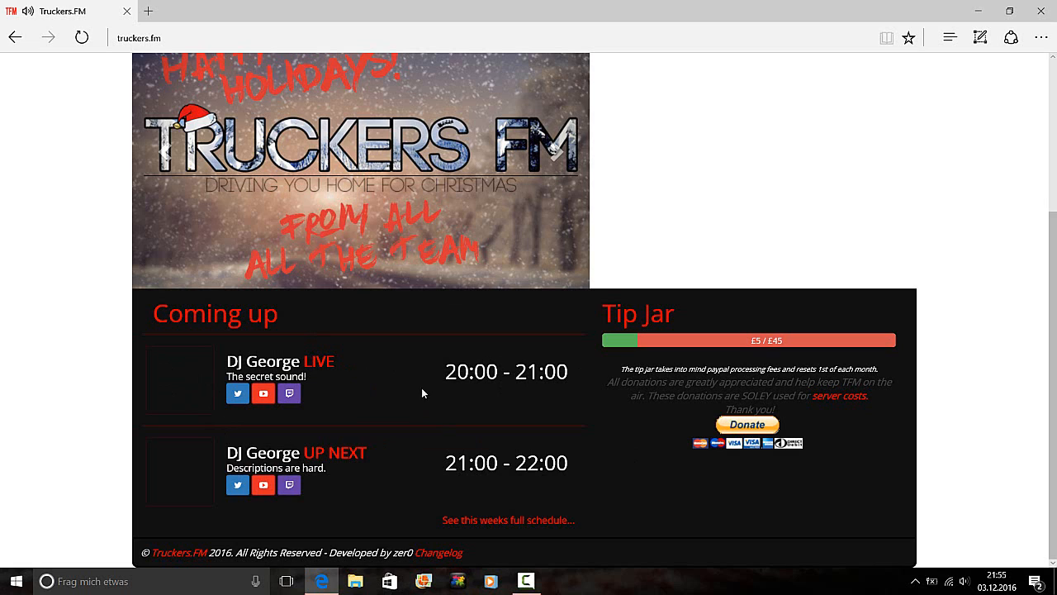
mouse_move(466, 396)
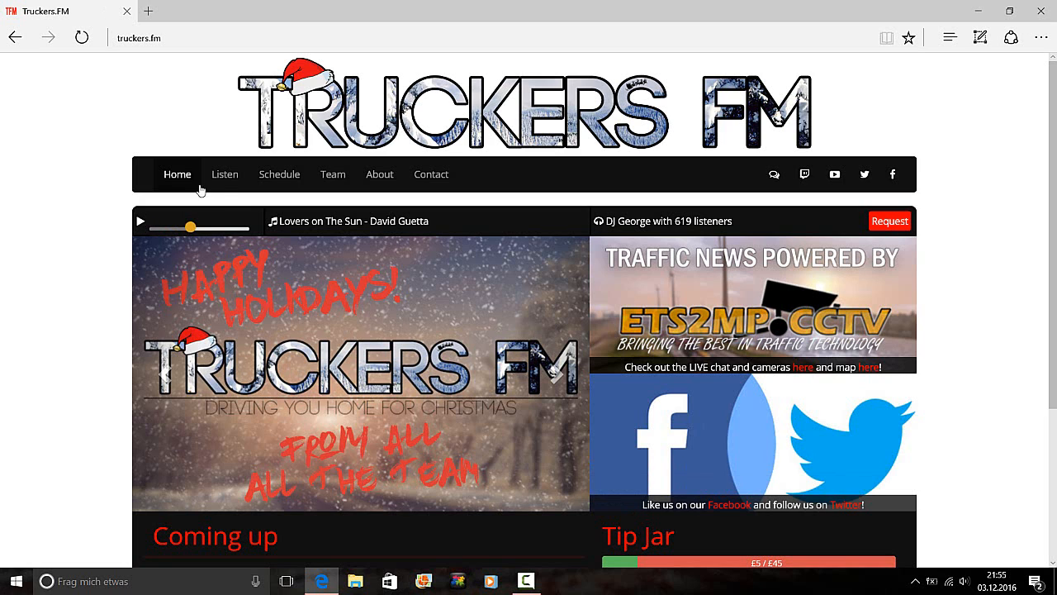
- View the Listen page, then the Team page and browse the team list
click(225, 173)
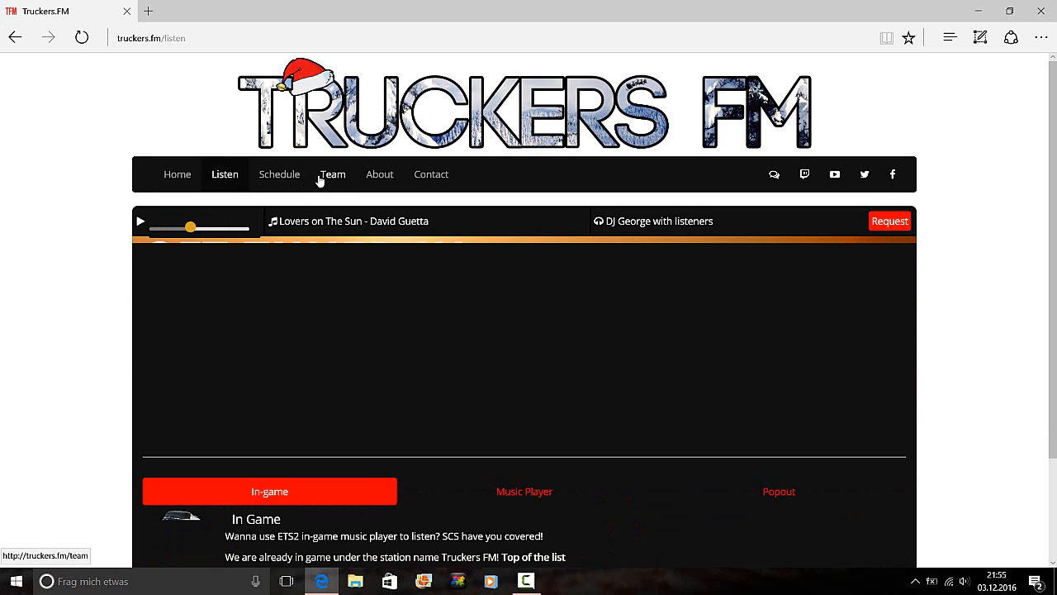
click(332, 175)
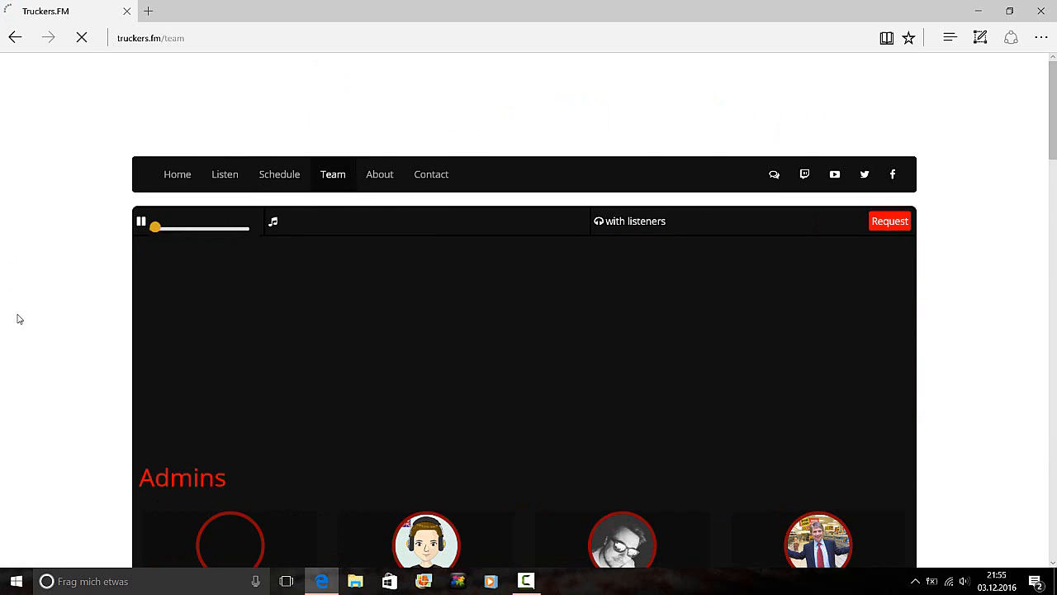
scroll(down, 3)
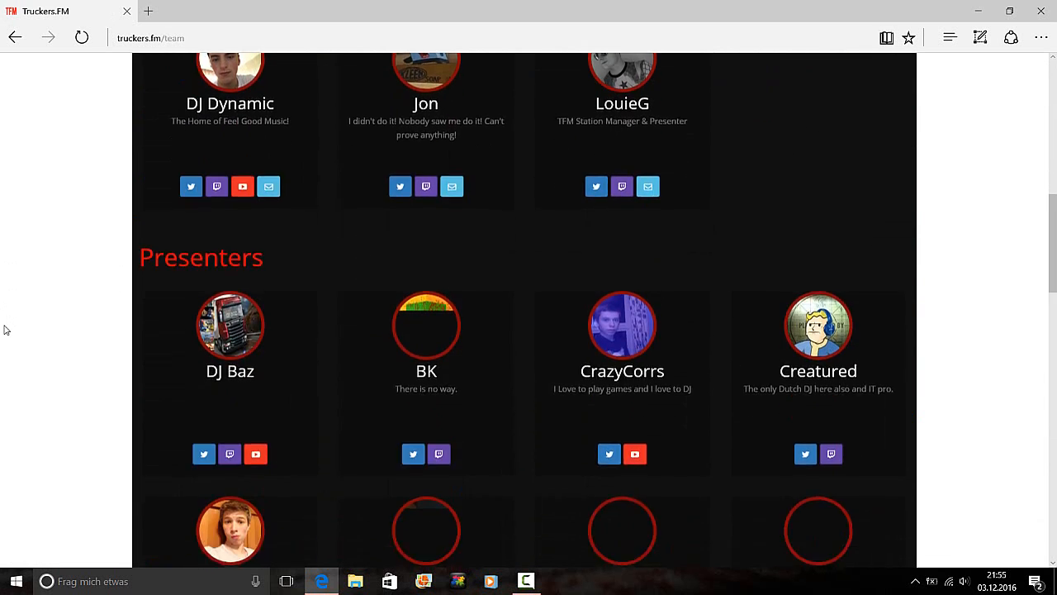
scroll(down, 3)
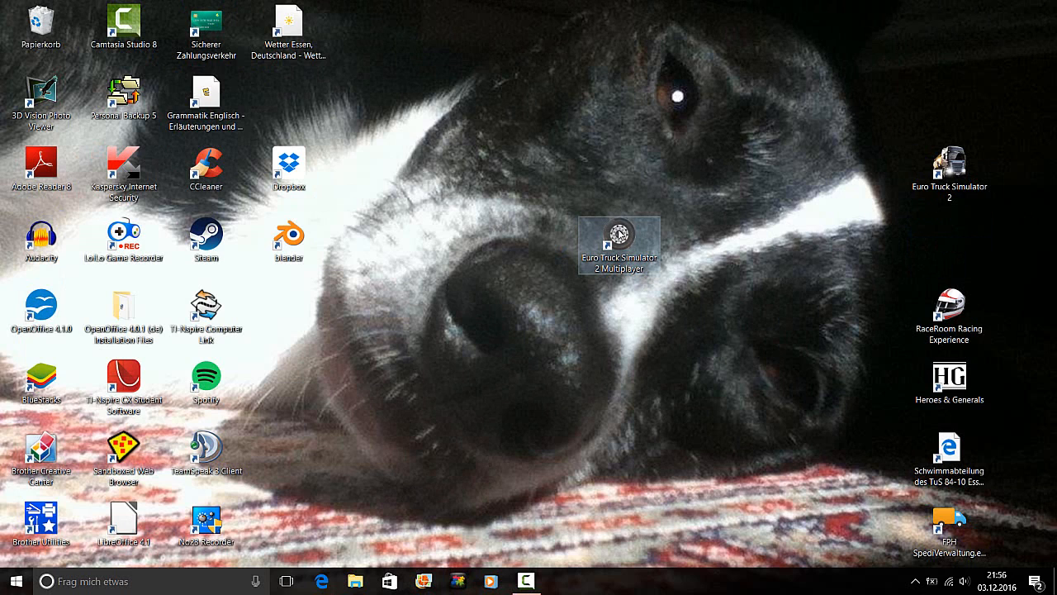
- Drag the ETS2 Multiplayer shortcut under the Euro Truck Simulator 2 shortcut and deselect it
click(618, 240)
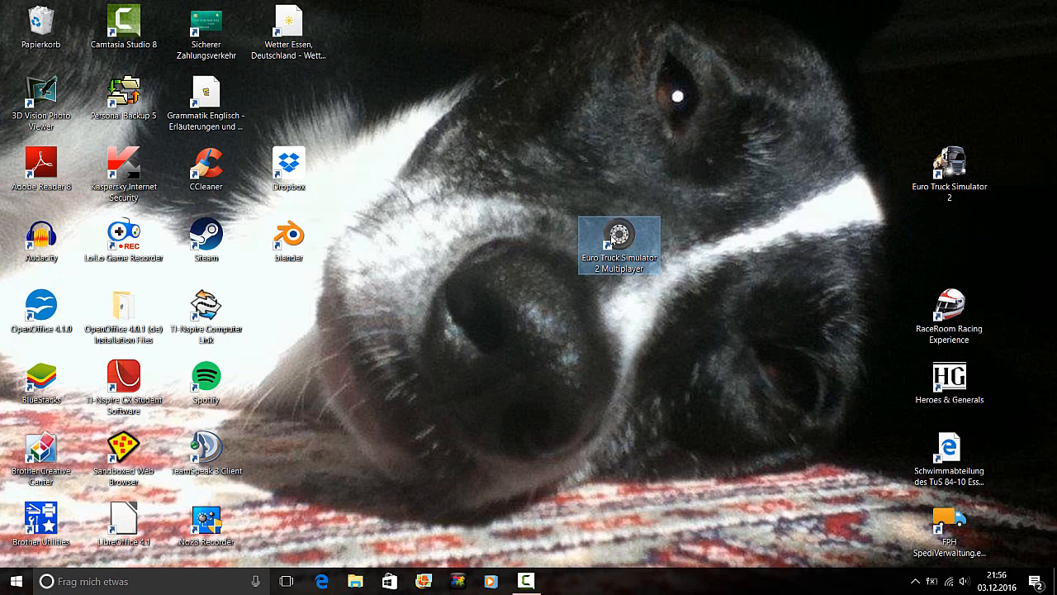
mouse_move(466, 170)
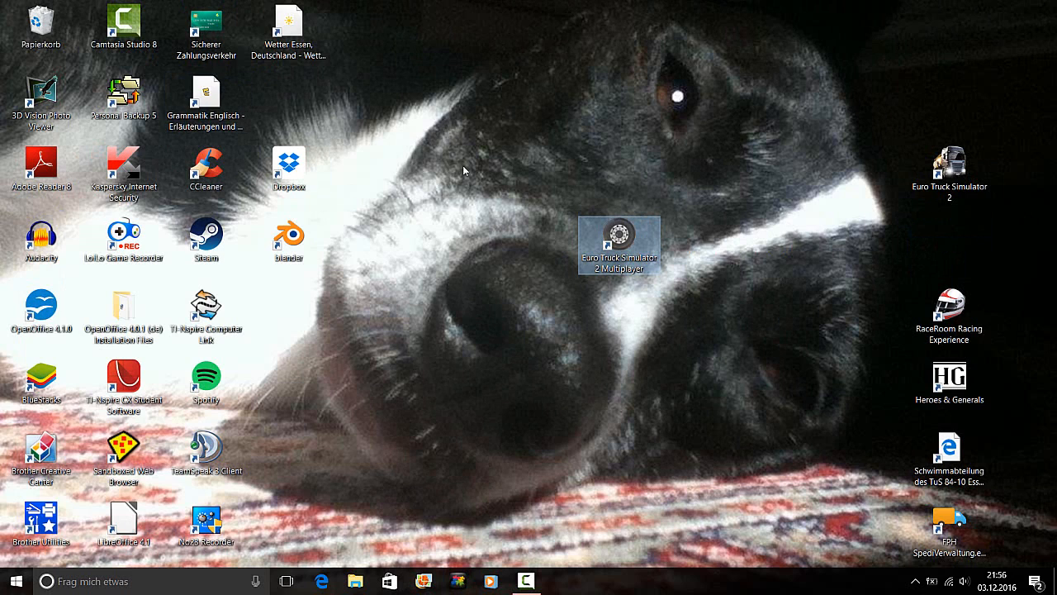
mouse_move(746, 248)
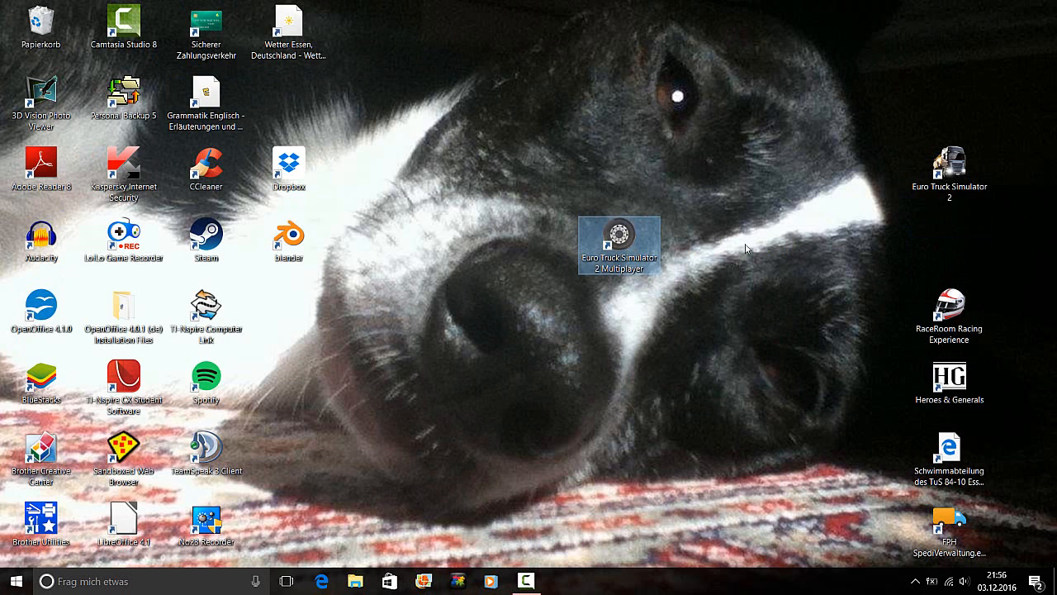
drag(619, 246, 949, 239)
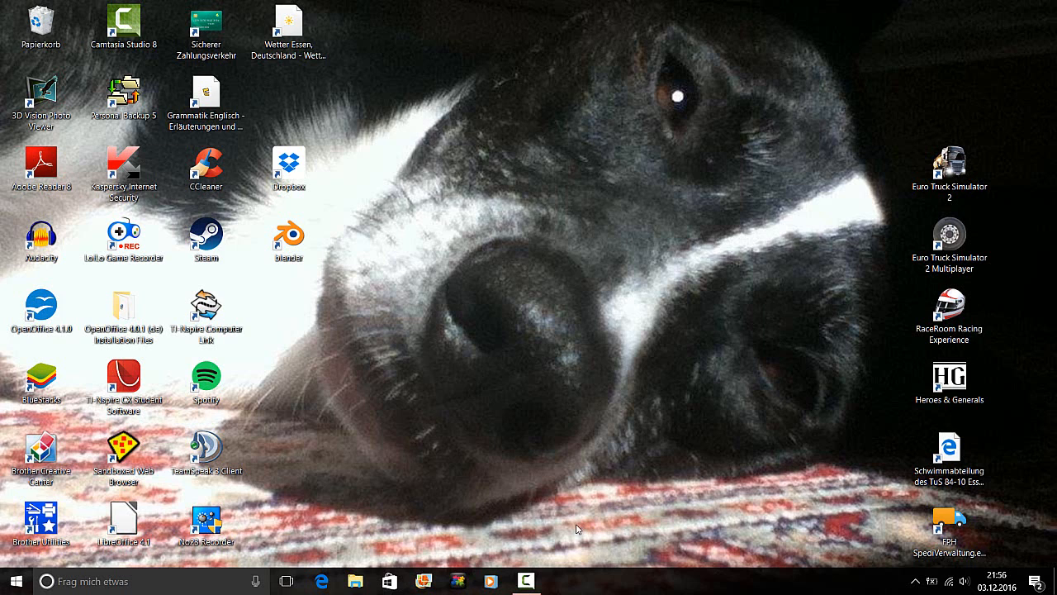
mouse_move(739, 330)
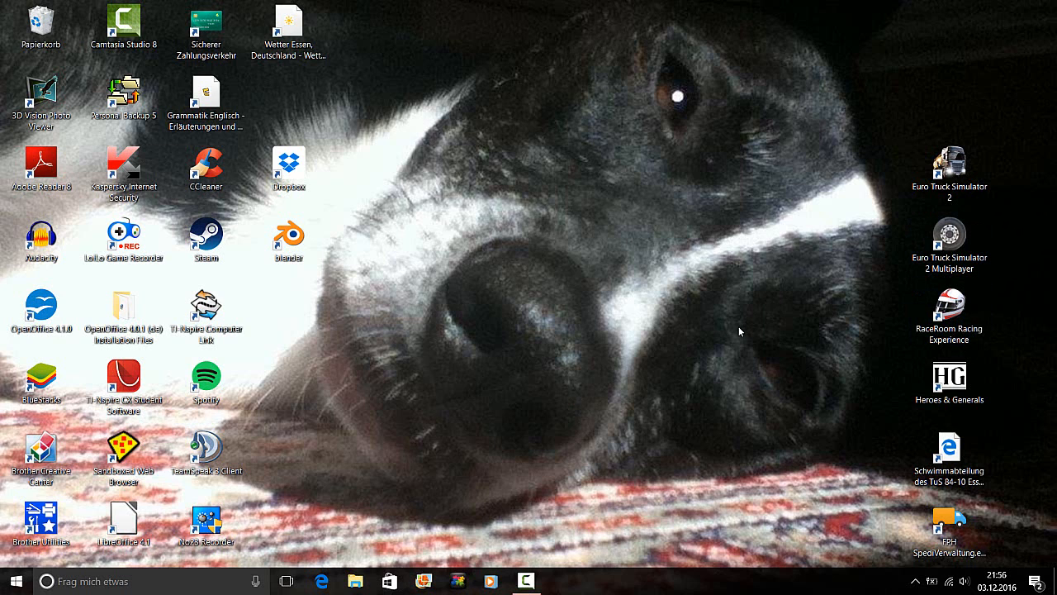
mouse_move(690, 336)
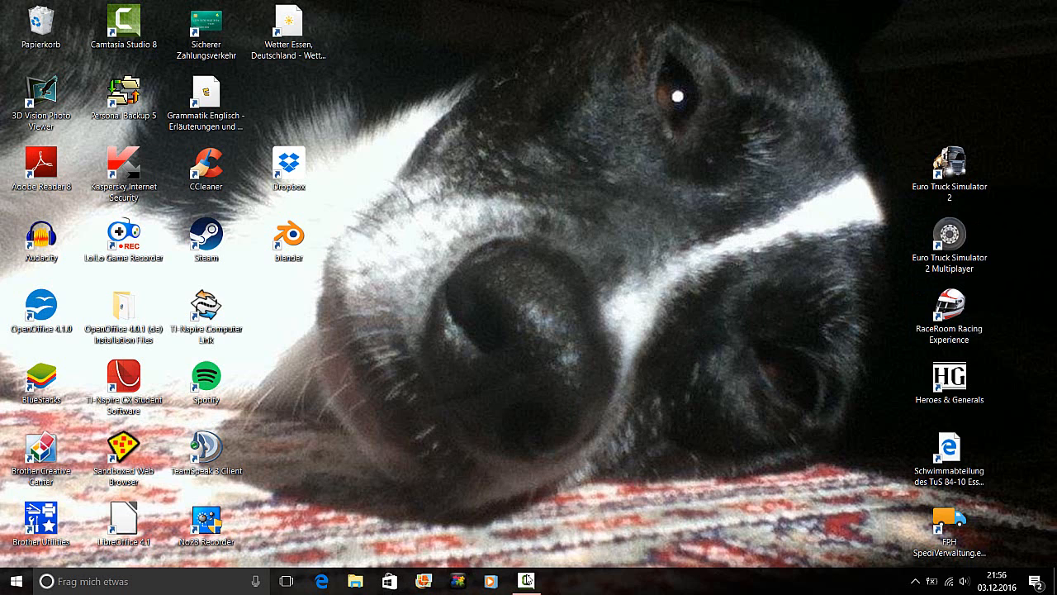
click(526, 582)
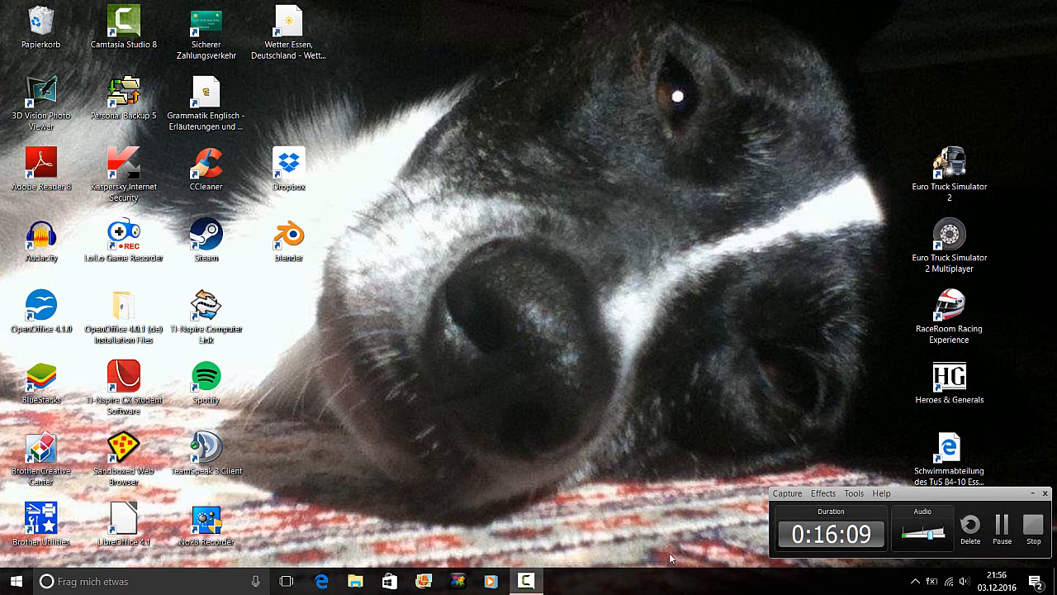